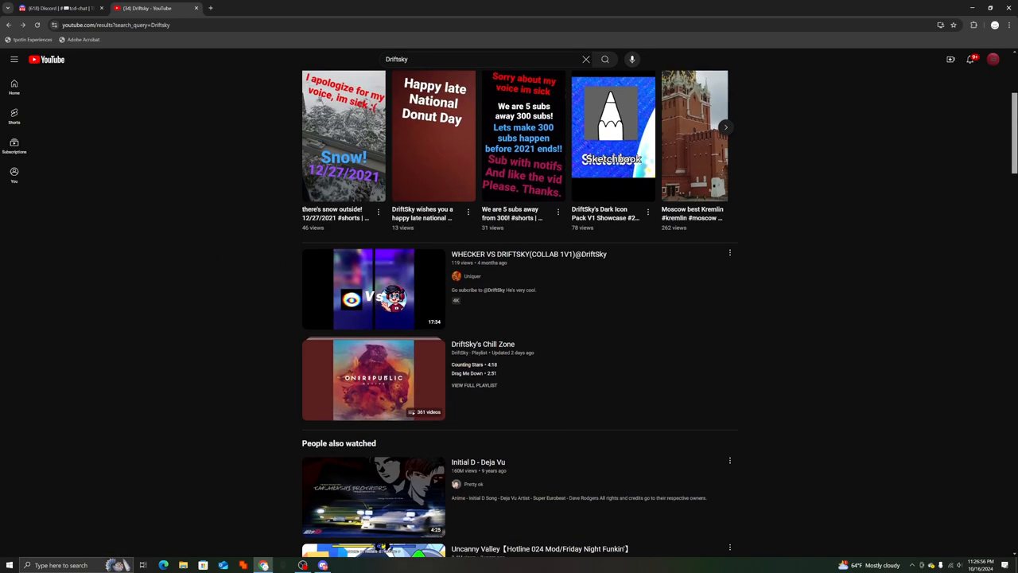
Open the WHECKER VS DRIFTSKY (COLLAB 1V1) video from the Driftsky results
{"action": "scroll", "scroll_direction": "down", "scroll_amount": 3}
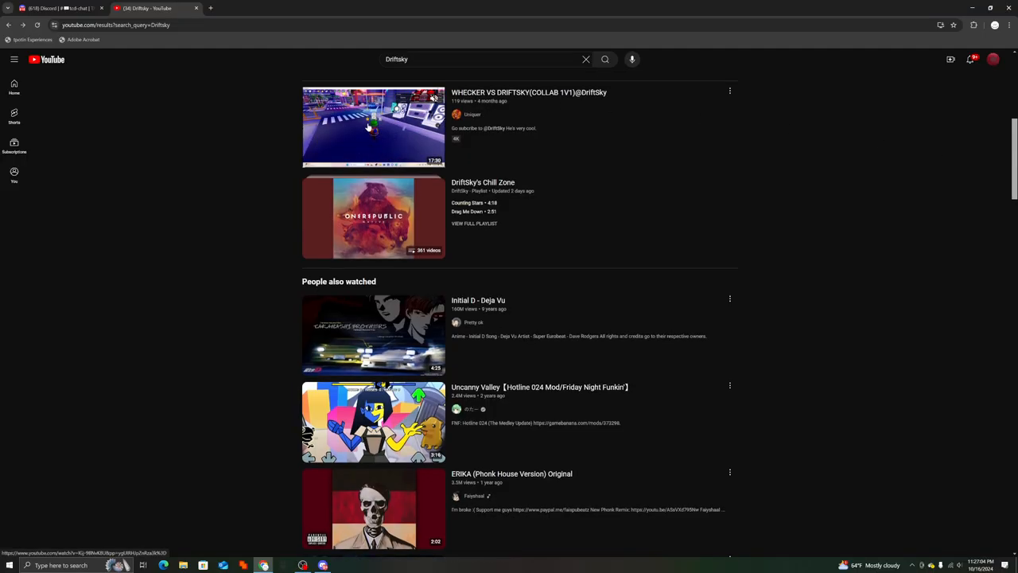
{"action": "left_click", "coordinate": [369, 125]}
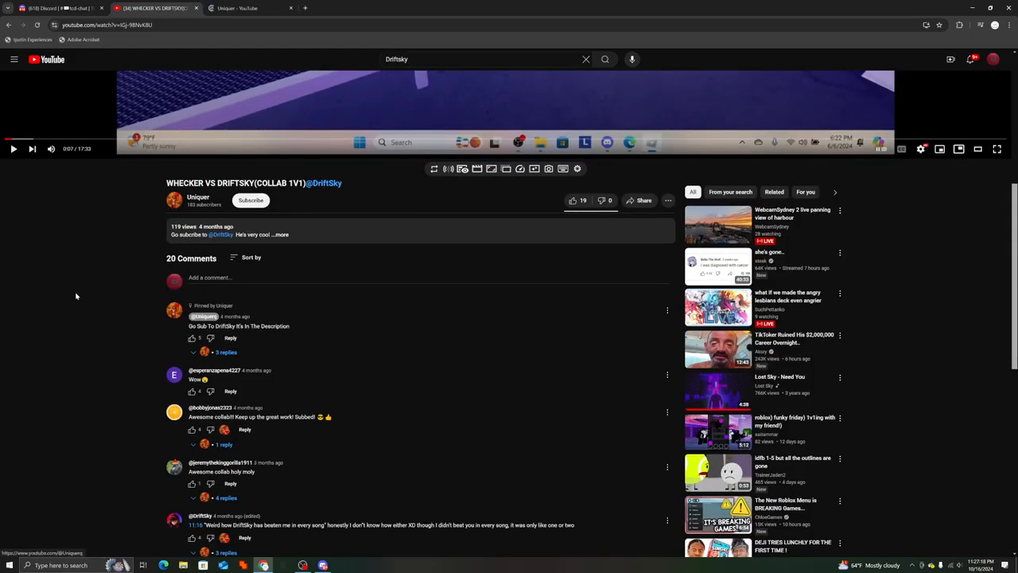
{"action": "scroll", "scroll_direction": "down", "scroll_amount": 3}
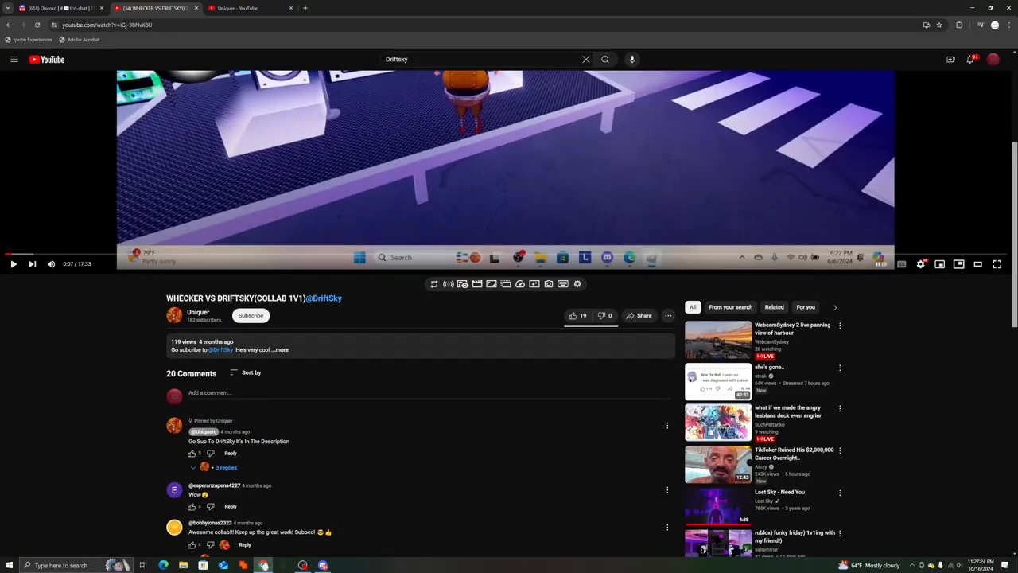
{"action": "left_click", "coordinate": [197, 311]}
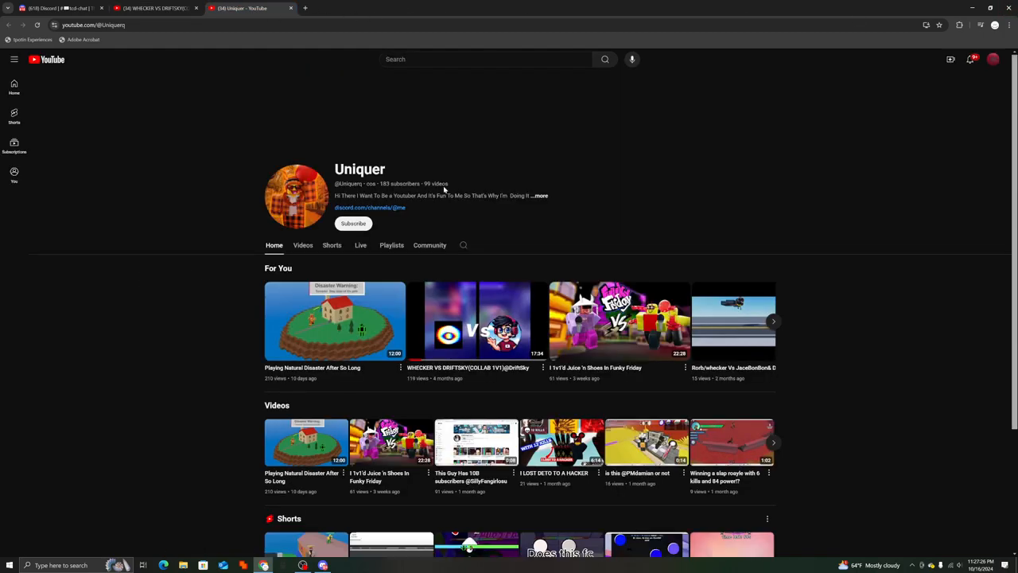
View Uniquer's About details, then browse down the channel's Videos list
{"action": "left_click", "coordinate": [537, 194]}
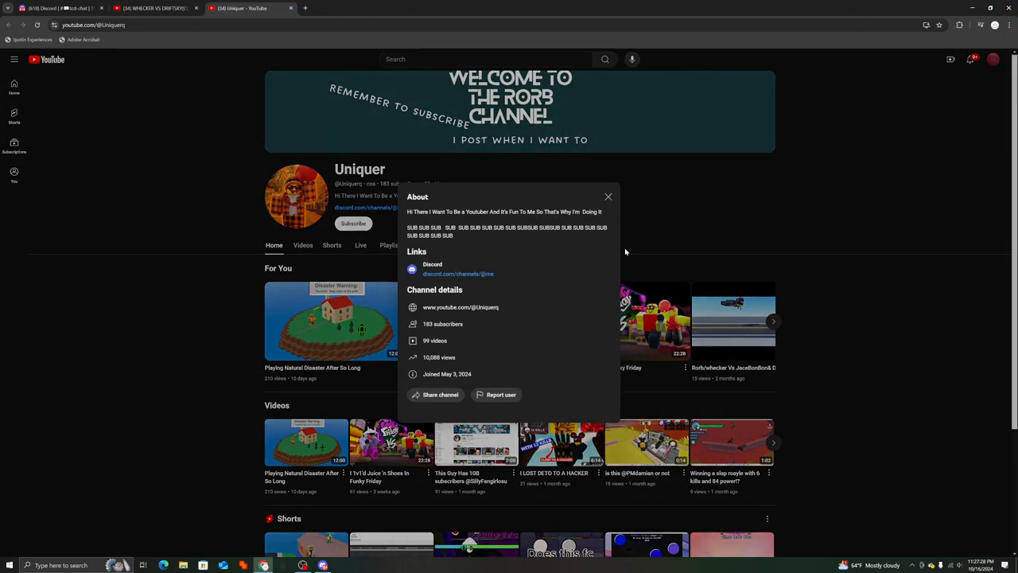
{"action": "left_click", "coordinate": [607, 197]}
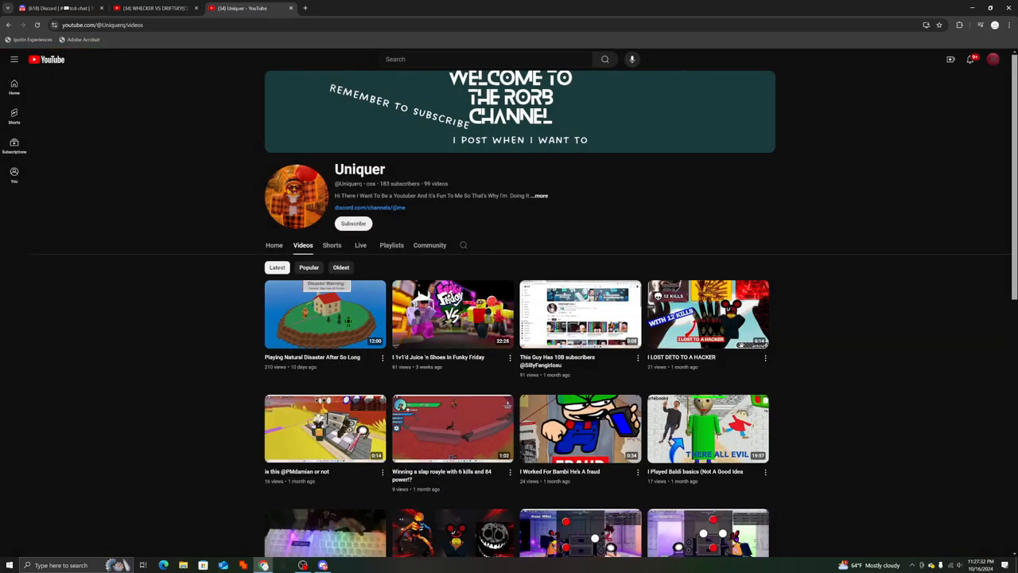
{"action": "scroll", "scroll_direction": "down", "scroll_amount": 3}
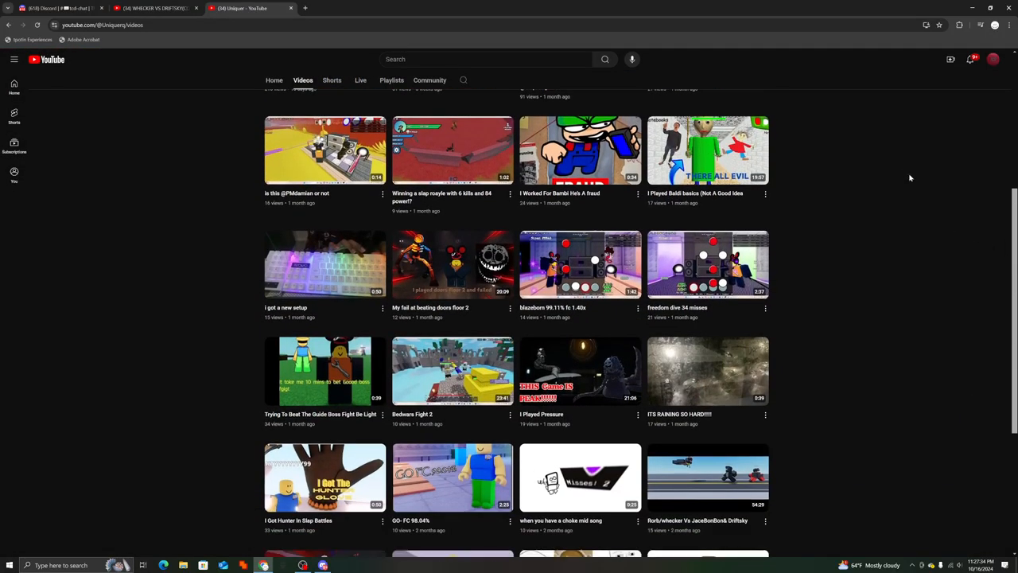
{"action": "scroll", "scroll_direction": "down", "scroll_amount": 3}
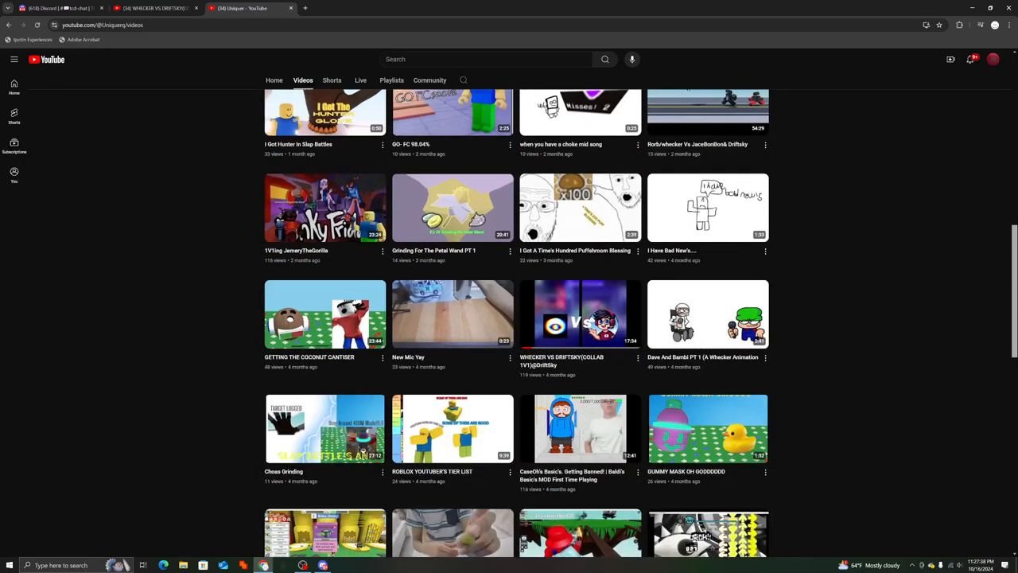
{"action": "mouse_move", "coordinate": [948, 307]}
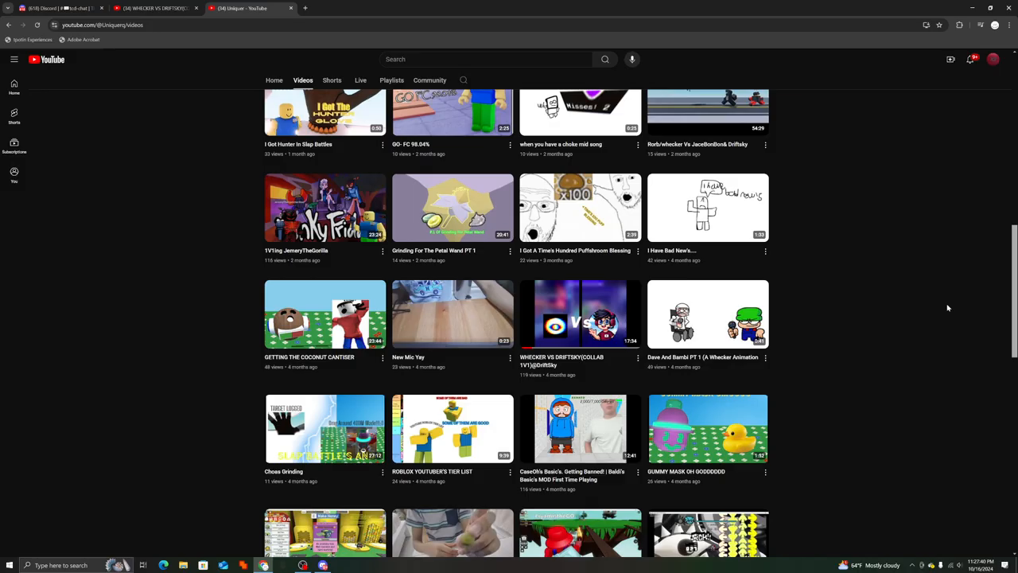
{"action": "mouse_move", "coordinate": [940, 299]}
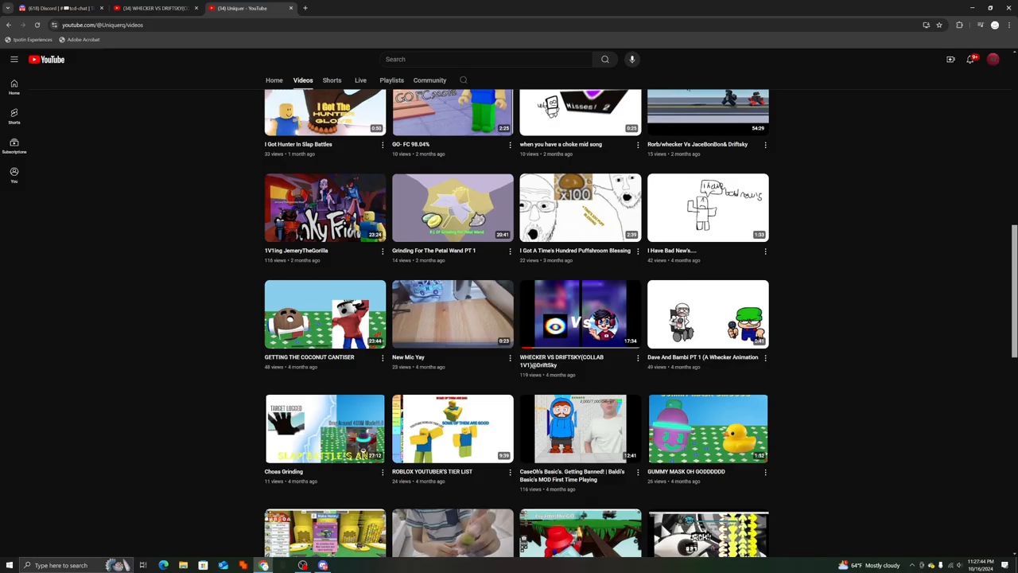
{"action": "scroll", "scroll_direction": "down", "scroll_amount": 3}
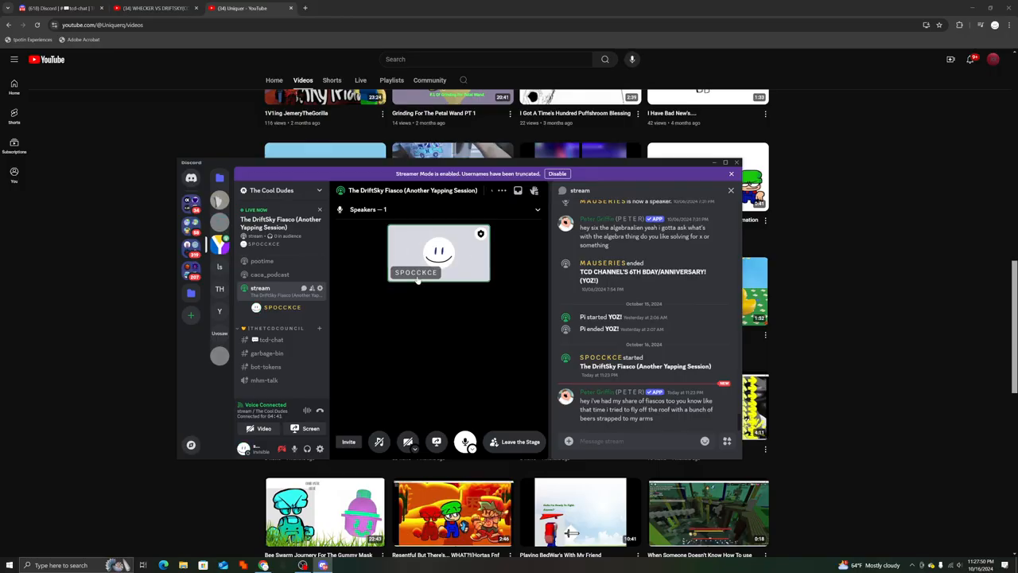
{"action": "mouse_move", "coordinate": [487, 359]}
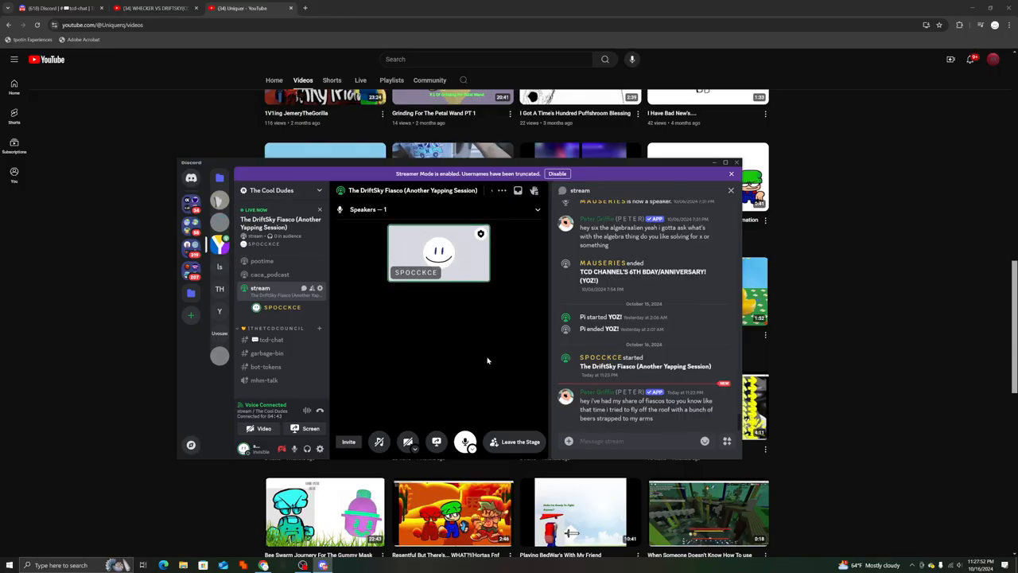
Return to YouTube and browse further down Uniquer's uploads toward 'This Guy Has 10B subscribers'
{"action": "left_click", "coordinate": [732, 173]}
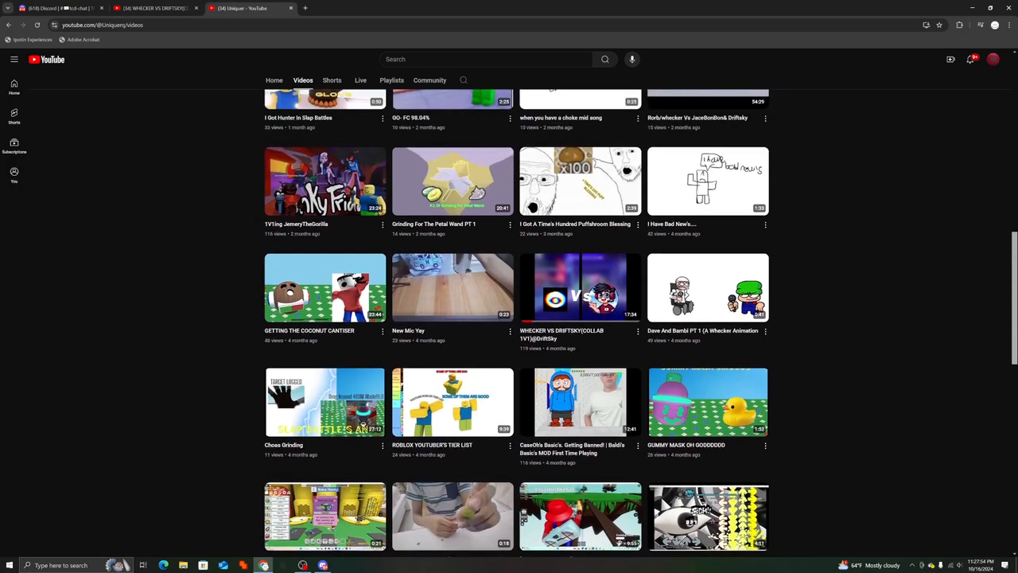
{"action": "scroll", "scroll_direction": "down", "scroll_amount": 3}
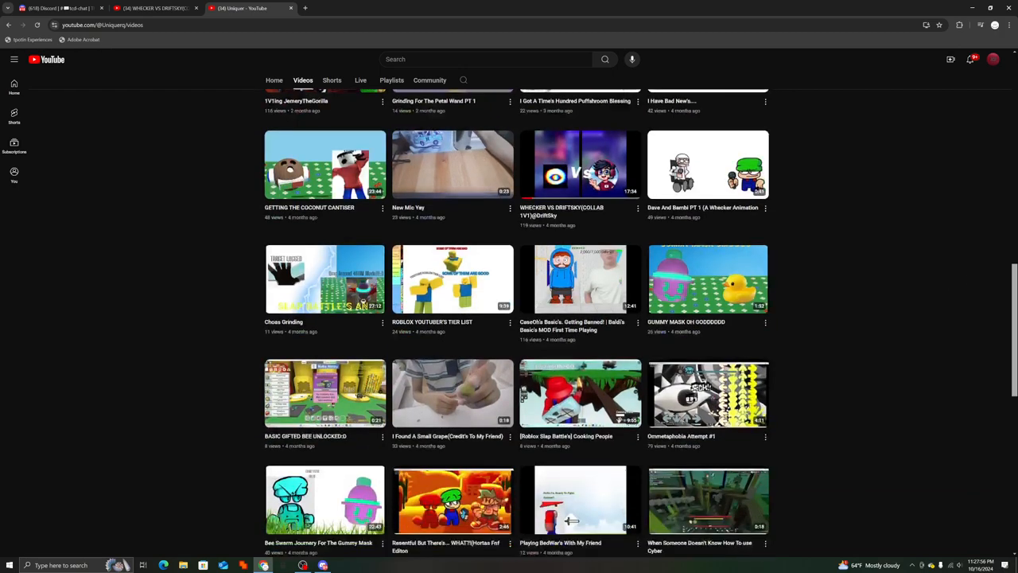
{"action": "scroll", "scroll_direction": "down", "scroll_amount": 3}
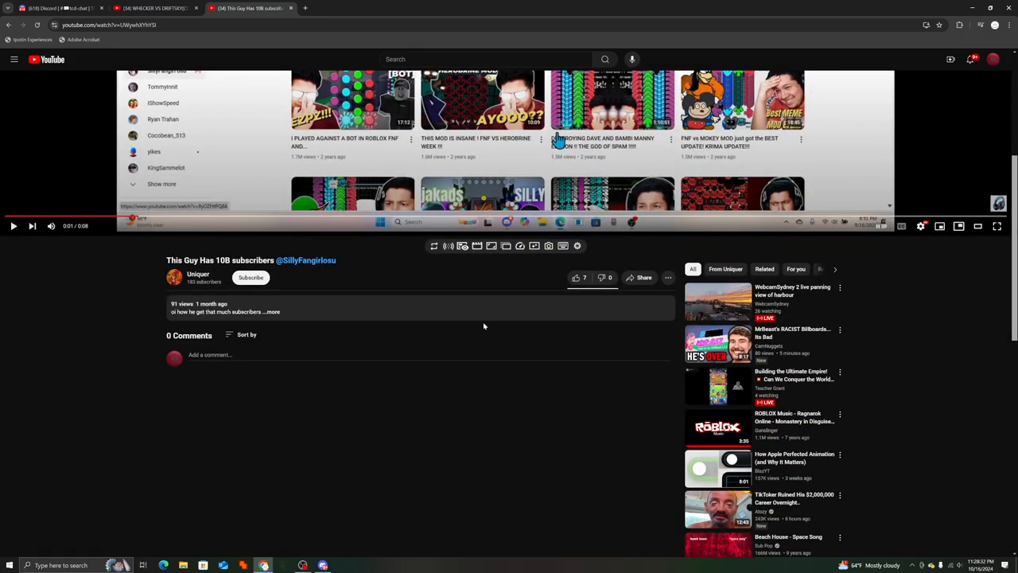
Enlarge the 'This Guy Has 10B subscribers' player to fill the page
{"action": "left_click", "coordinate": [277, 310]}
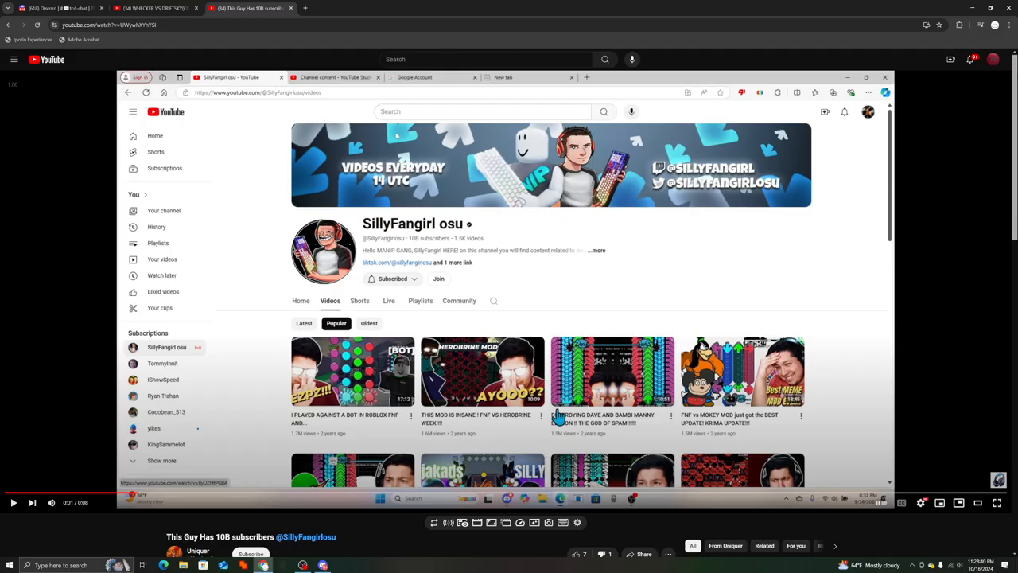
{"action": "mouse_move", "coordinate": [703, 6]}
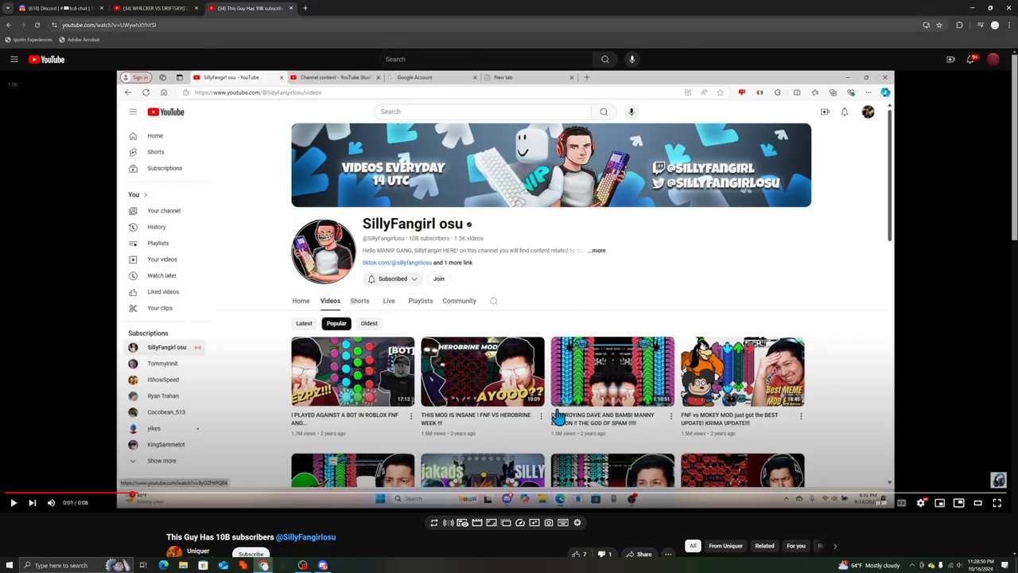
{"action": "mouse_move", "coordinate": [264, 61]}
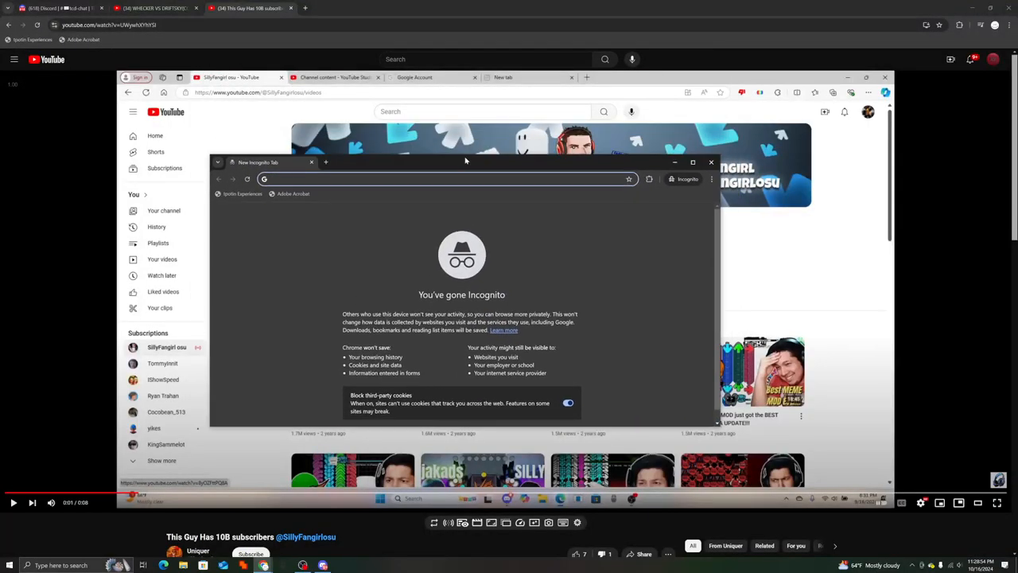
{"action": "type", "text": "youtube.com/watch?"}
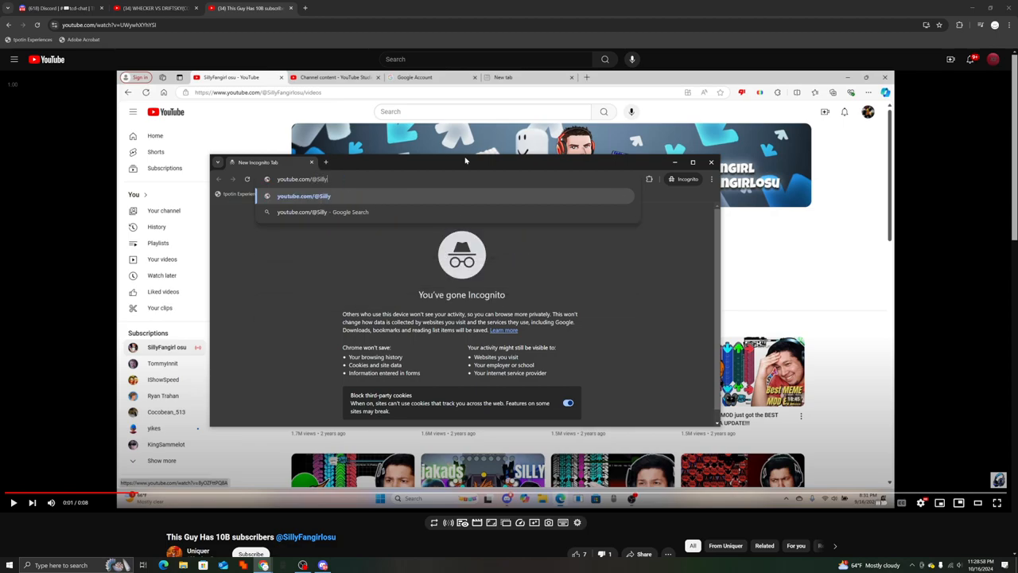
{"action": "type", "text": "Fangirlosu"}
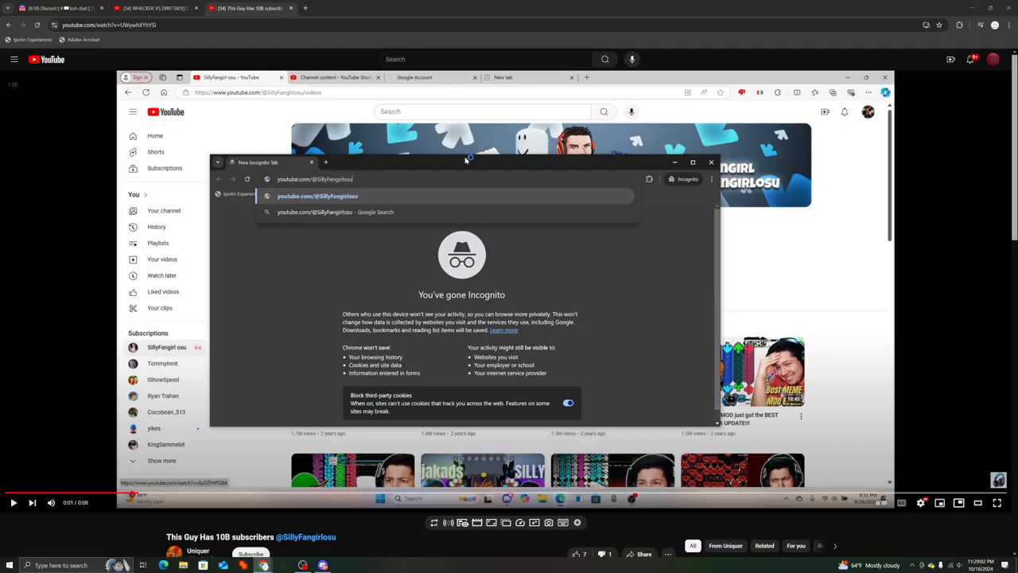
{"action": "left_click", "coordinate": [315, 196]}
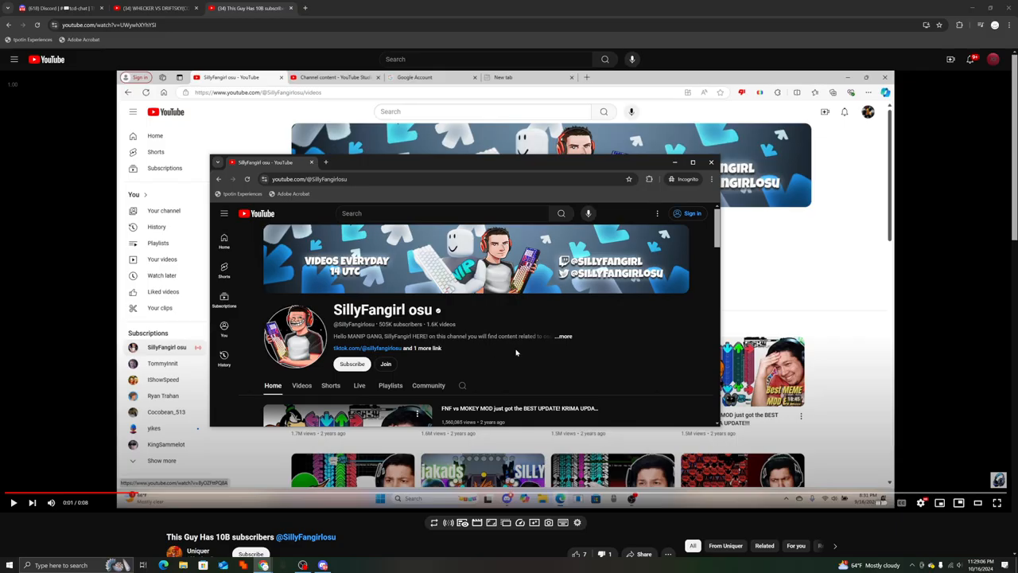
{"action": "left_click", "coordinate": [563, 336]}
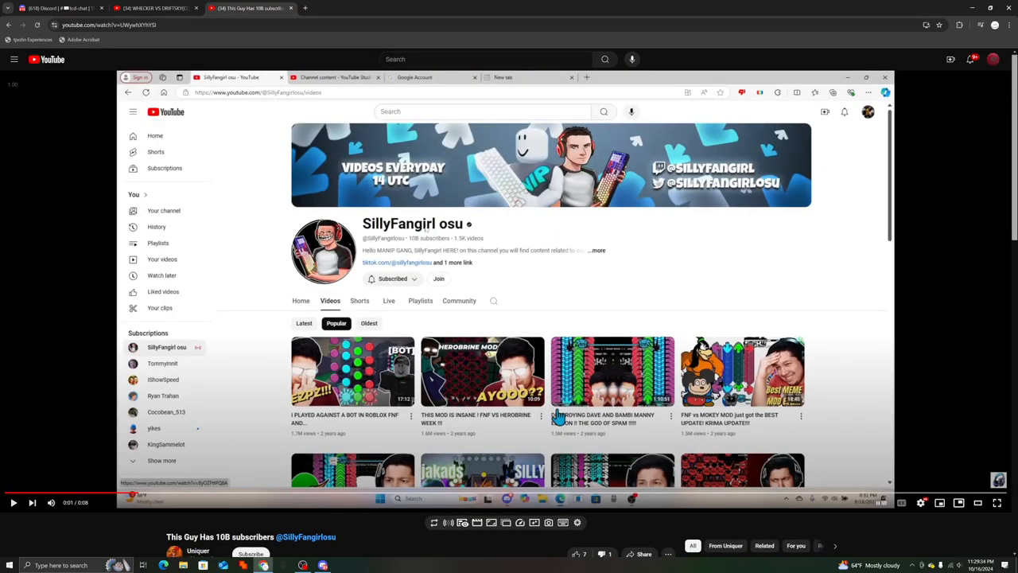
{"action": "mouse_move", "coordinate": [410, 270]}
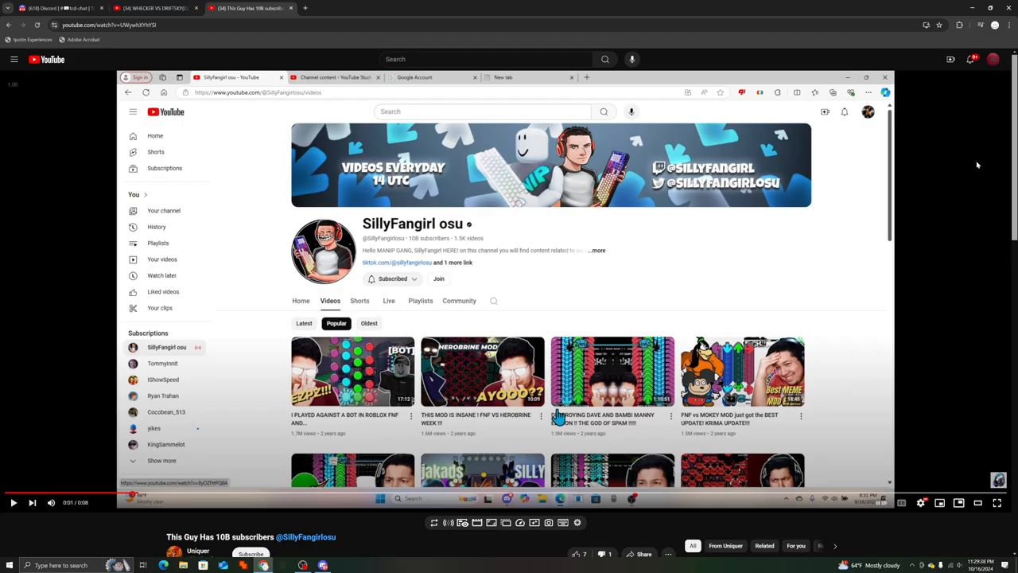
Move down the video page toward the Uniquer uploader link
{"action": "scroll", "scroll_direction": "down", "scroll_amount": 3}
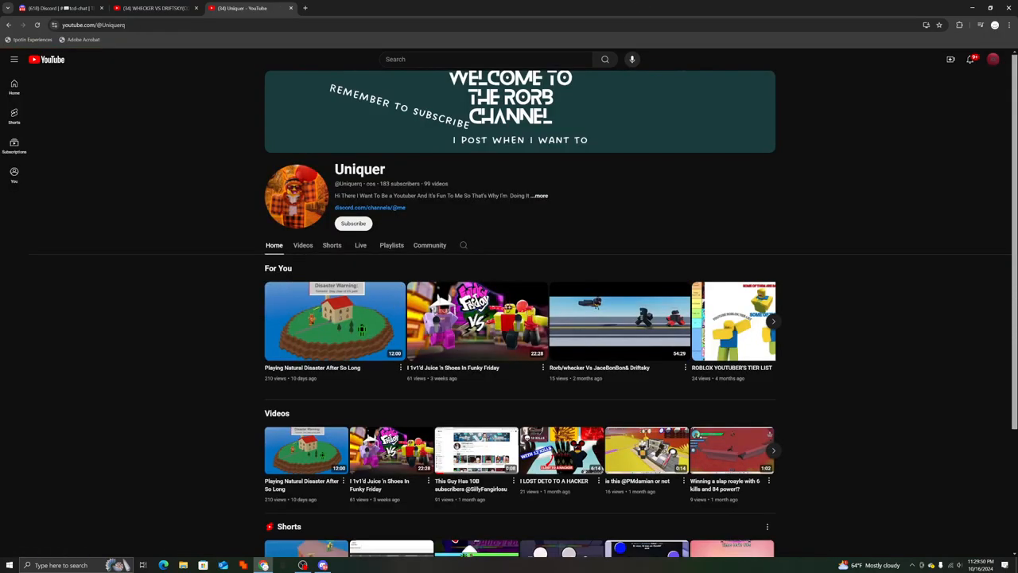
Switch to Uniquer's Videos list and look over the first uploads
{"action": "left_click", "coordinate": [302, 245]}
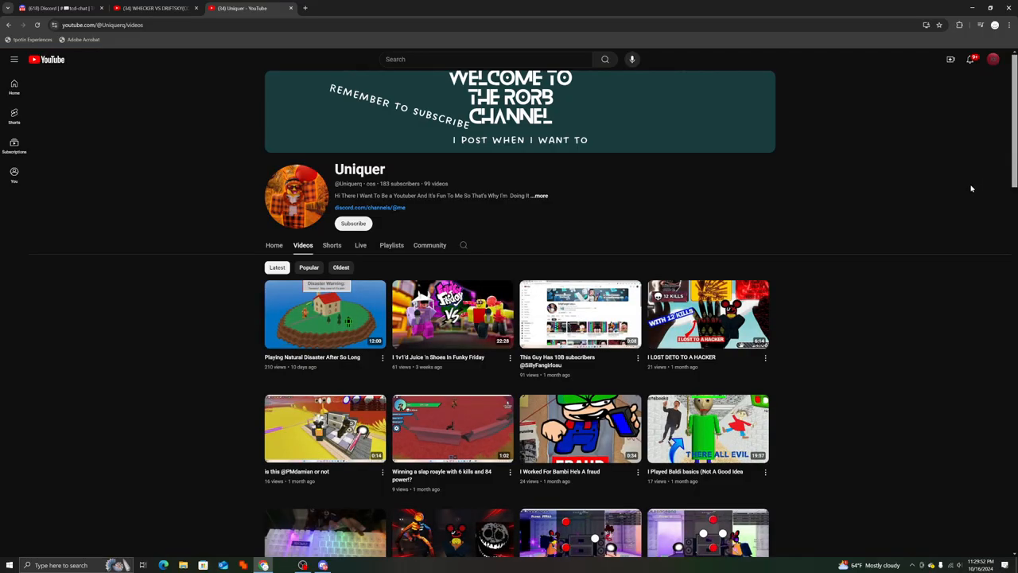
{"action": "mouse_move", "coordinate": [968, 188]}
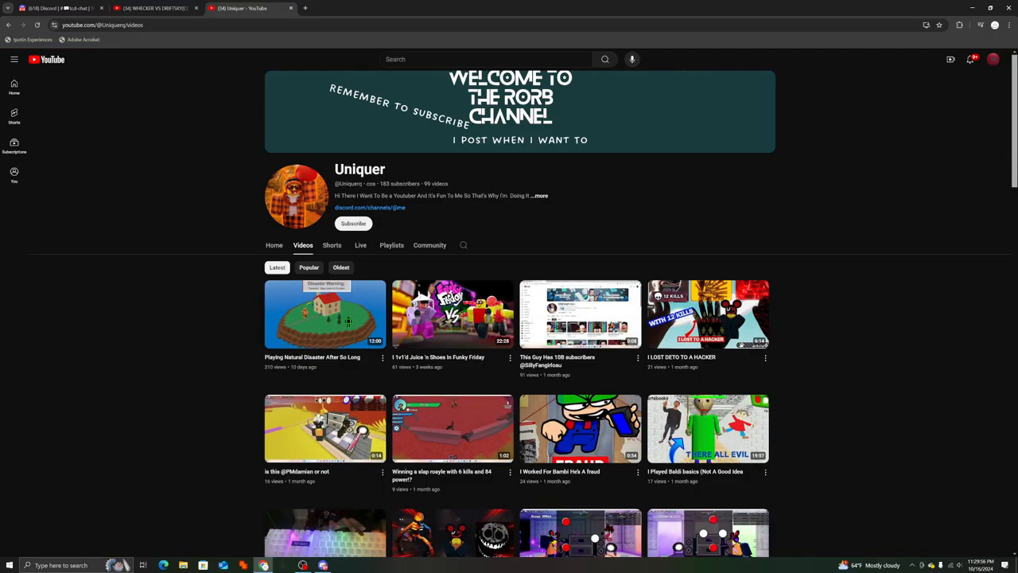
{"action": "scroll", "scroll_direction": "down", "scroll_amount": 3}
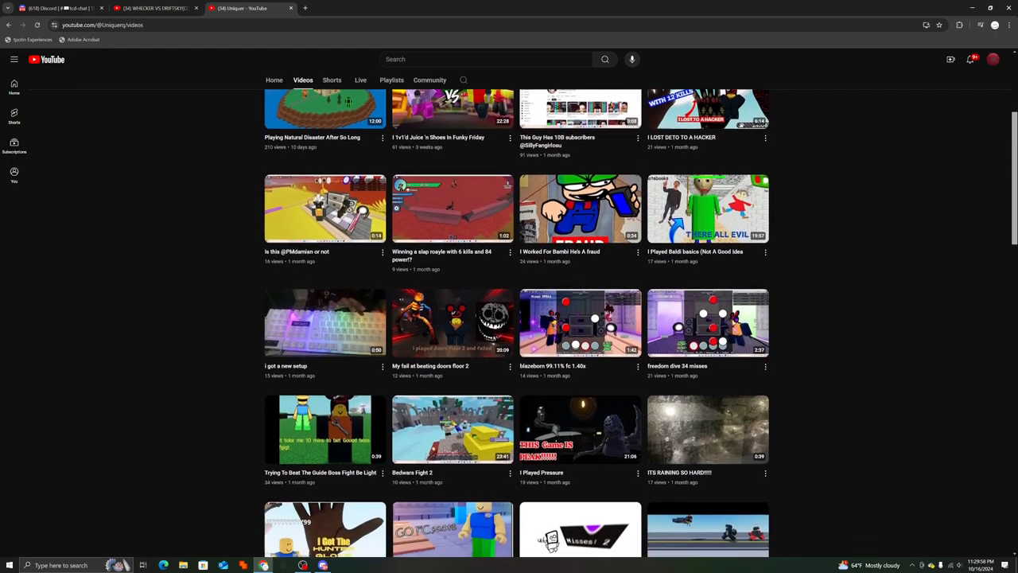
{"action": "scroll", "scroll_direction": "down", "scroll_amount": 3}
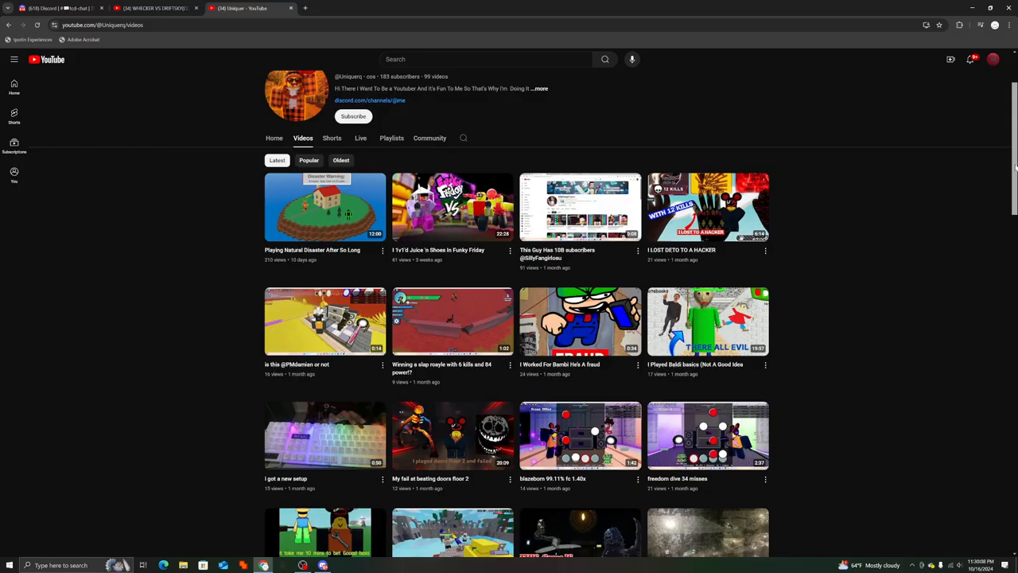
{"action": "mouse_move", "coordinate": [942, 211]}
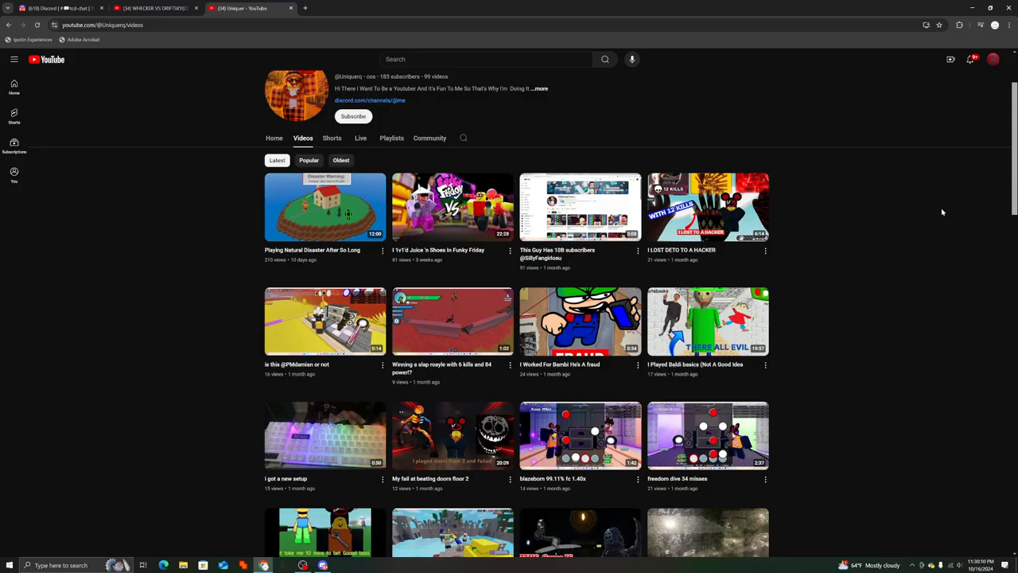
{"action": "mouse_move", "coordinate": [270, 339]}
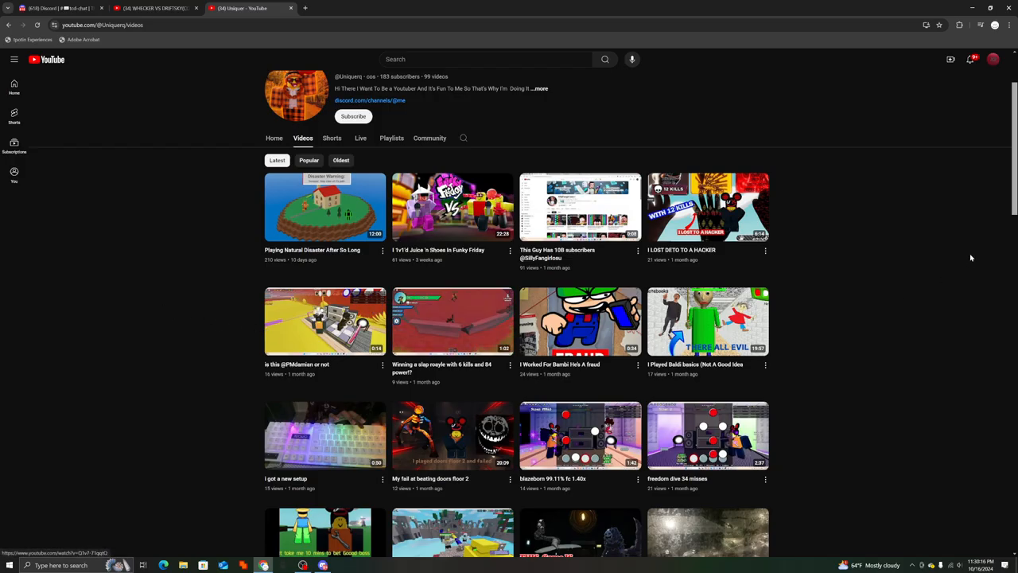
{"action": "scroll", "scroll_direction": "up", "scroll_amount": 3}
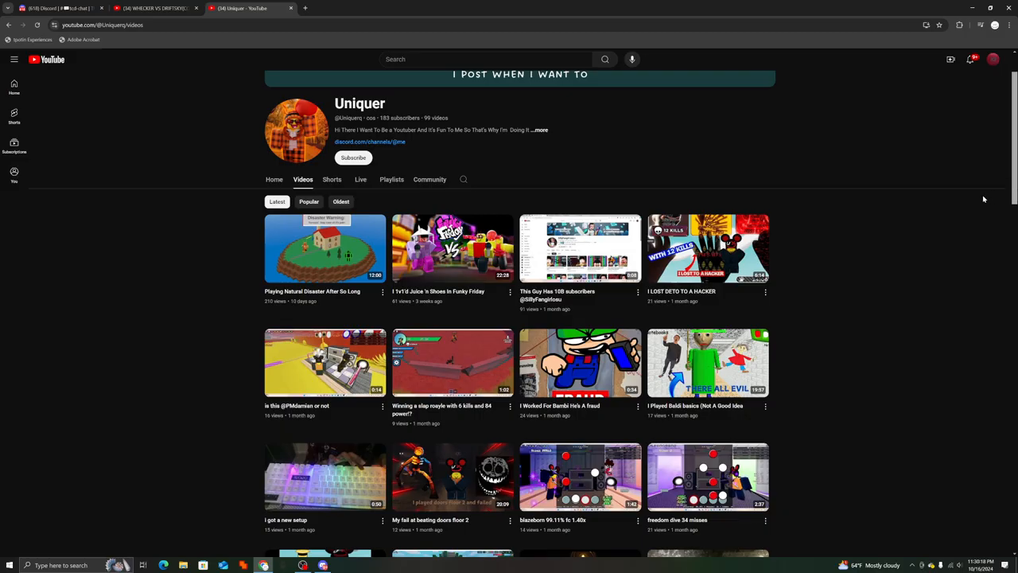
{"action": "mouse_move", "coordinate": [325, 262]}
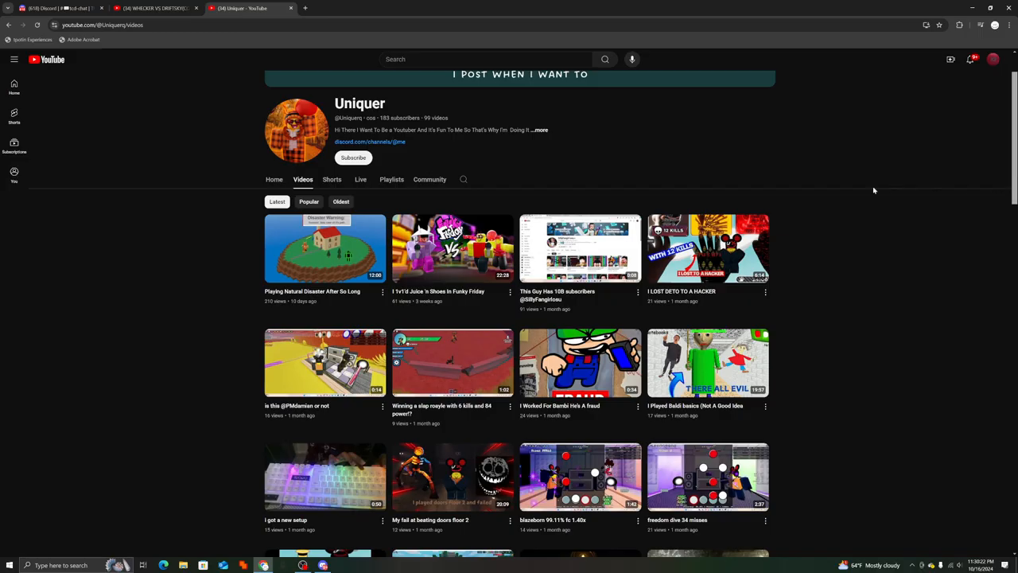
Browse all the way down through the rest of Uniquer's uploads
{"action": "scroll", "scroll_direction": "down", "scroll_amount": 3}
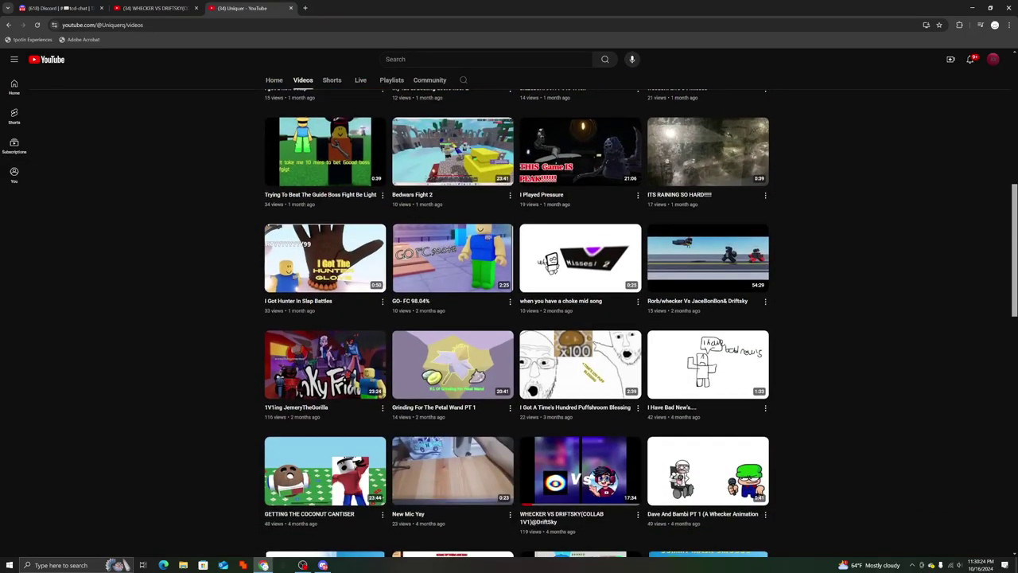
{"action": "scroll", "scroll_direction": "down", "scroll_amount": 3}
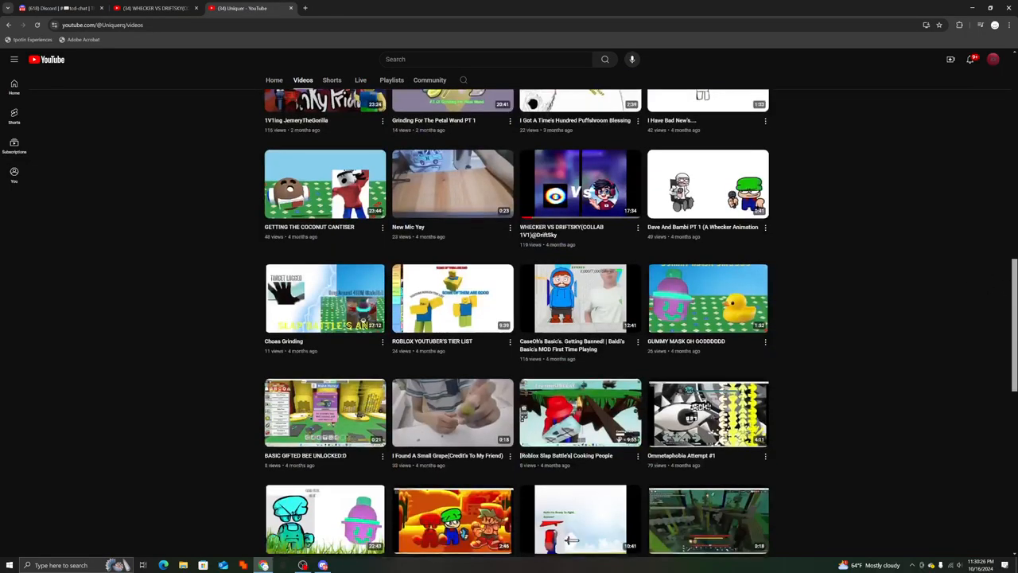
{"action": "scroll", "scroll_direction": "down", "scroll_amount": 3}
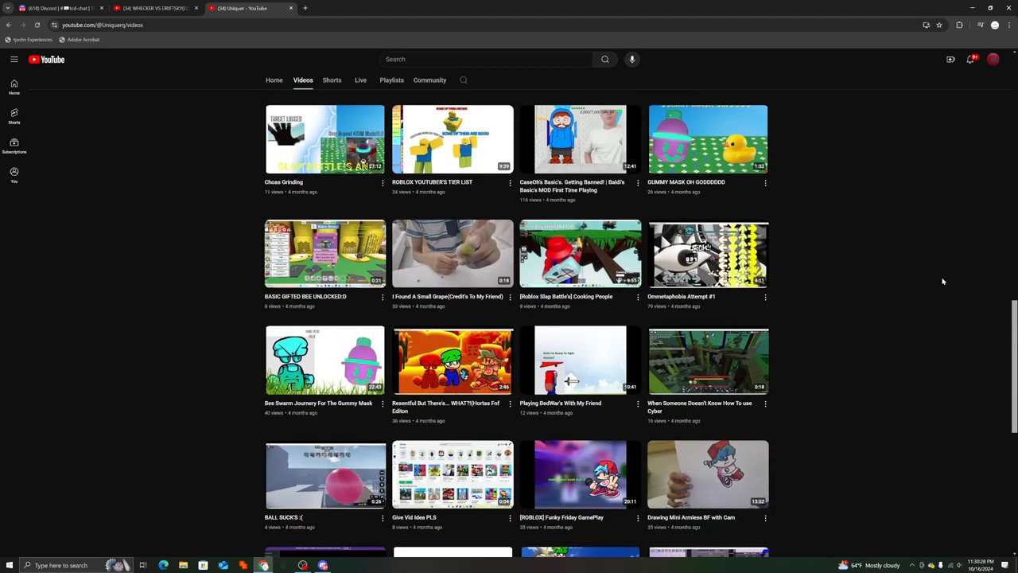
{"action": "scroll", "scroll_direction": "down", "scroll_amount": 3}
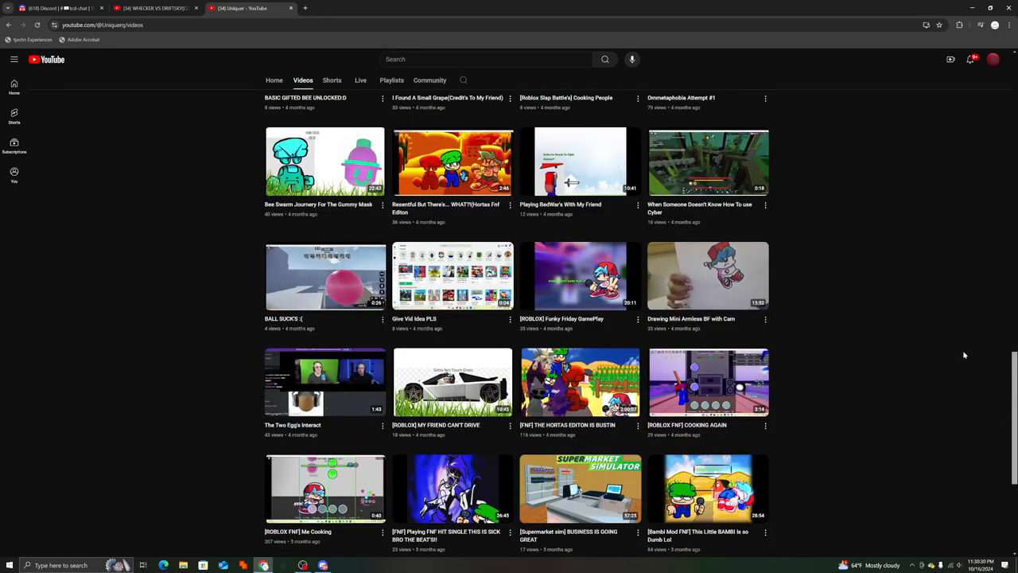
{"action": "scroll", "scroll_direction": "down", "scroll_amount": 3}
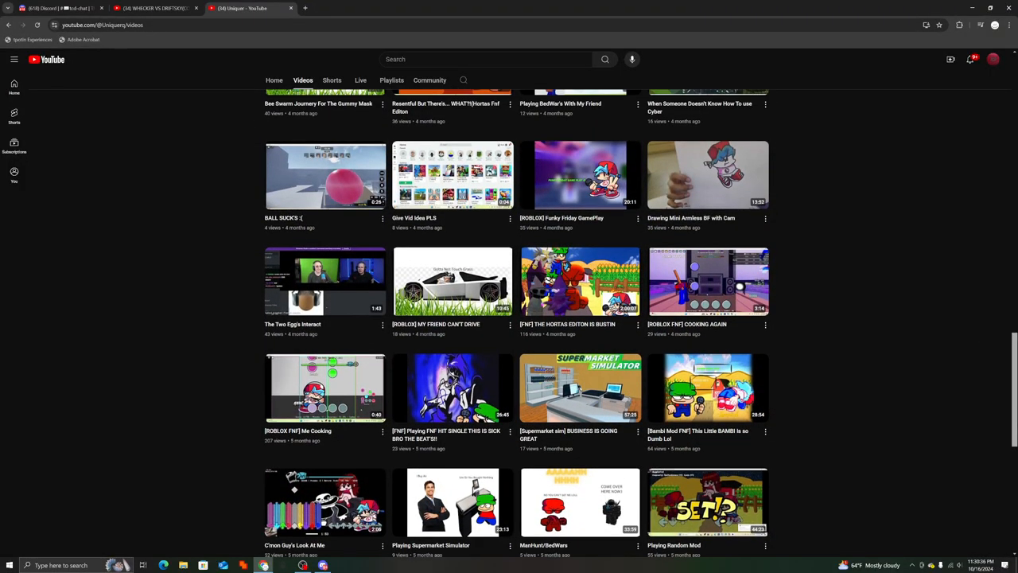
{"action": "scroll", "scroll_direction": "down", "scroll_amount": 3}
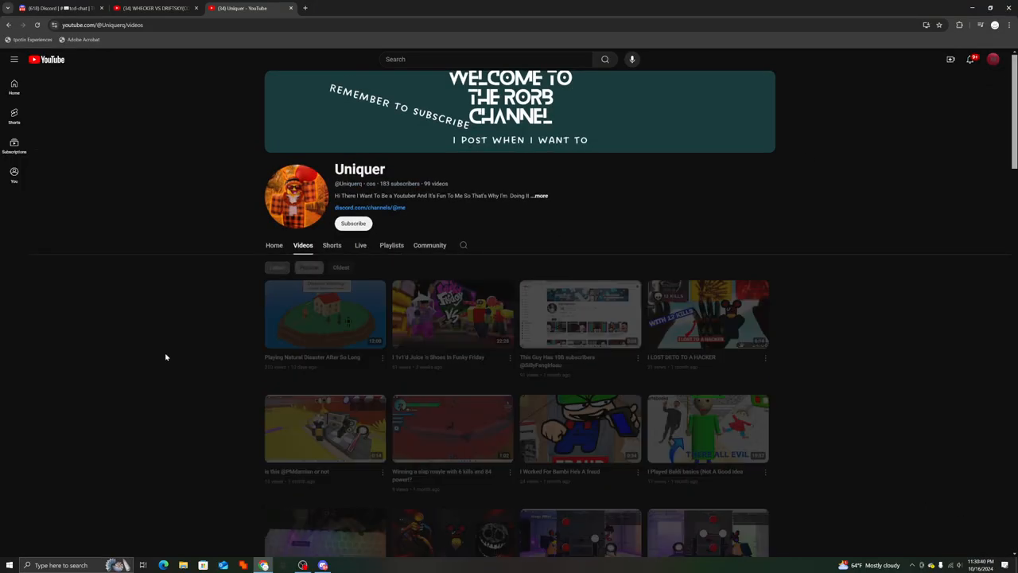
Sort Uniquer's uploads by the Popular filter
{"action": "left_click", "coordinate": [309, 268]}
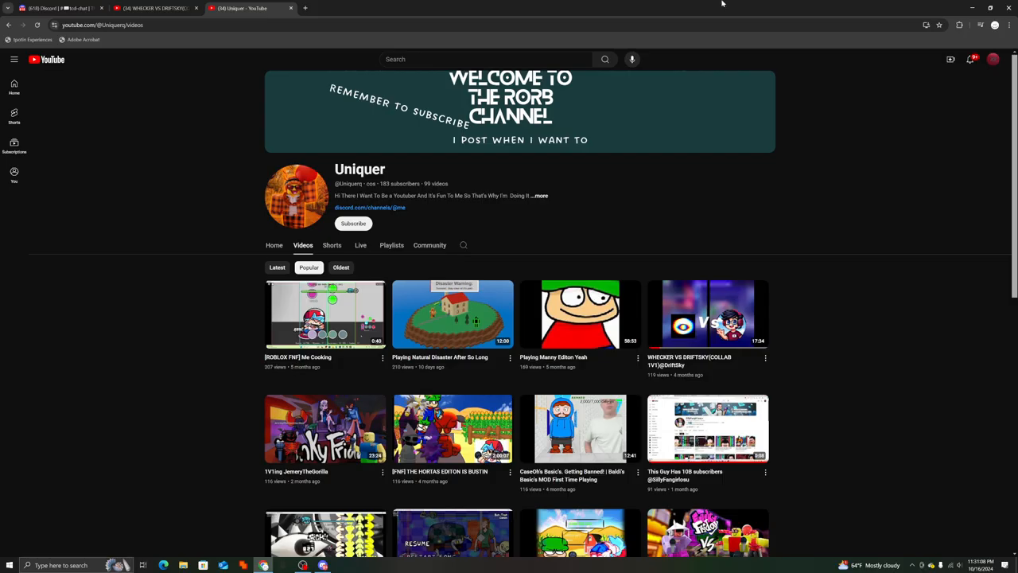
Search YouTube for 'Dr...' (DriftSky) and submit the search
{"action": "left_click", "coordinate": [480, 59]}
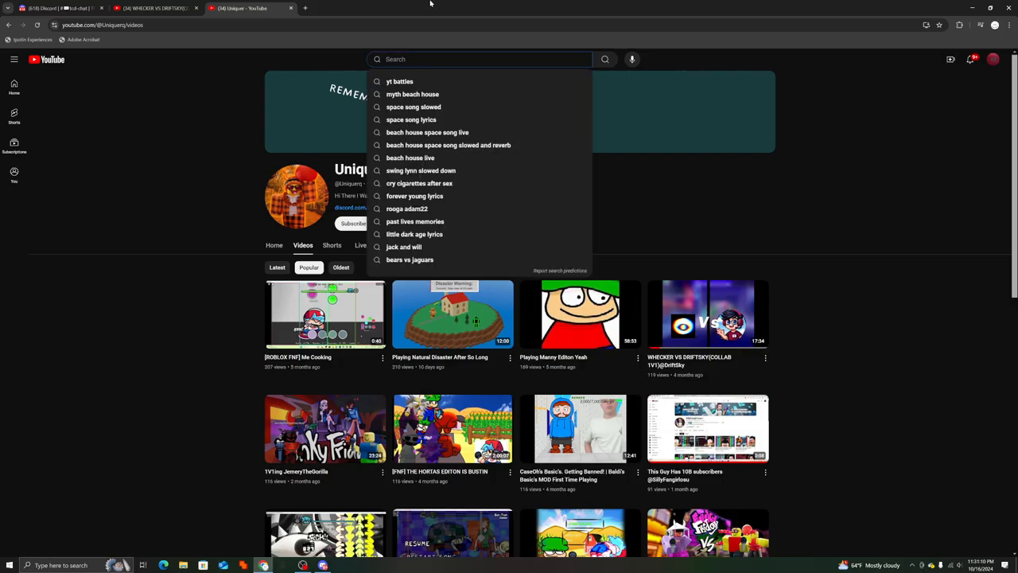
{"action": "left_click", "coordinate": [152, 8]}
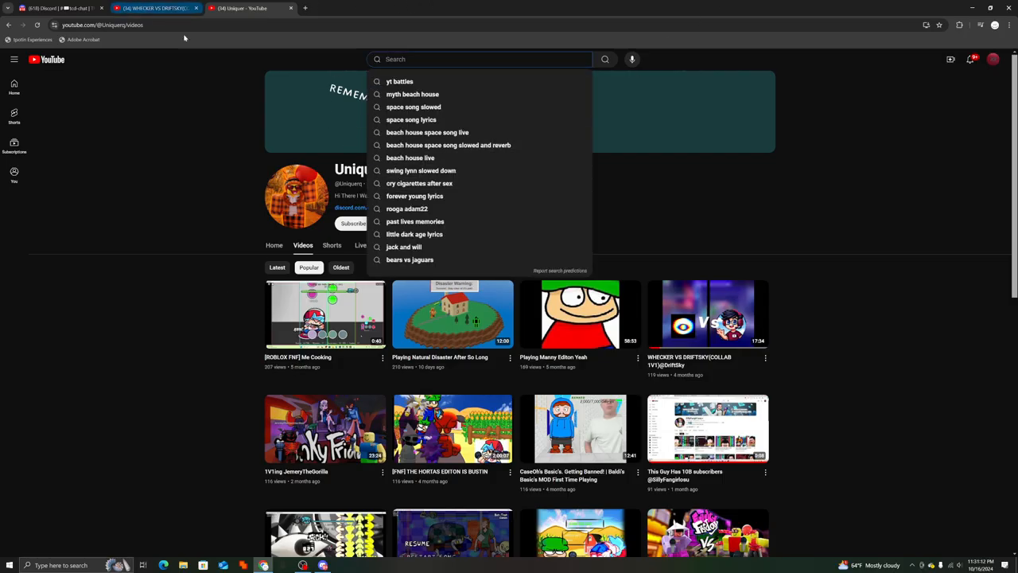
{"action": "mouse_move", "coordinate": [506, 3]}
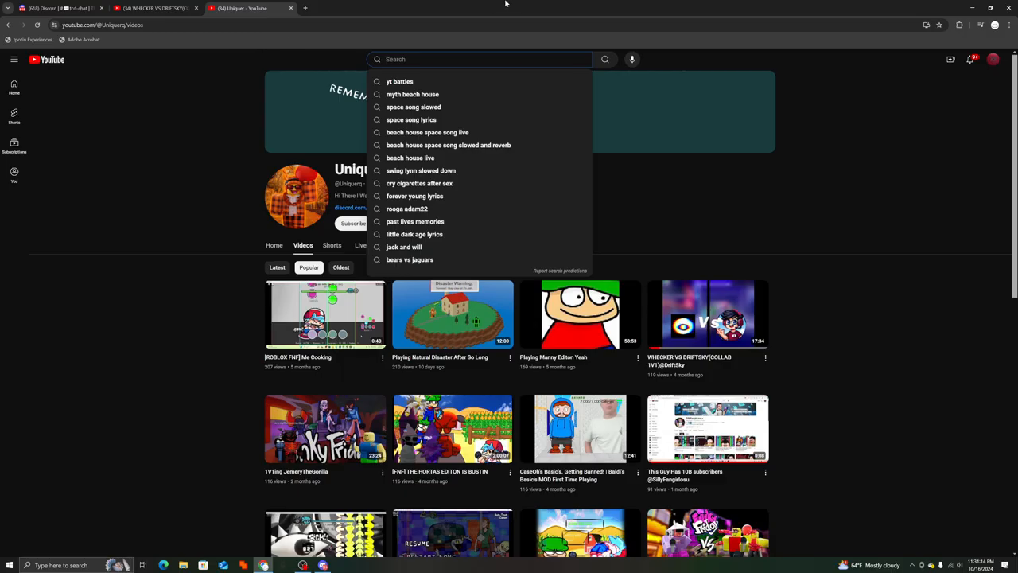
{"action": "type", "text": "DriftSky"}
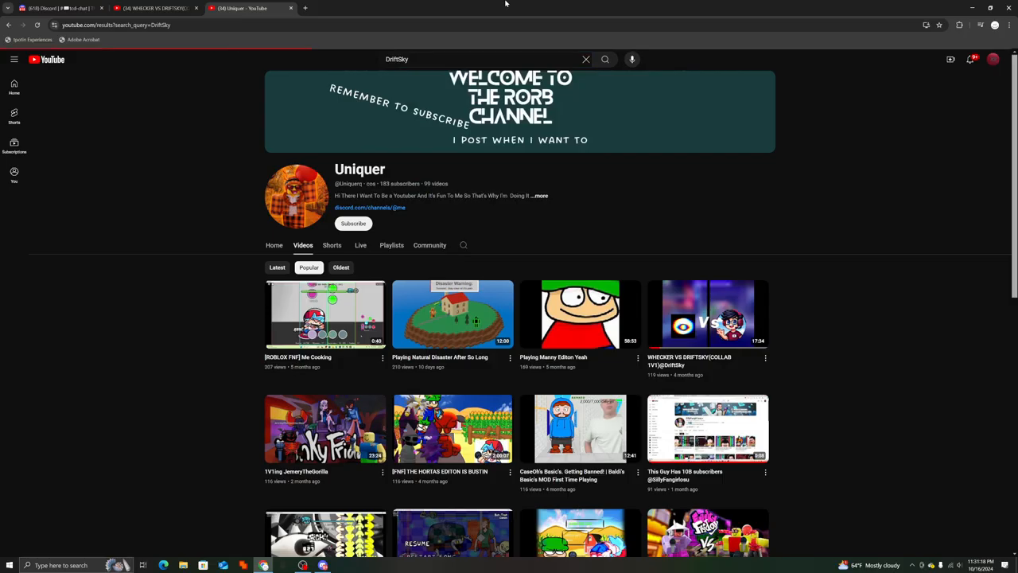
{"action": "left_click", "coordinate": [605, 59]}
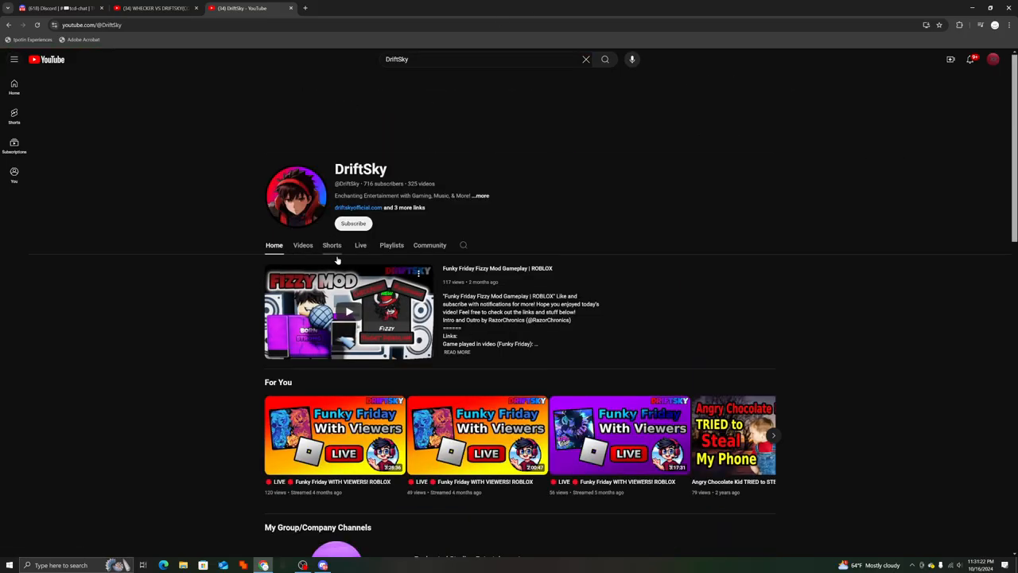
Show DriftSky's Videos list and bring up the channel's About details
{"action": "left_click", "coordinate": [303, 245]}
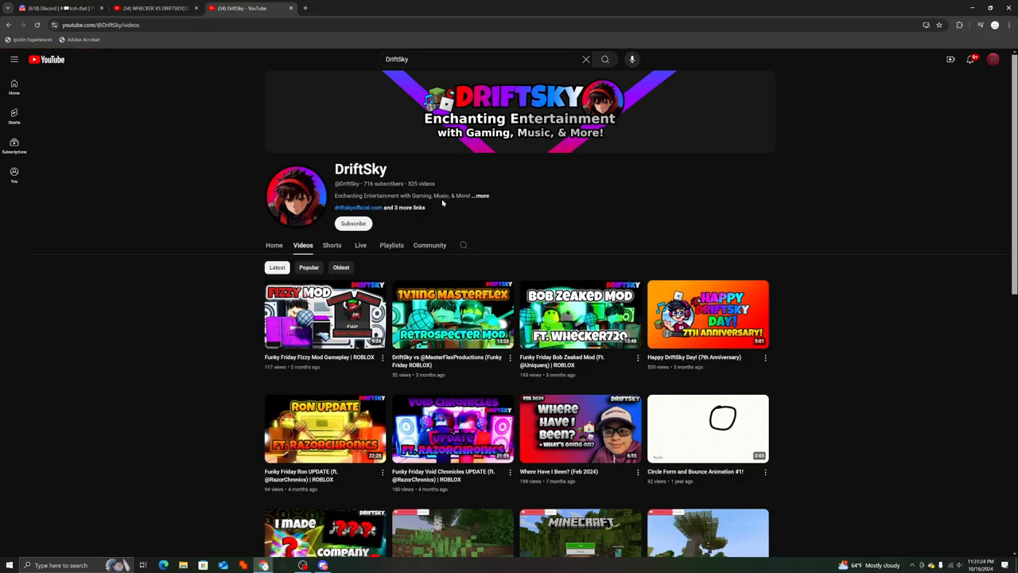
{"action": "left_click", "coordinate": [481, 196]}
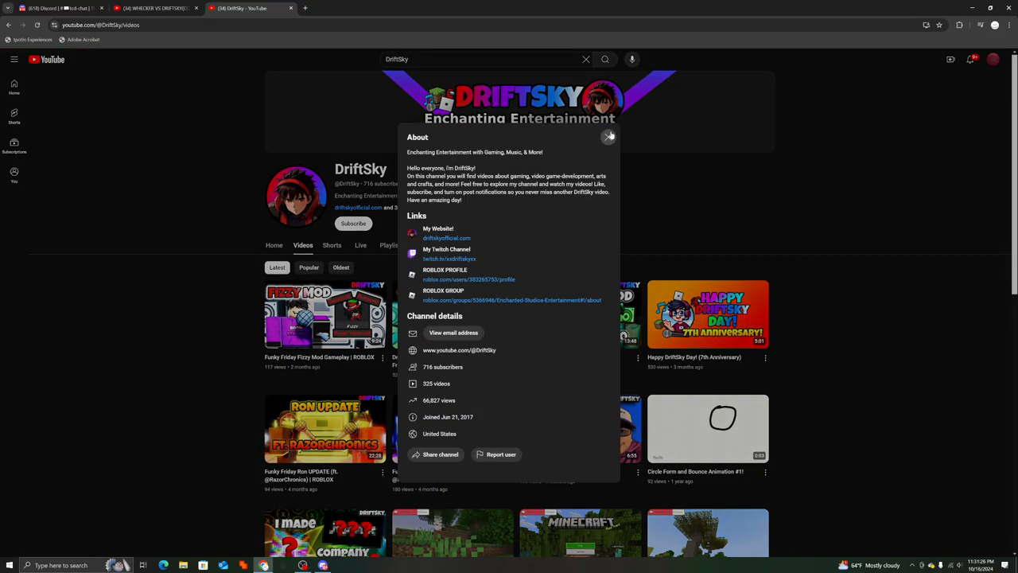
{"action": "mouse_move", "coordinate": [538, 234]}
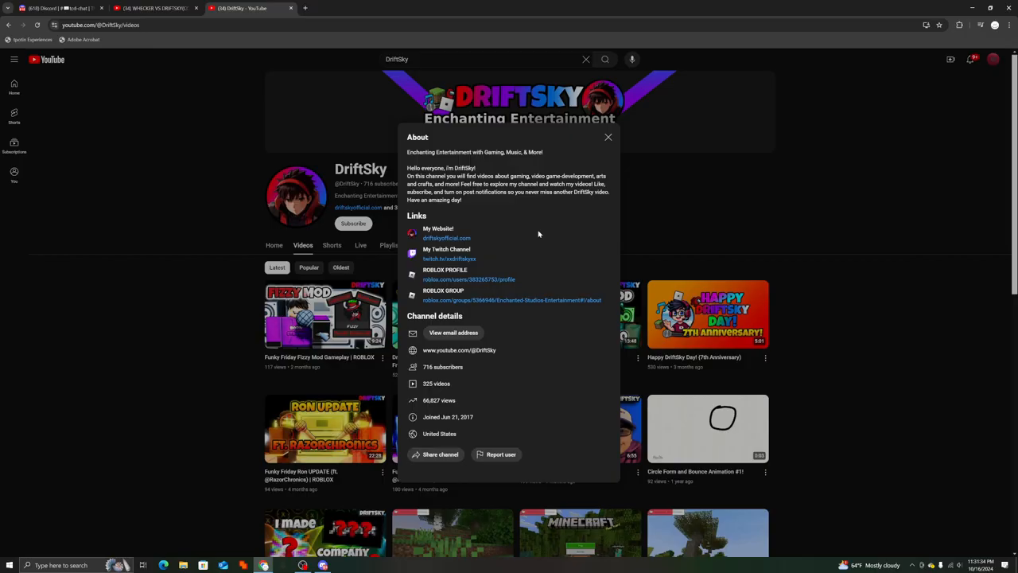
{"action": "mouse_move", "coordinate": [566, 213]}
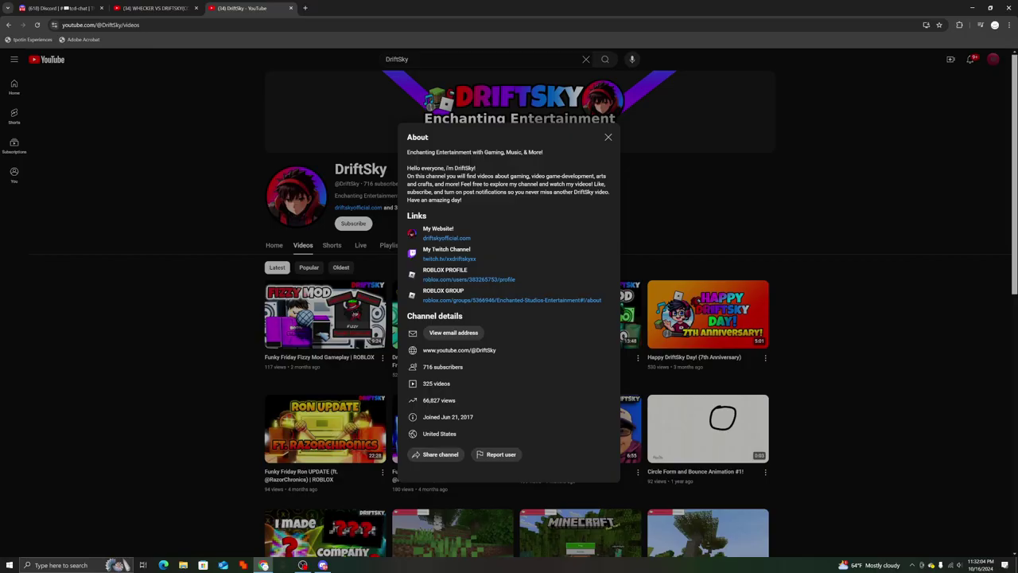
{"action": "mouse_move", "coordinate": [607, 146]}
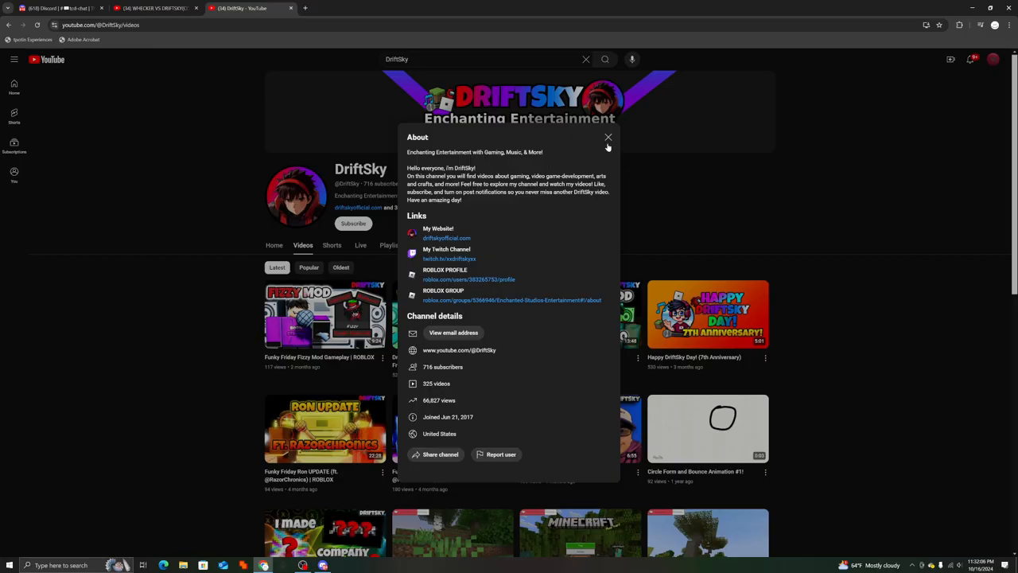
Close DriftSky's About dialog to return to the uploads list
{"action": "left_click", "coordinate": [608, 137]}
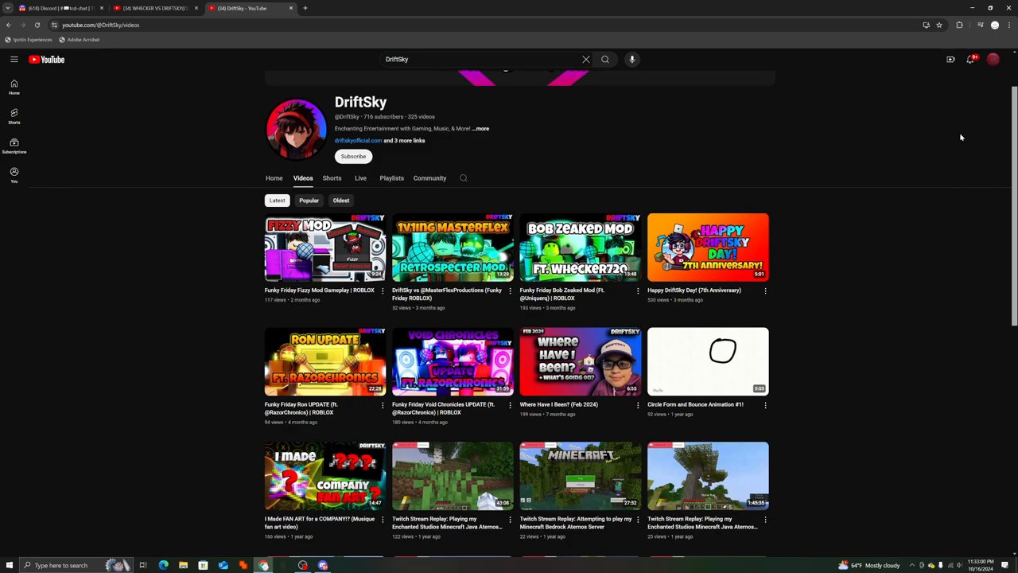
{"action": "mouse_move", "coordinate": [570, 162]}
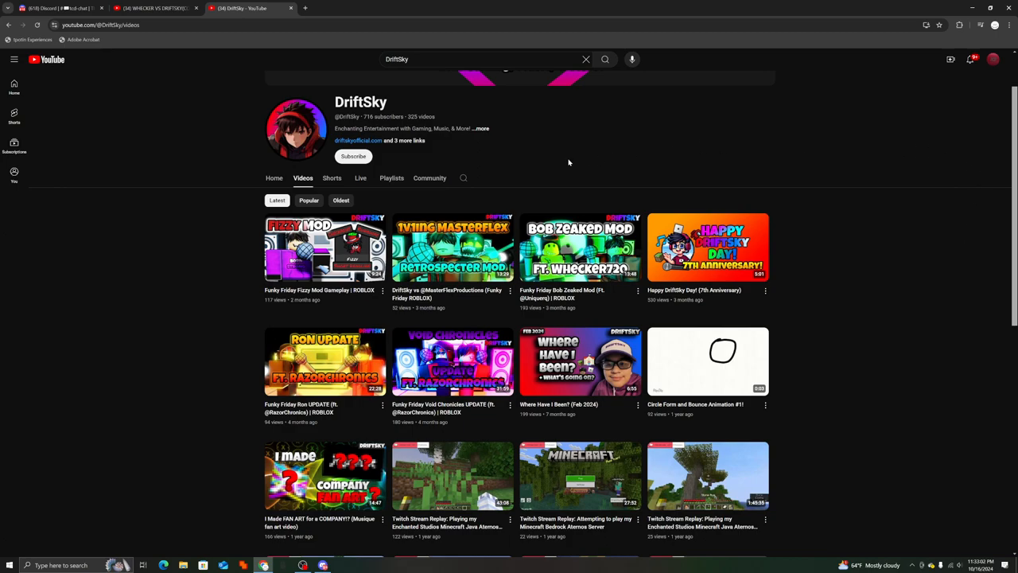
Reopen DriftSky's About details from the channel description
{"action": "left_click", "coordinate": [481, 127]}
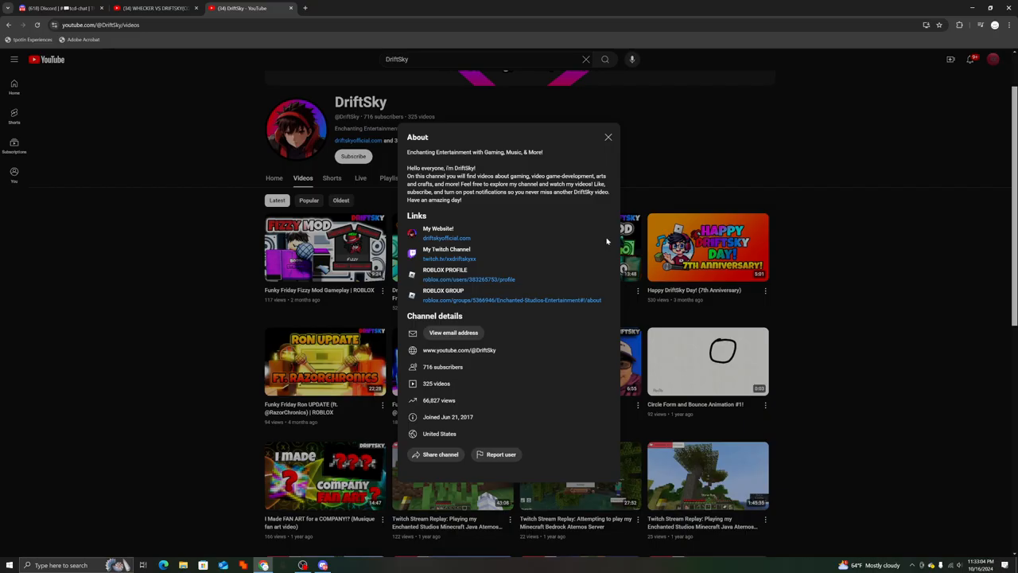
{"action": "mouse_move", "coordinate": [503, 385]}
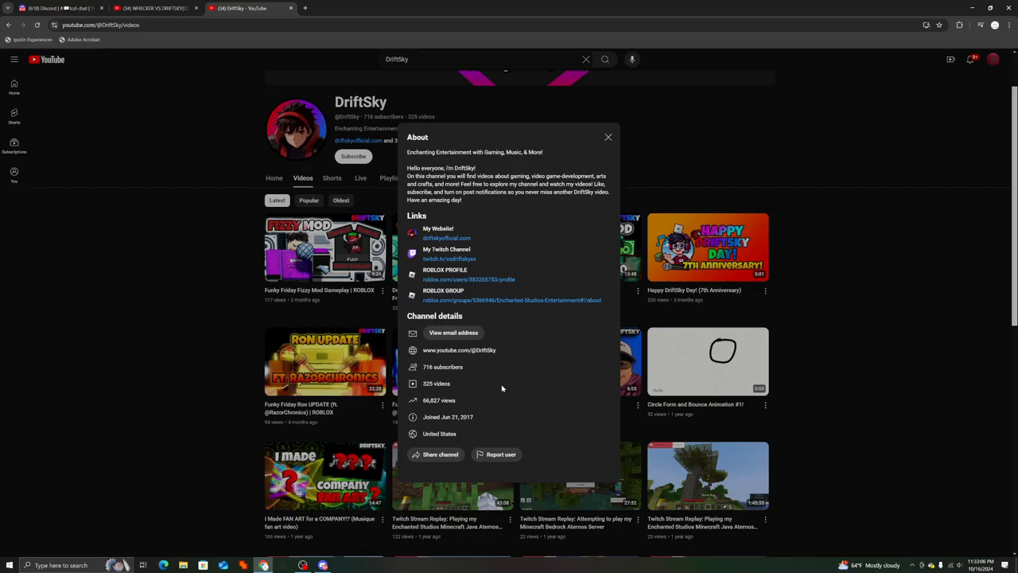
{"action": "mouse_move", "coordinate": [499, 381]}
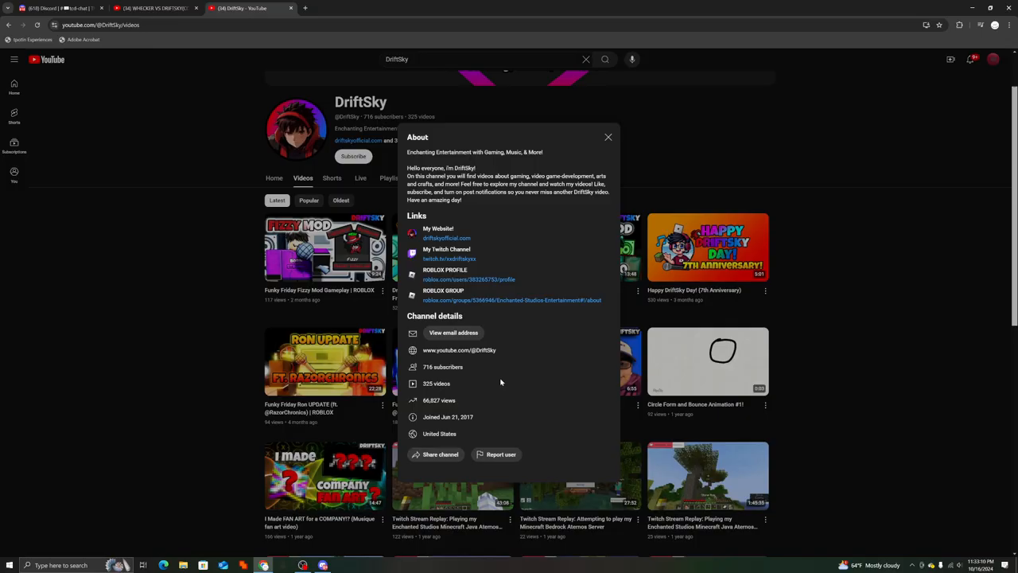
{"action": "mouse_move", "coordinate": [503, 378]}
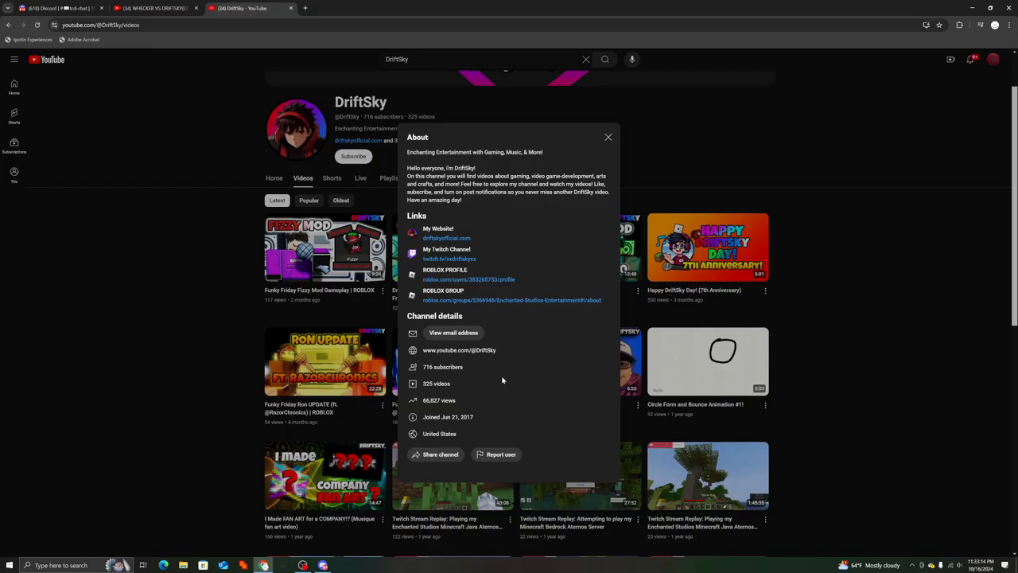
{"action": "mouse_move", "coordinate": [506, 387]}
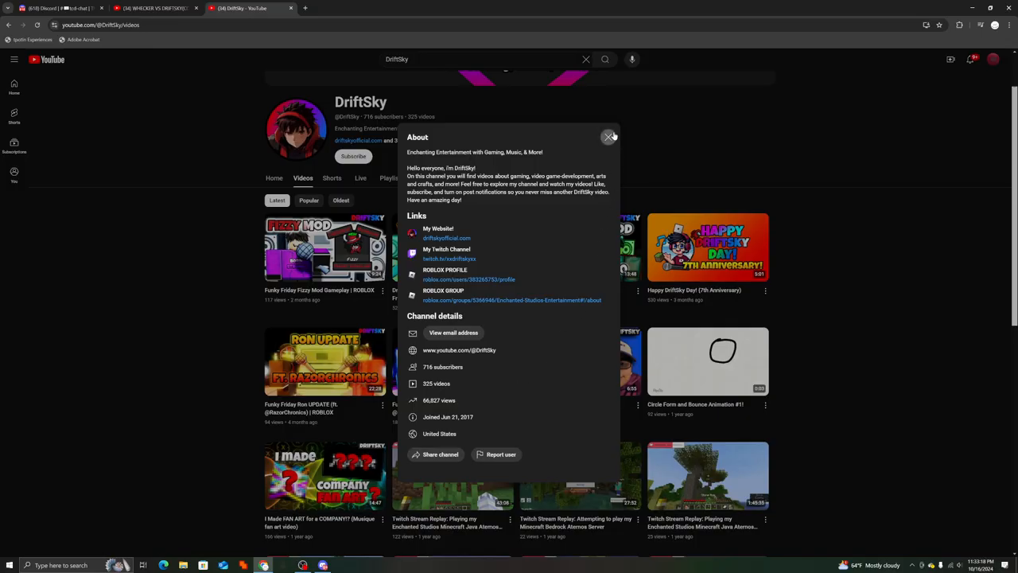
Close the About dialog and scroll down through DriftSky's channel content
{"action": "left_click", "coordinate": [609, 137]}
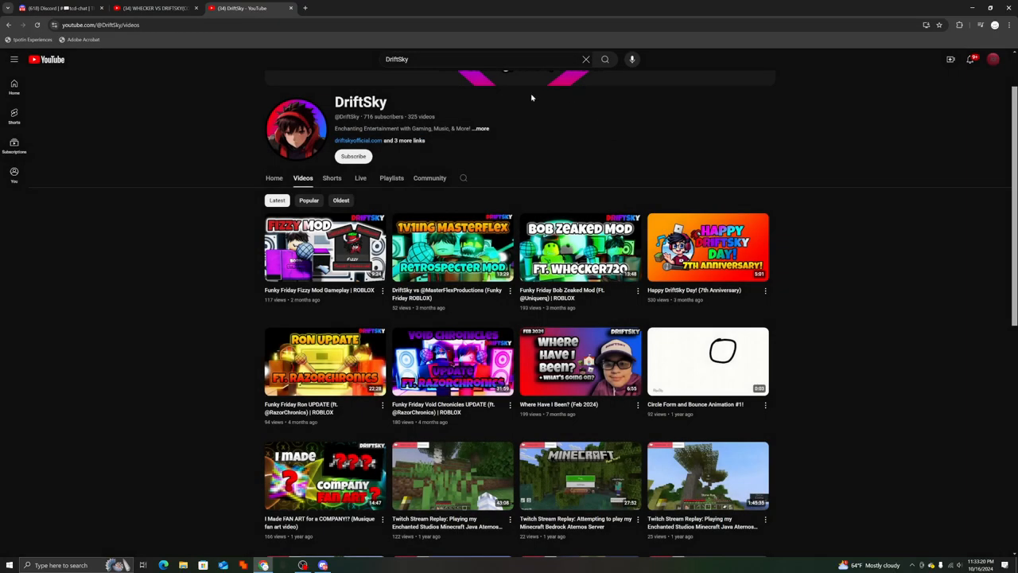
{"action": "scroll", "scroll_direction": "down", "scroll_amount": 3}
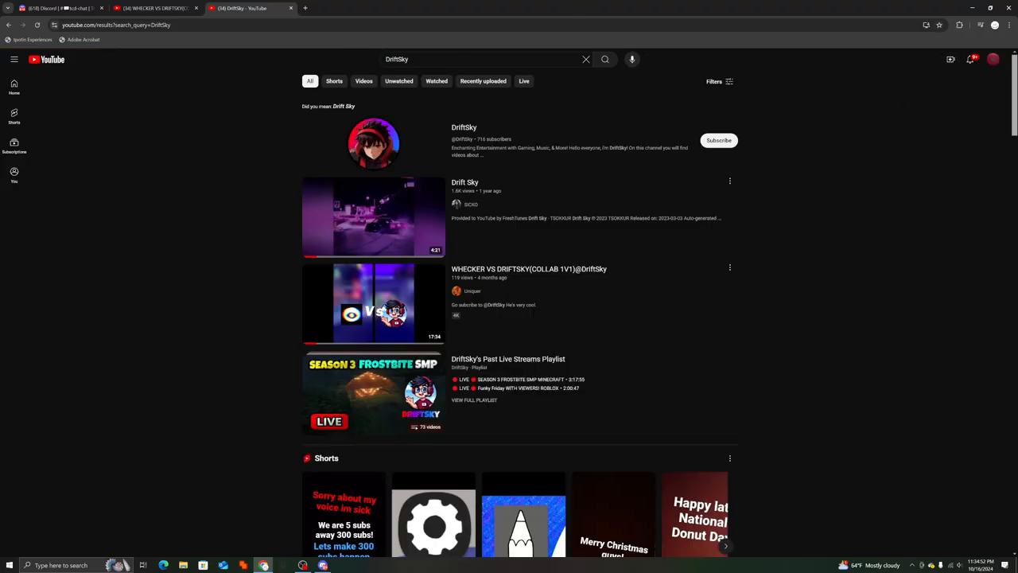
{"action": "scroll", "scroll_direction": "down", "scroll_amount": 3}
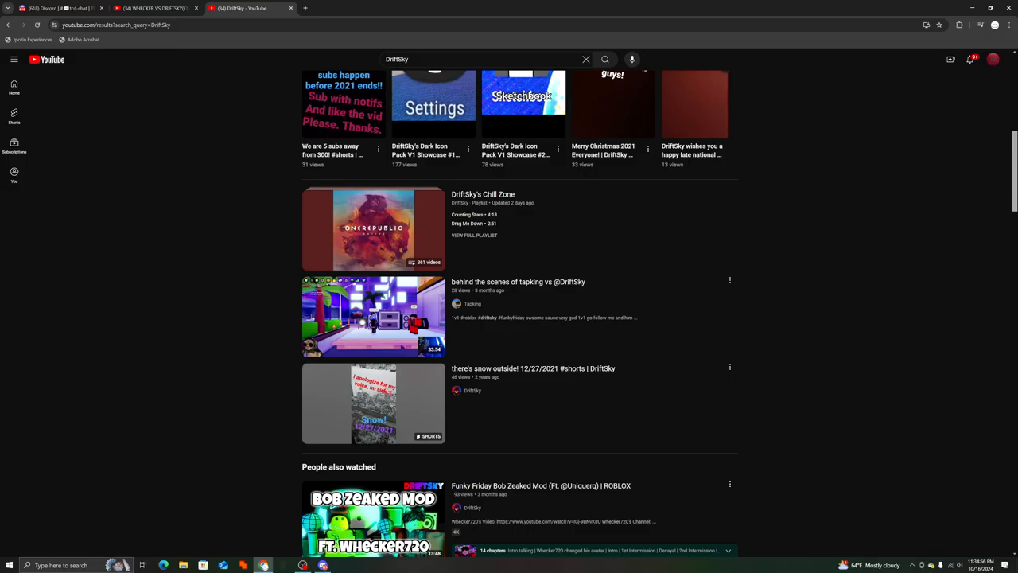
{"action": "mouse_move", "coordinate": [883, 226]}
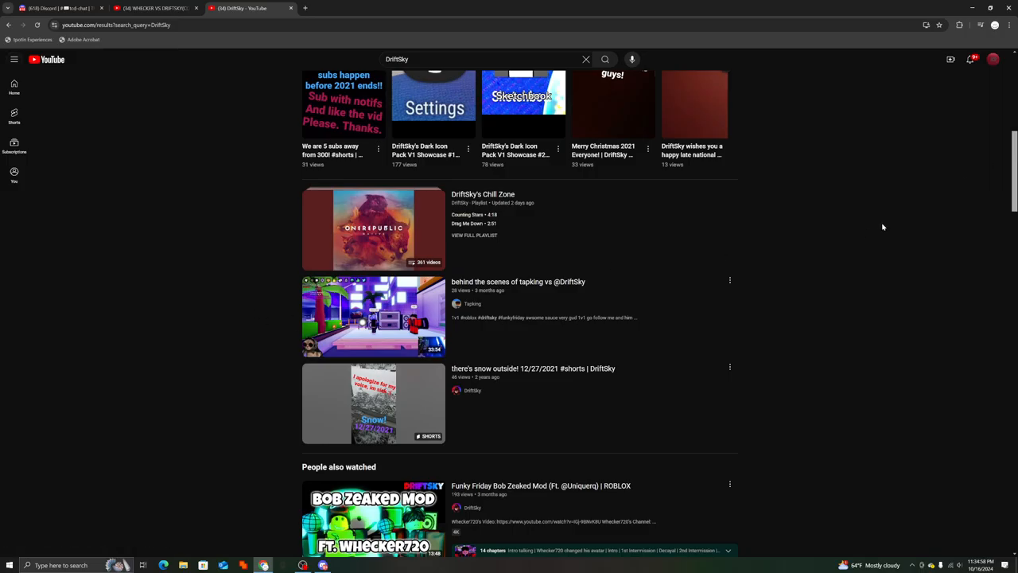
{"action": "scroll", "scroll_direction": "down", "scroll_amount": 3}
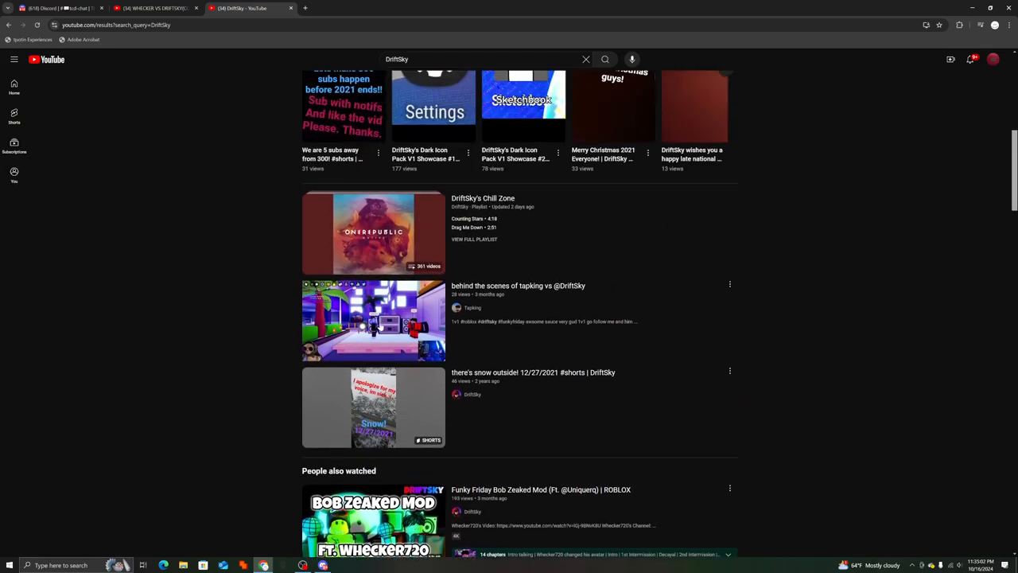
{"action": "left_click", "coordinate": [372, 321]}
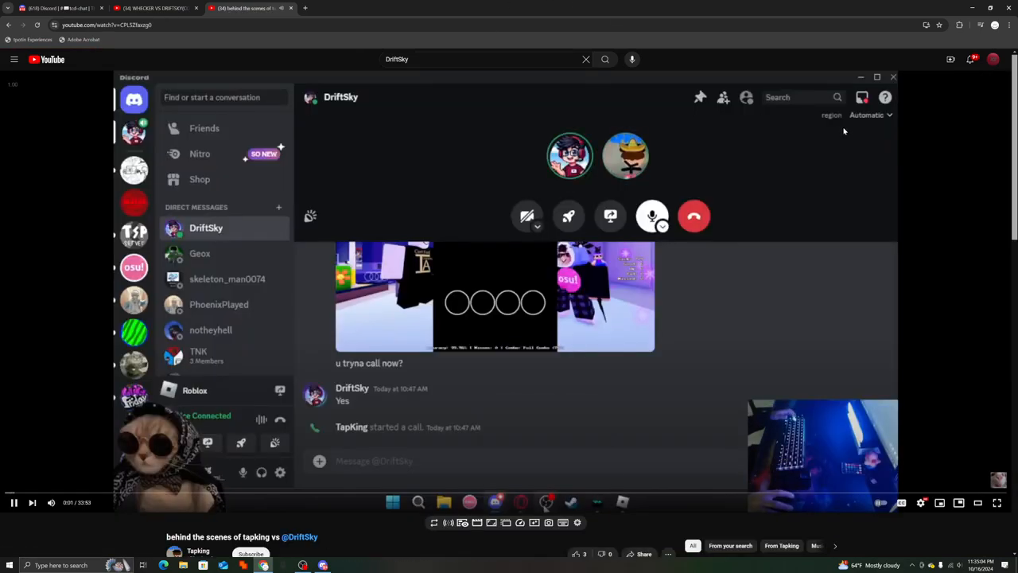
{"action": "scroll", "scroll_direction": "down", "scroll_amount": 3}
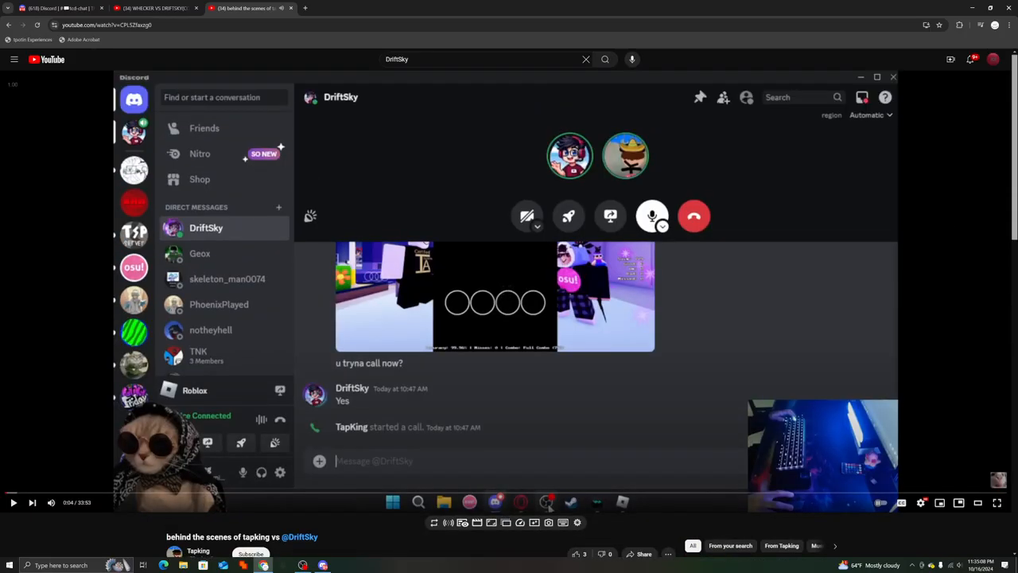
{"action": "scroll", "scroll_direction": "down", "scroll_amount": 3}
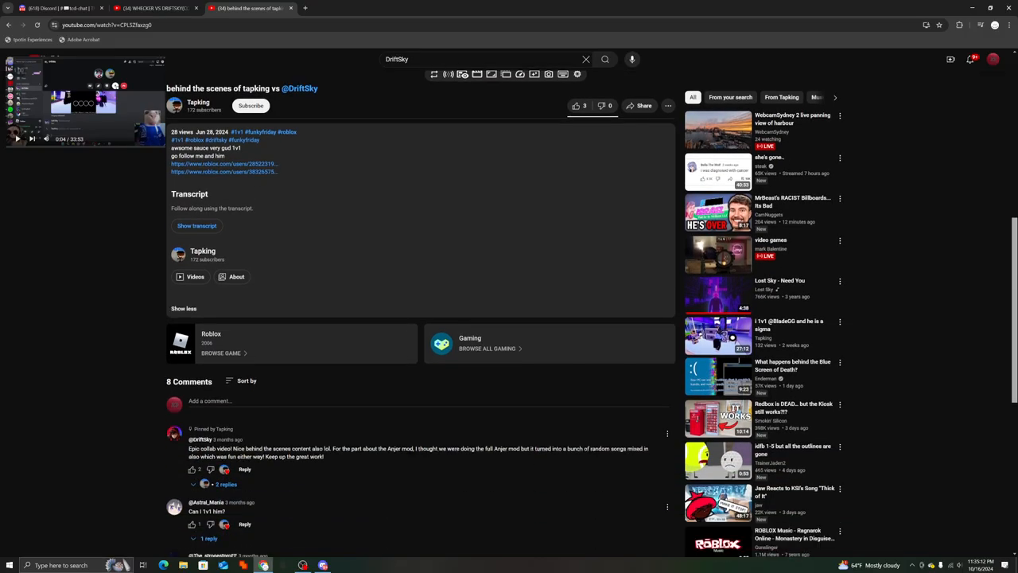
{"action": "scroll", "scroll_direction": "down", "scroll_amount": 3}
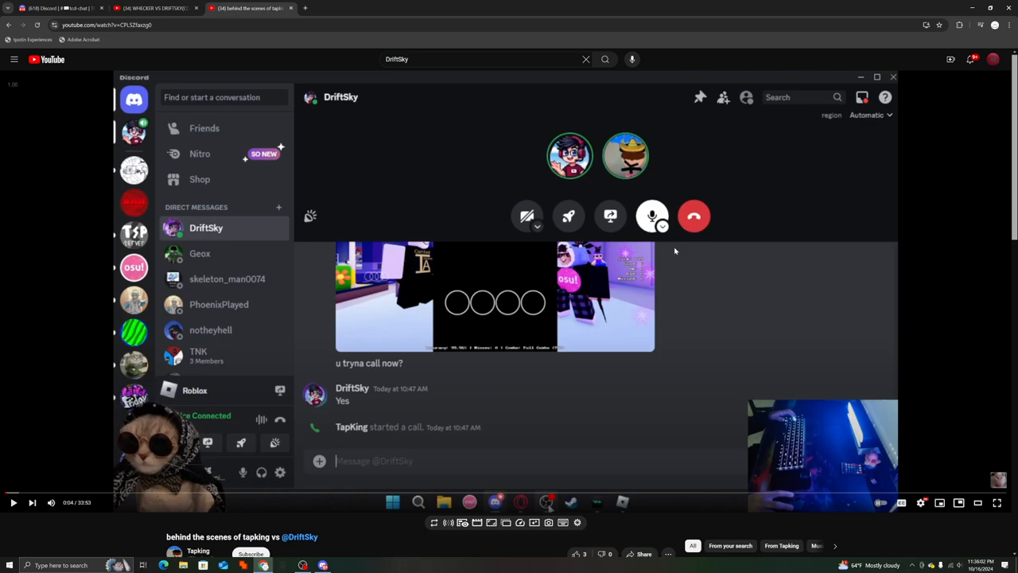
Dismiss the search suggestions and scroll down to the video's description and comments
{"action": "left_click", "coordinate": [477, 59]}
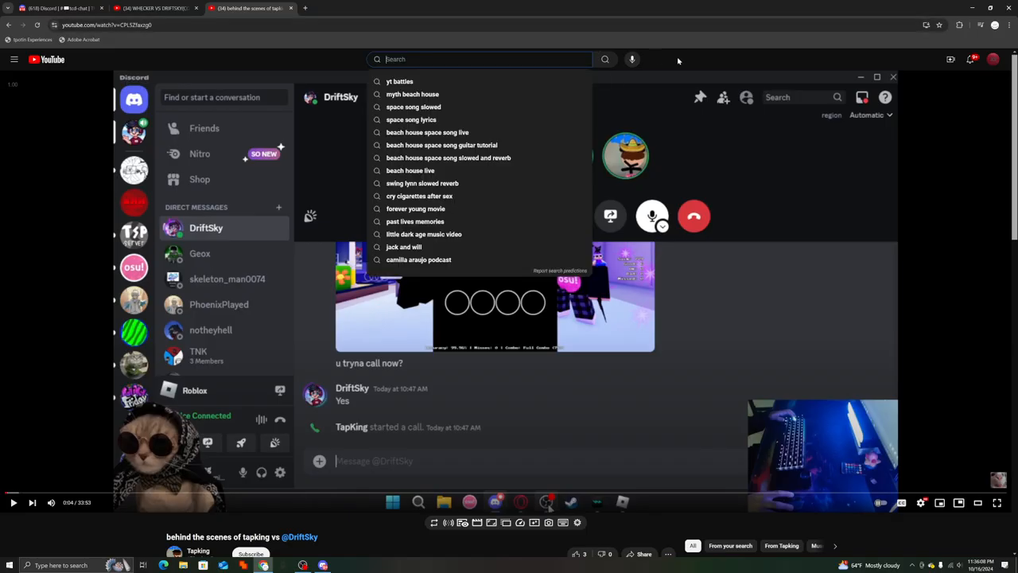
{"action": "left_click", "coordinate": [701, 4]}
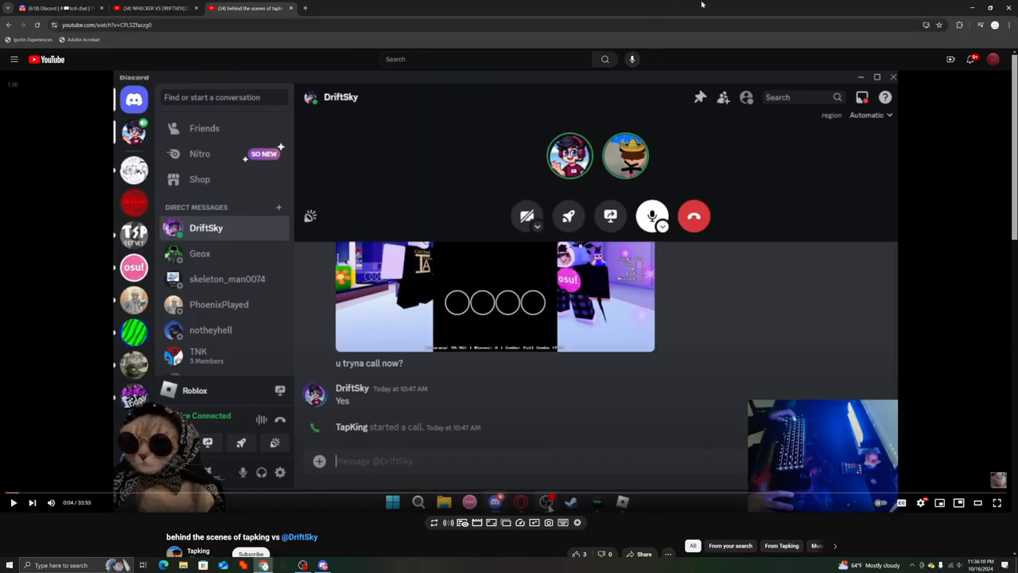
{"action": "mouse_move", "coordinate": [739, 48]}
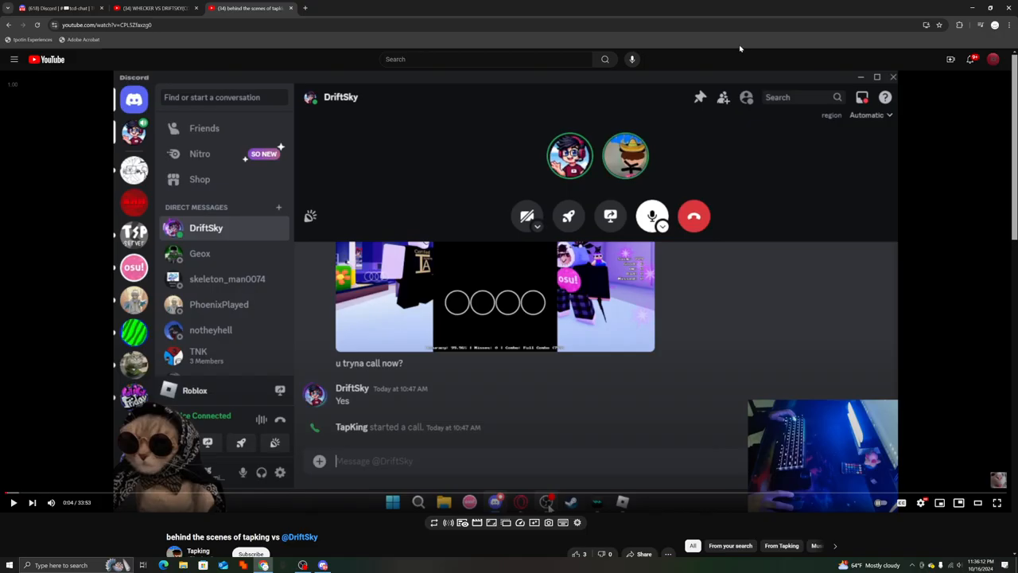
{"action": "scroll", "scroll_direction": "down", "scroll_amount": 3}
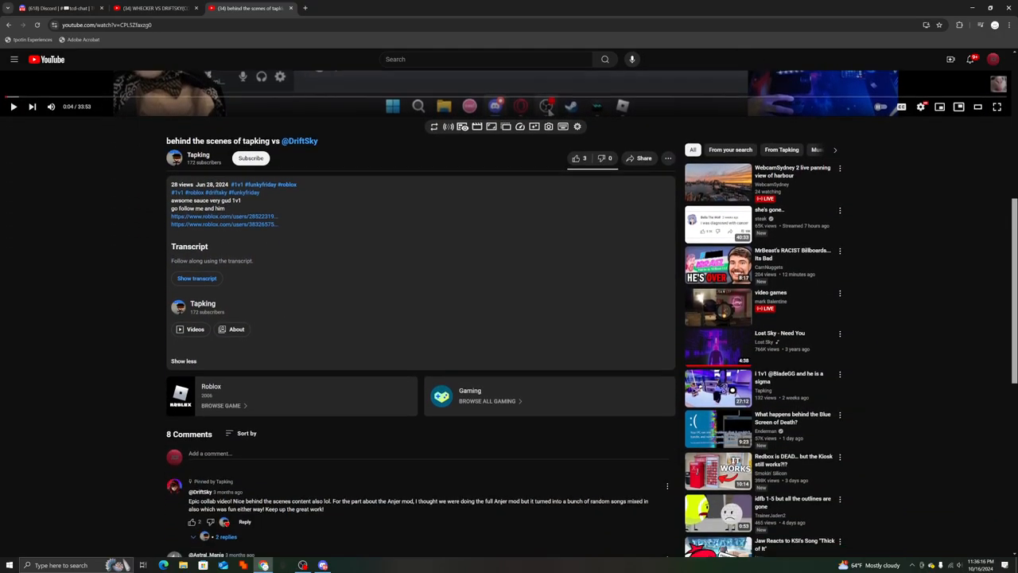
{"action": "scroll", "scroll_direction": "down", "scroll_amount": 3}
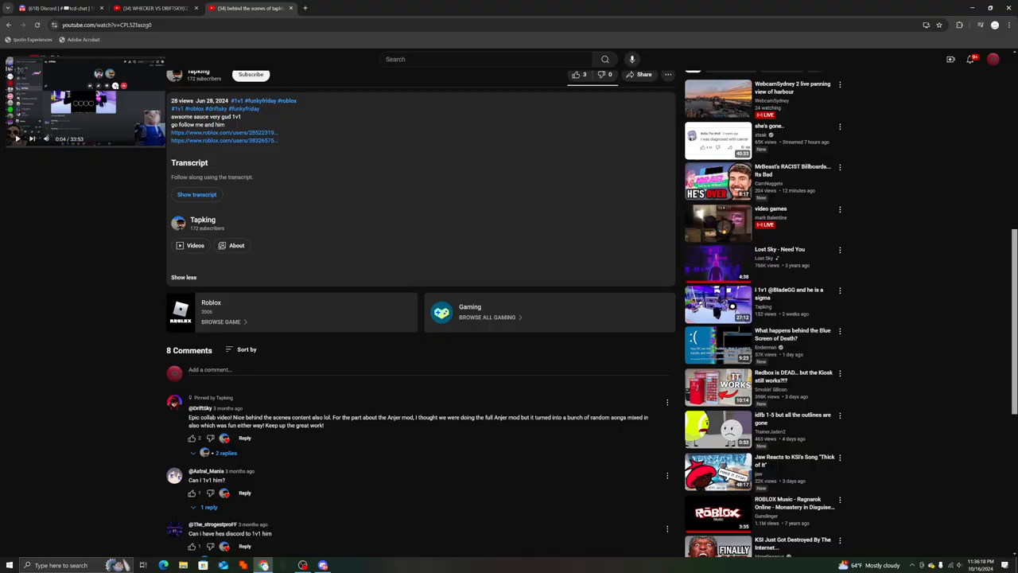
{"action": "mouse_move", "coordinate": [253, 355]}
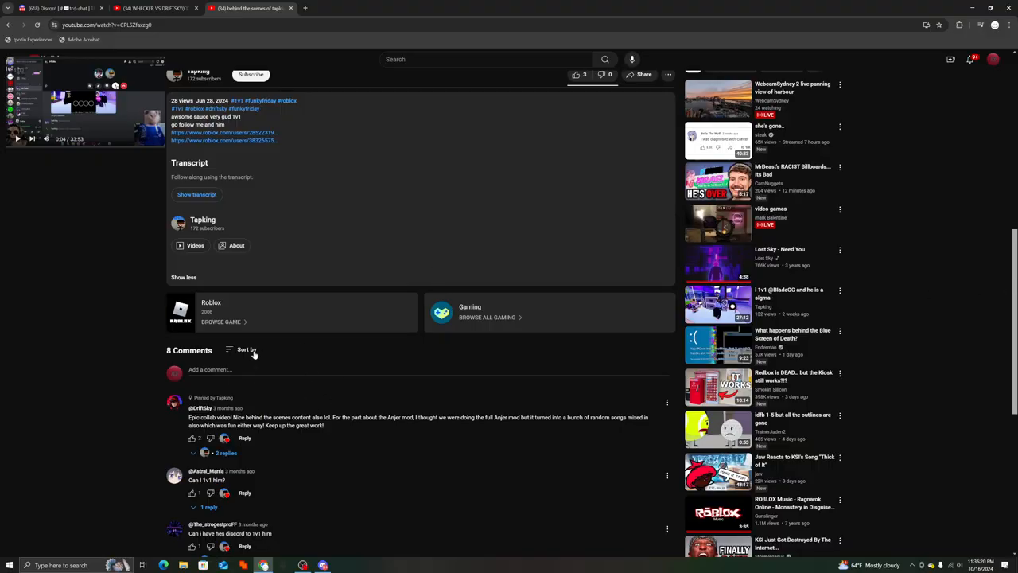
{"action": "mouse_move", "coordinate": [127, 372]}
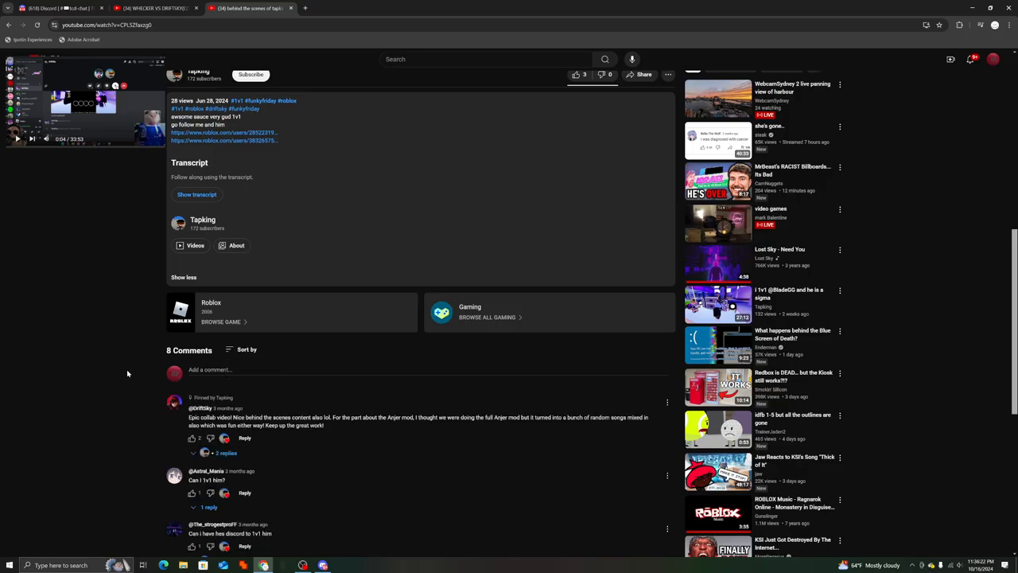
{"action": "mouse_move", "coordinate": [124, 372]}
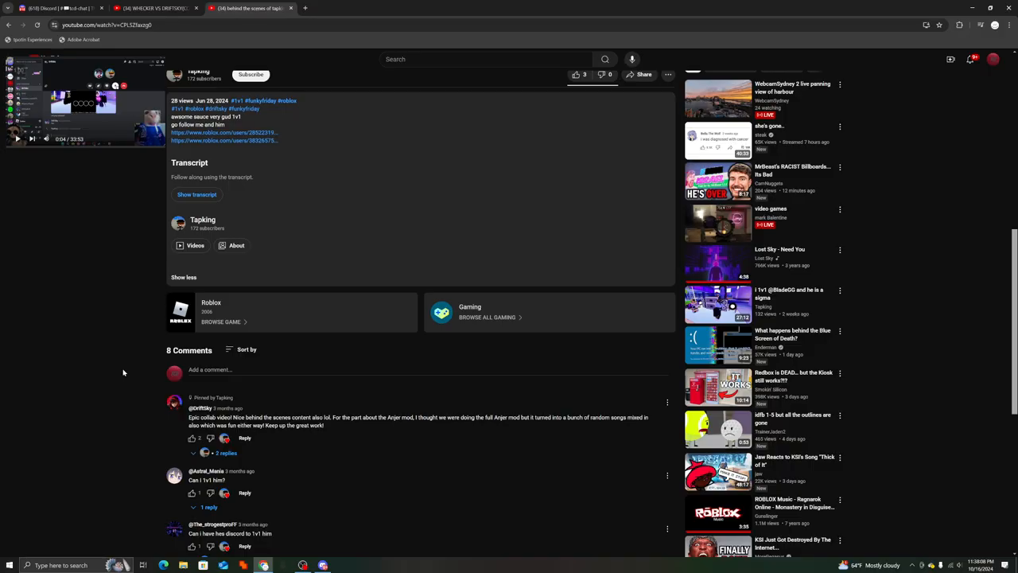
Scroll further down through the comments under the tapking video
{"action": "scroll", "scroll_direction": "down", "scroll_amount": 3}
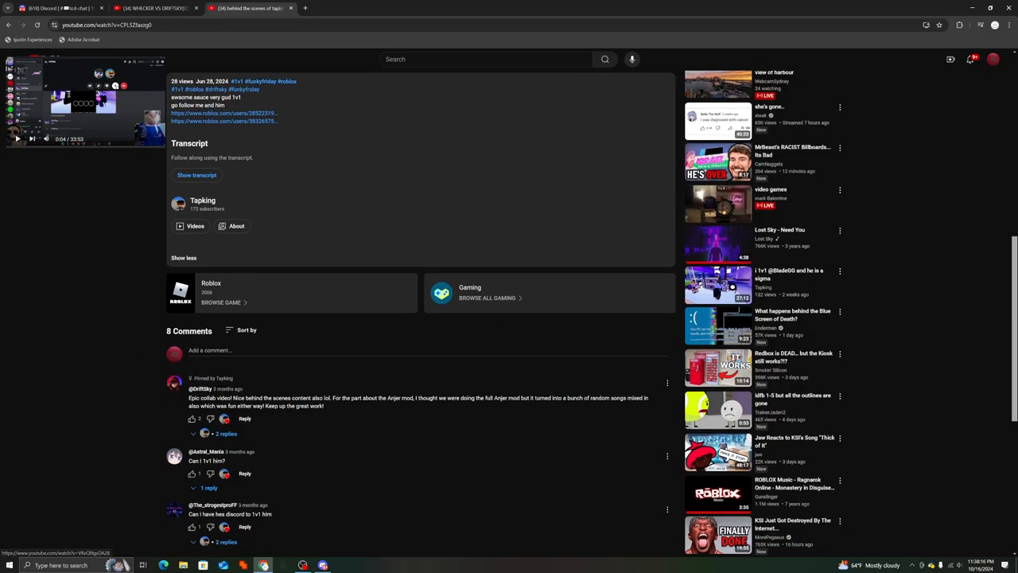
{"action": "scroll", "scroll_direction": "down", "scroll_amount": 3}
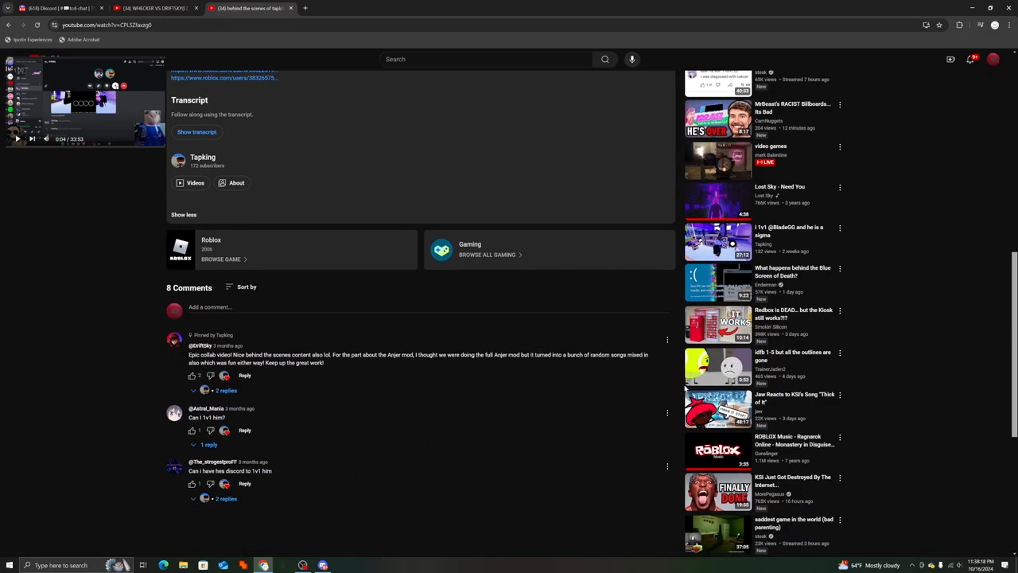
{"action": "scroll", "scroll_direction": "down", "scroll_amount": 3}
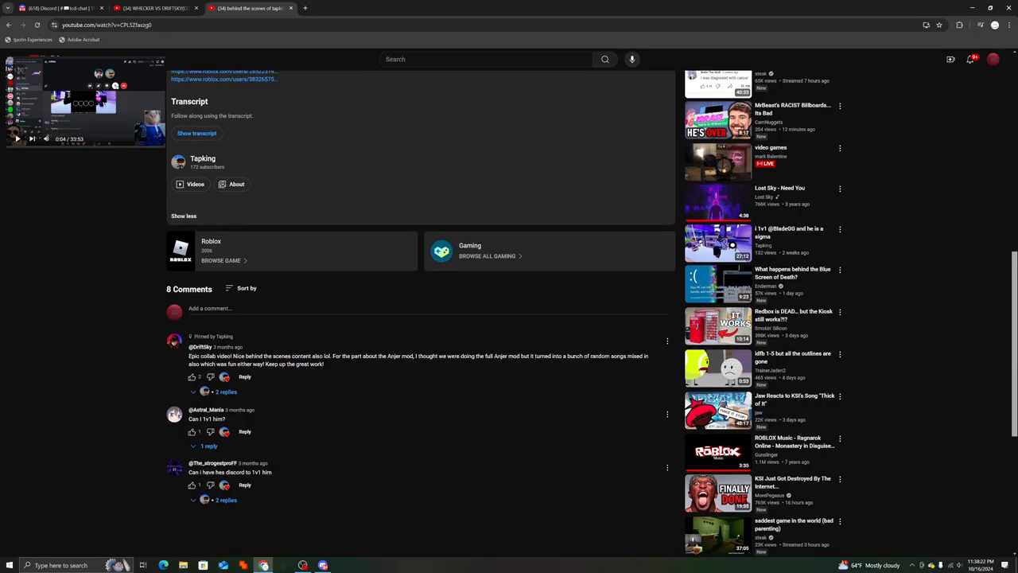
{"action": "scroll", "scroll_direction": "down", "scroll_amount": 3}
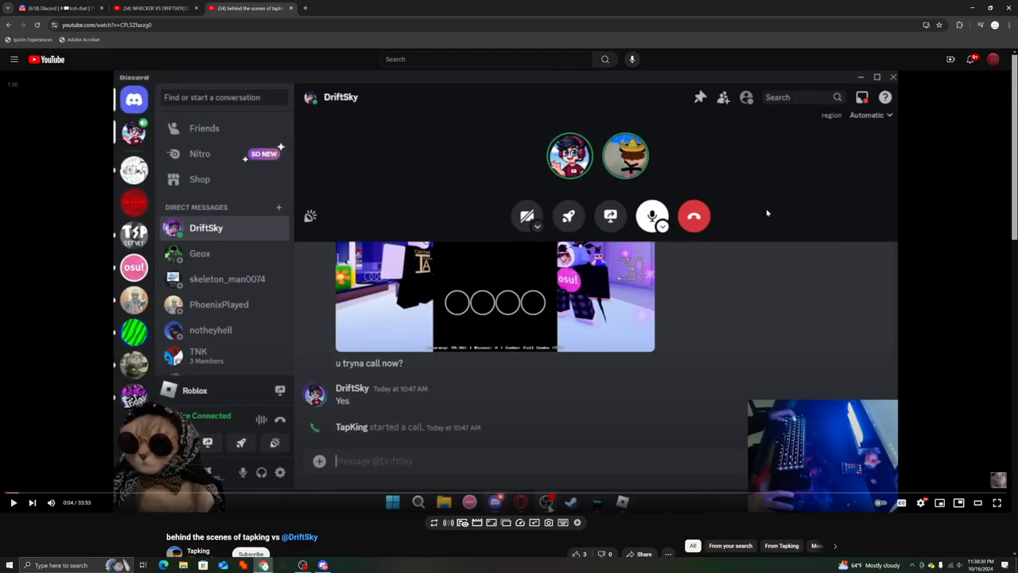
{"action": "mouse_move", "coordinate": [654, 9]}
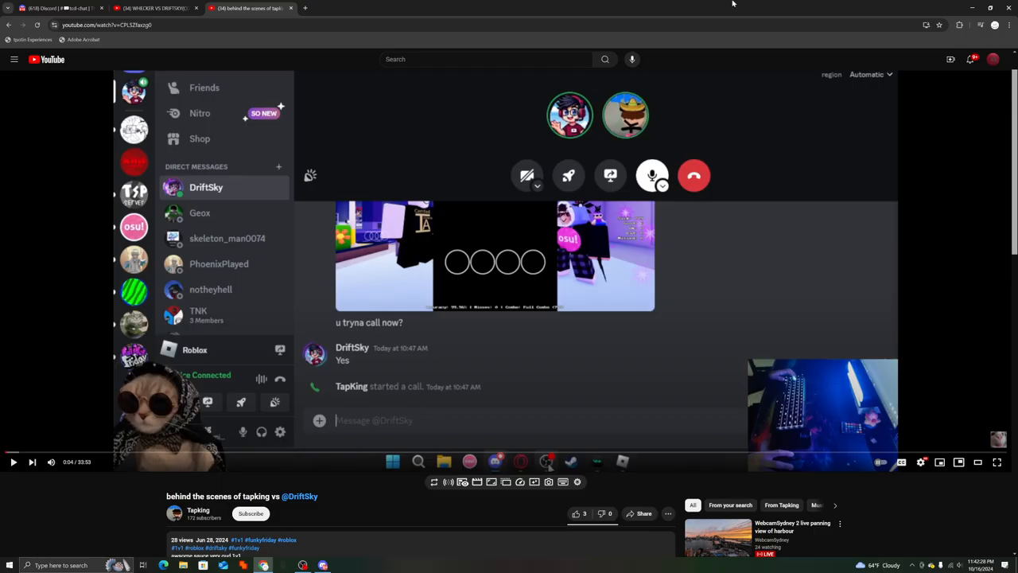
{"action": "mouse_move", "coordinate": [886, 5]}
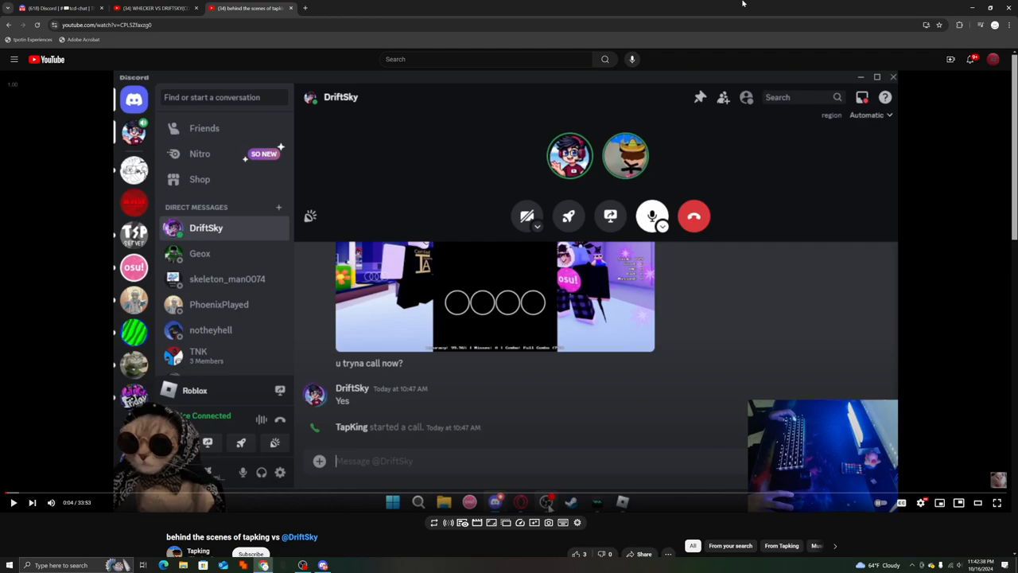
Resume the tapking vs DriftSky video and exit theater view to show its description
{"action": "scroll", "scroll_direction": "down", "scroll_amount": 3}
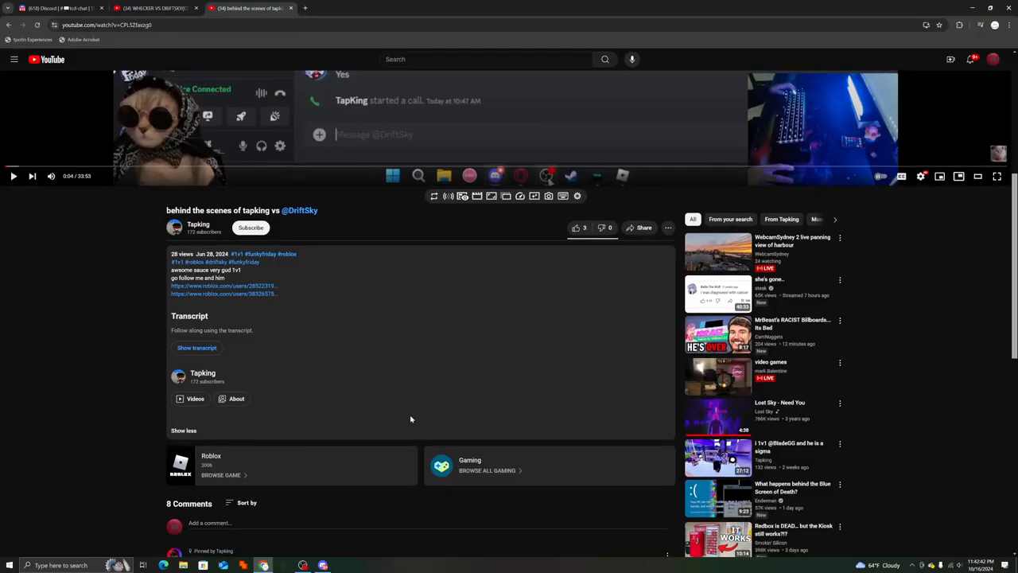
{"action": "scroll", "scroll_direction": "down", "scroll_amount": 3}
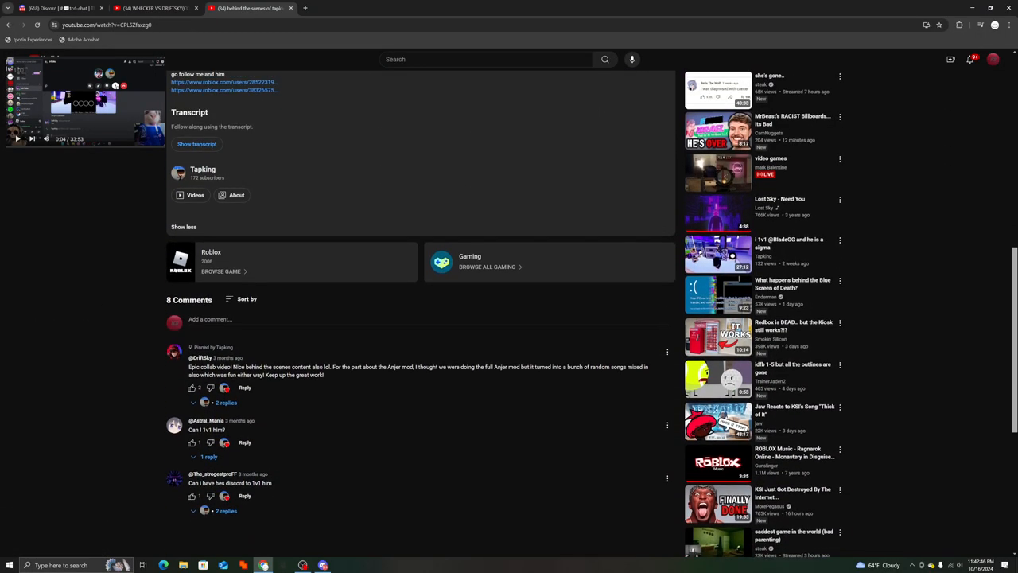
{"action": "scroll", "scroll_direction": "down", "scroll_amount": 3}
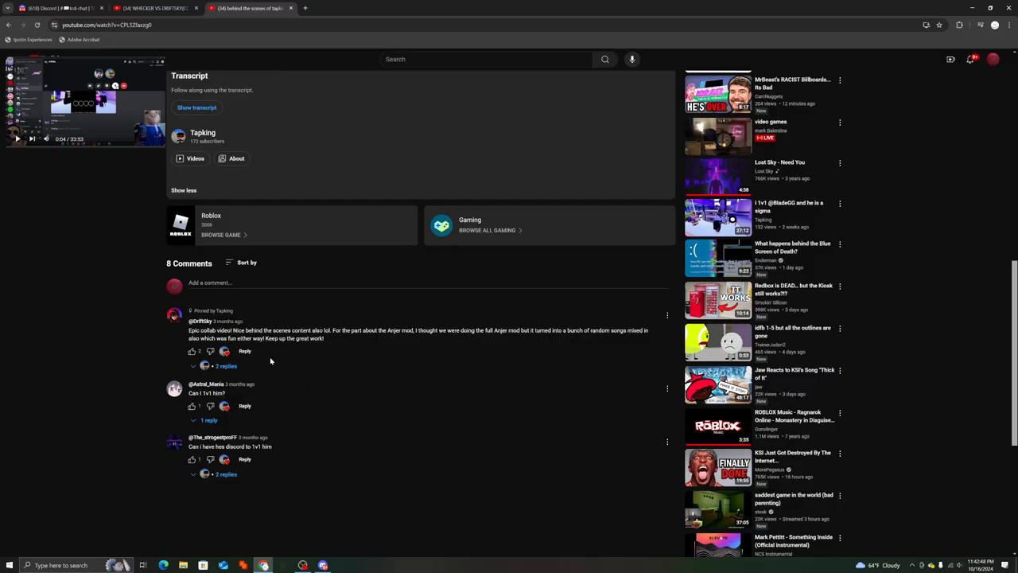
{"action": "mouse_move", "coordinate": [272, 353]}
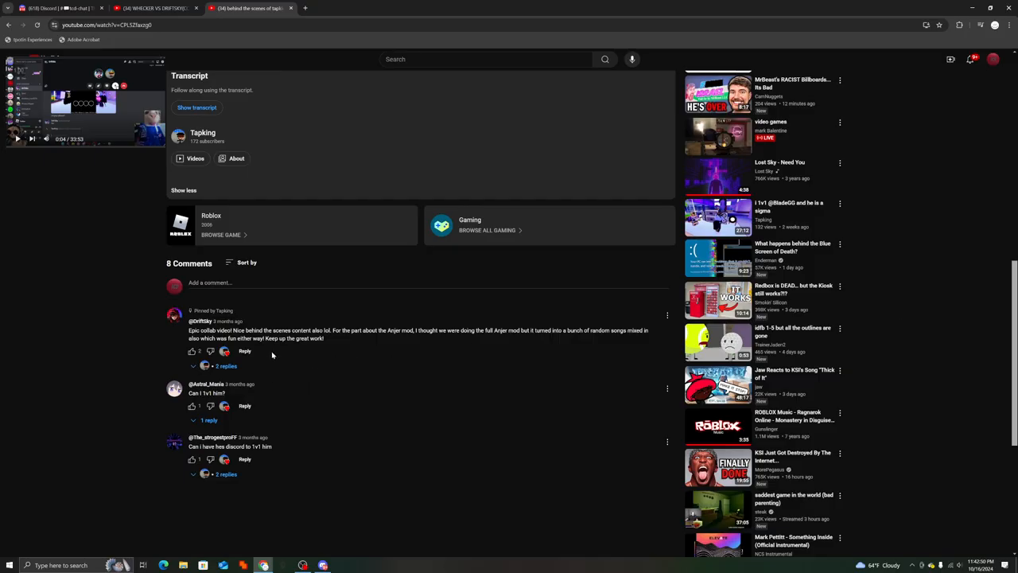
{"action": "mouse_move", "coordinate": [381, 365]}
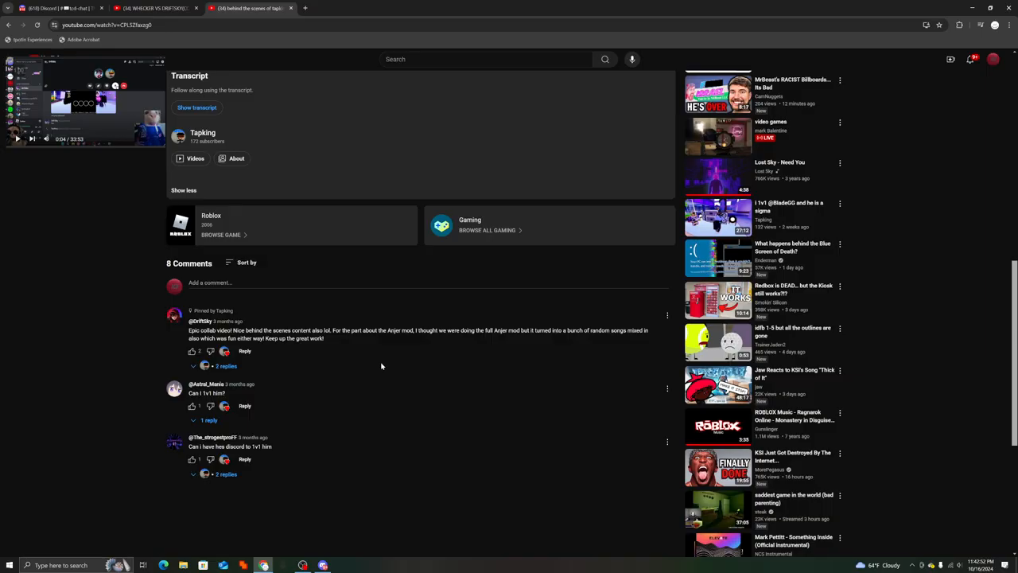
{"action": "left_click", "coordinate": [247, 263]}
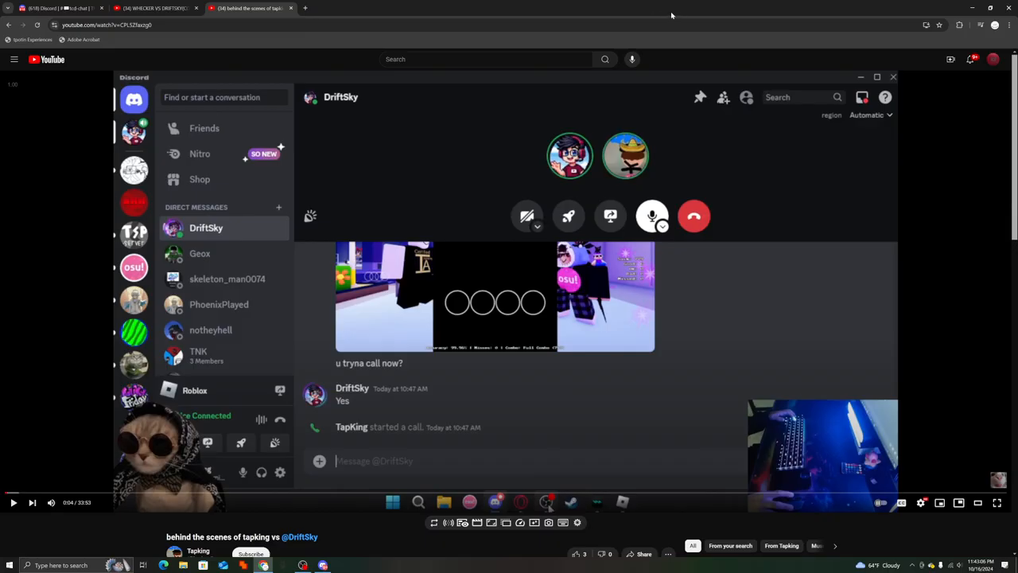
{"action": "mouse_move", "coordinate": [644, 6]}
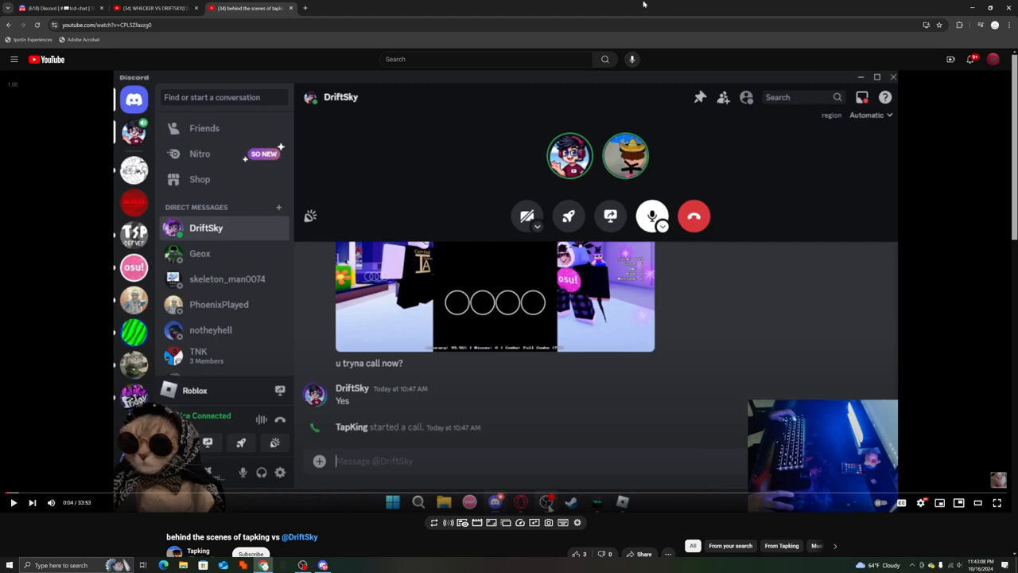
{"action": "mouse_move", "coordinate": [983, 464]}
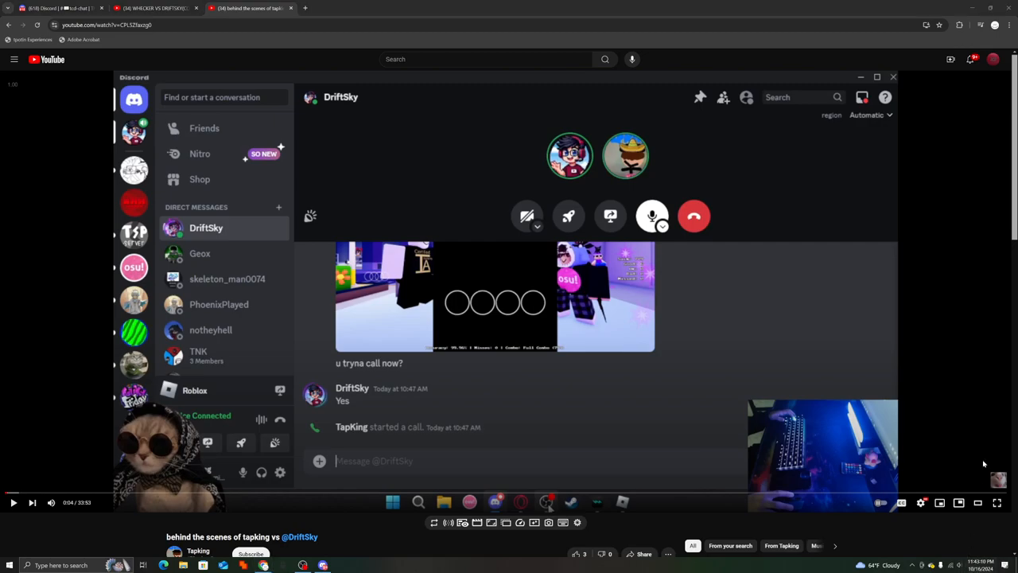
{"action": "left_click", "coordinate": [983, 564]}
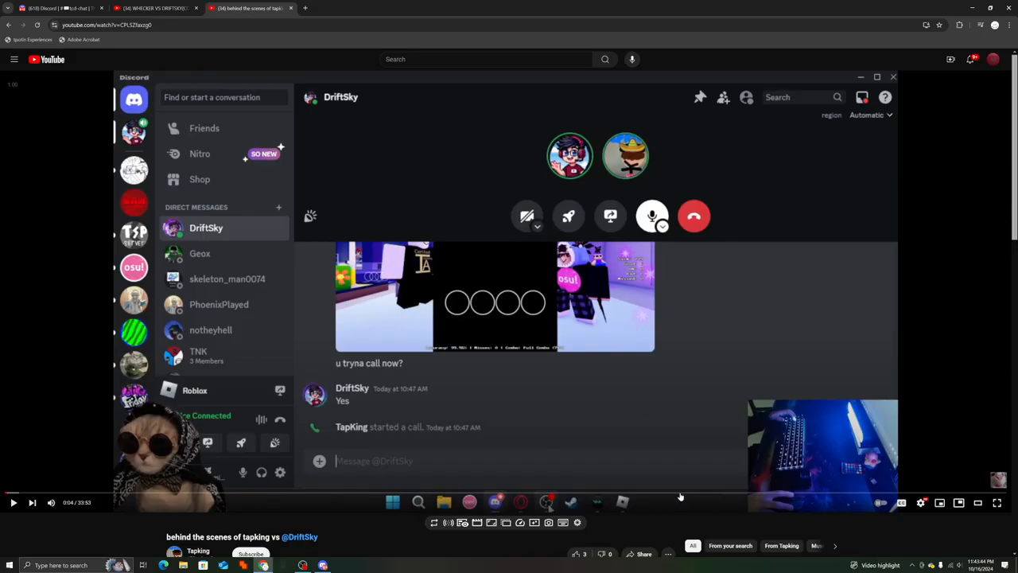
{"action": "mouse_move", "coordinate": [549, 499]}
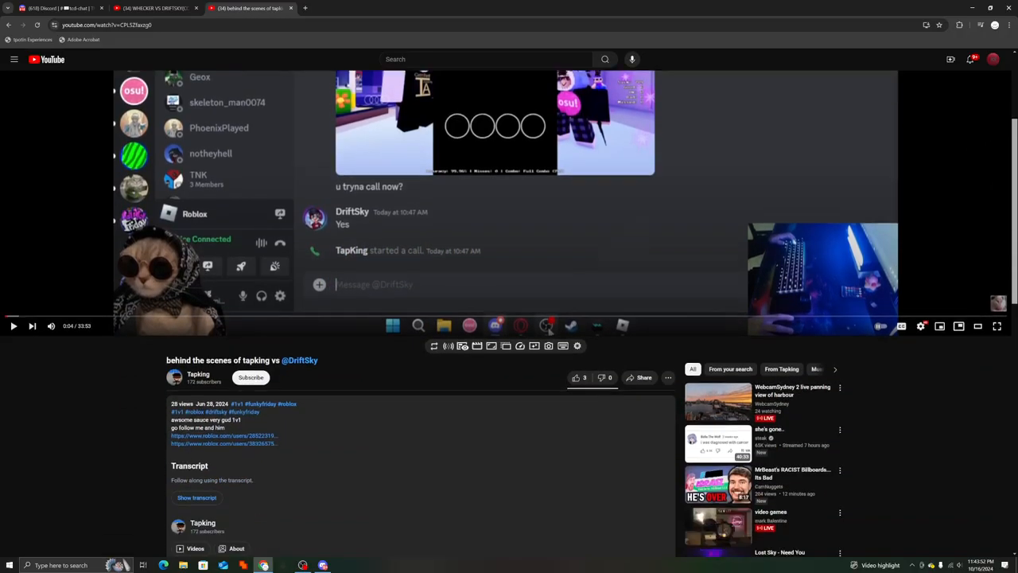
Read through the comments, then return to the DriftSky search results and scroll them
{"action": "scroll", "scroll_direction": "down", "scroll_amount": 3}
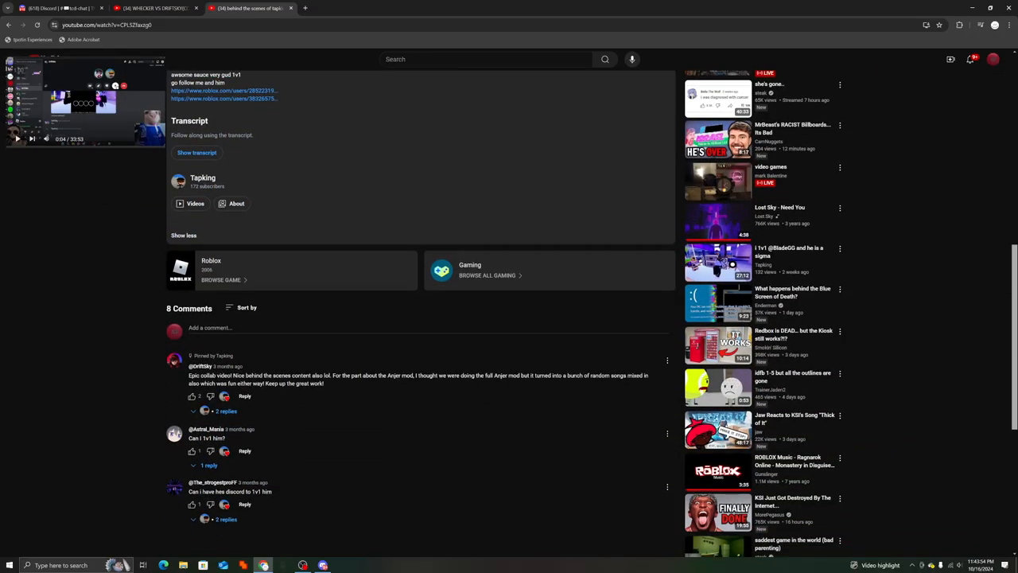
{"action": "scroll", "scroll_direction": "down", "scroll_amount": 3}
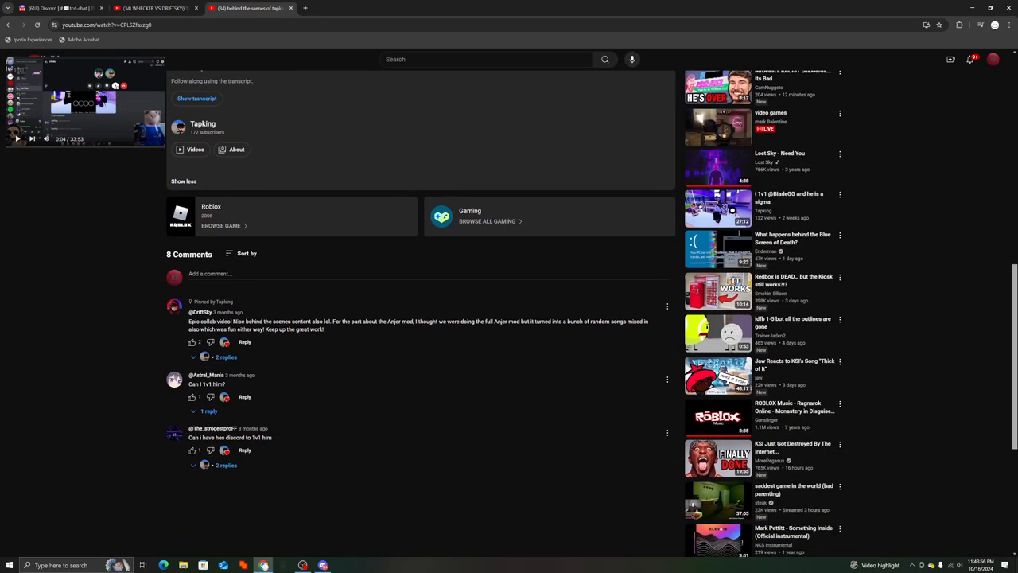
{"action": "left_click", "coordinate": [203, 412]}
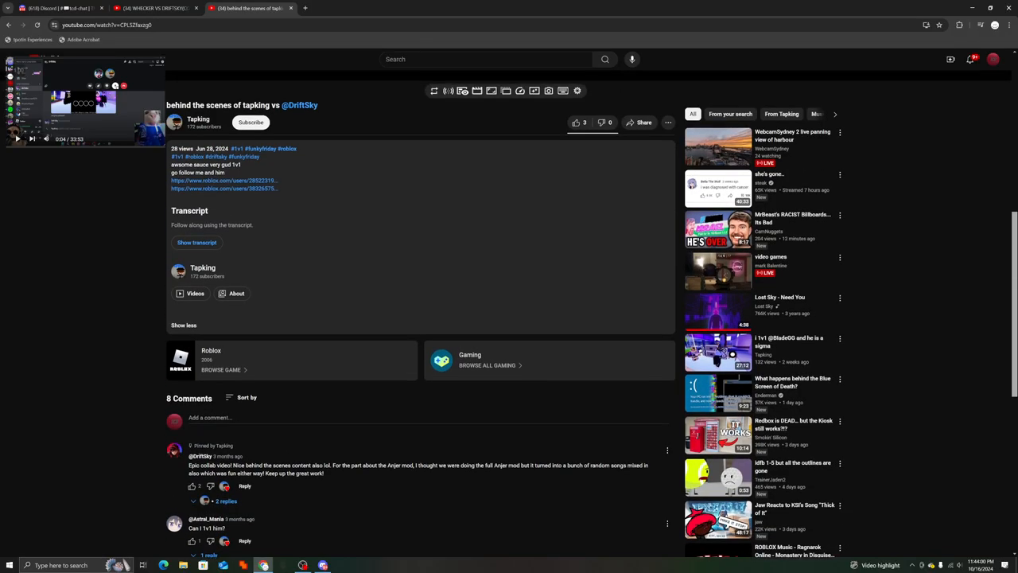
{"action": "scroll", "scroll_direction": "down", "scroll_amount": 3}
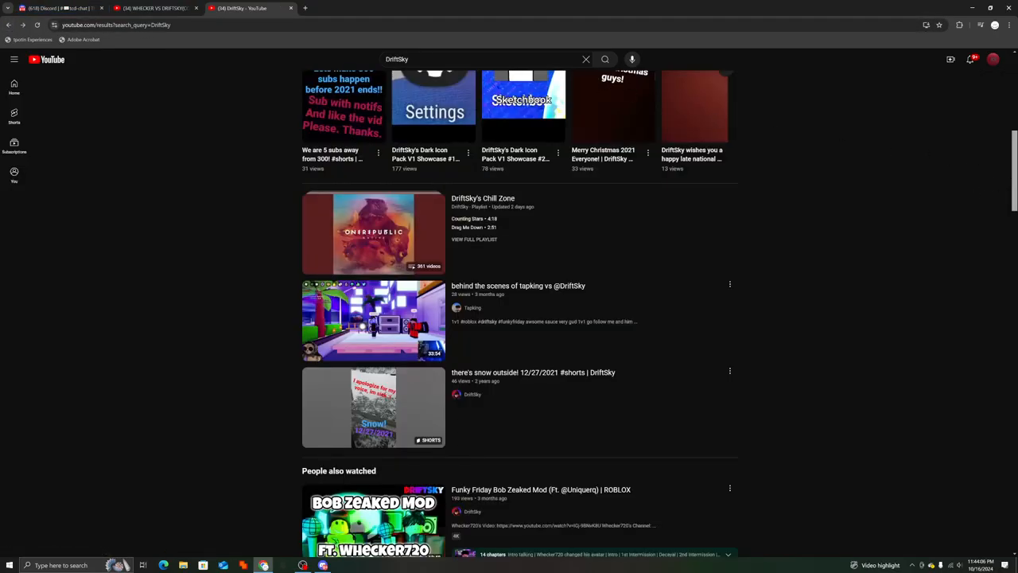
{"action": "scroll", "scroll_direction": "down", "scroll_amount": 3}
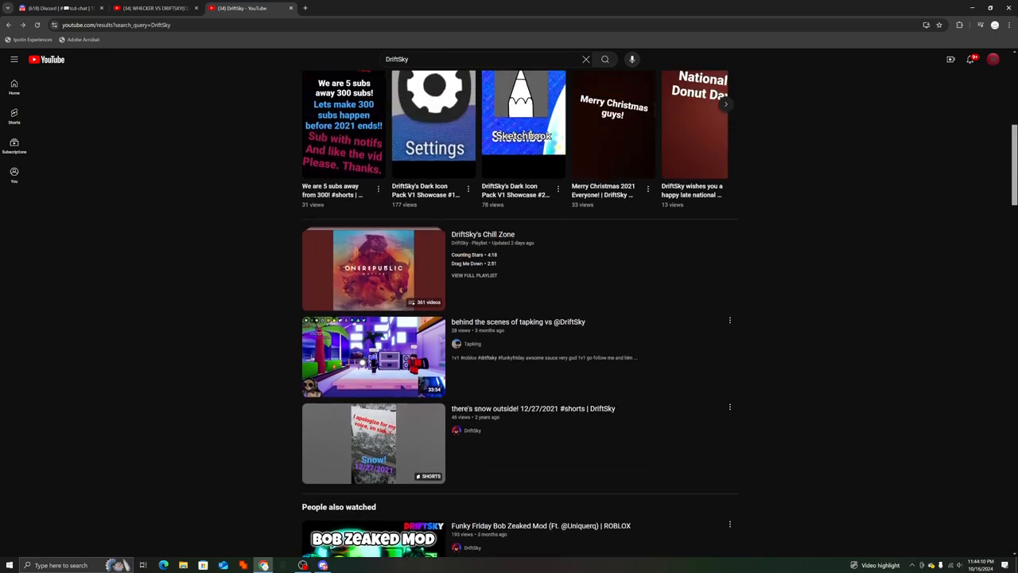
{"action": "scroll", "scroll_direction": "up", "scroll_amount": 3}
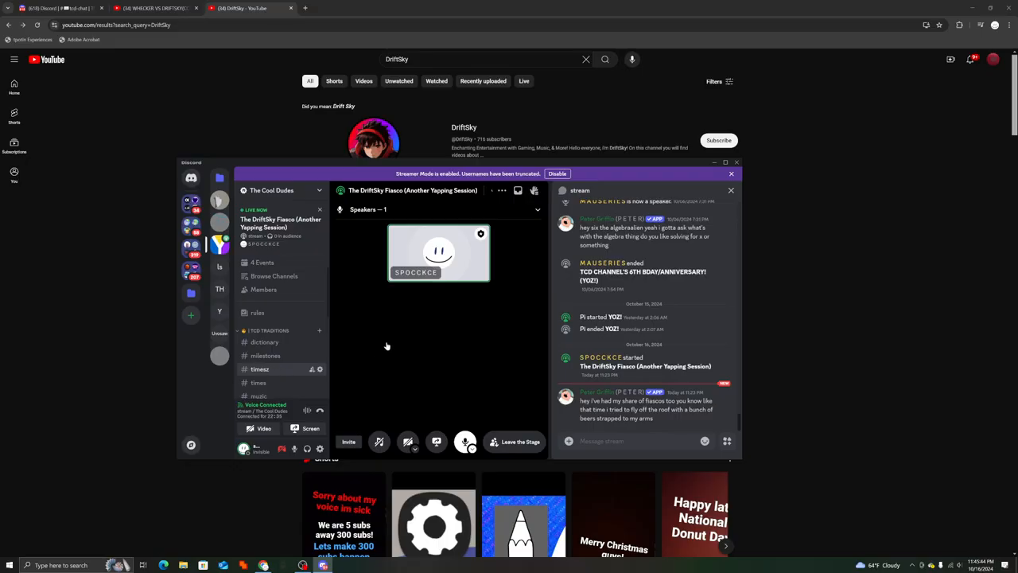
Post '2345 = QUARTER TO AN HOUR' in the server's time-counting channel and browse its text channels
{"action": "left_click", "coordinate": [258, 369]}
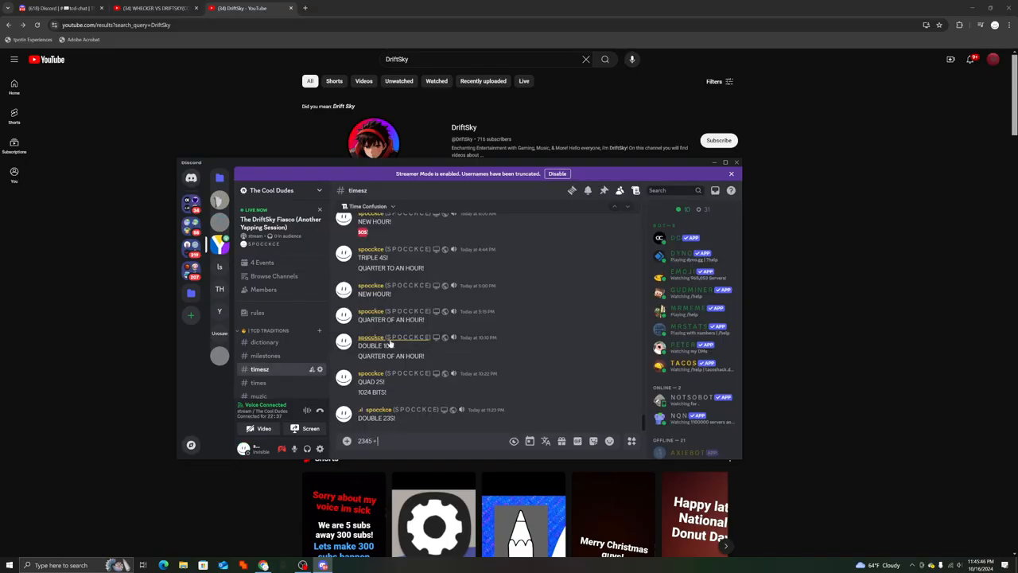
{"action": "type", "text": "QUARTER TO AN HOU"}
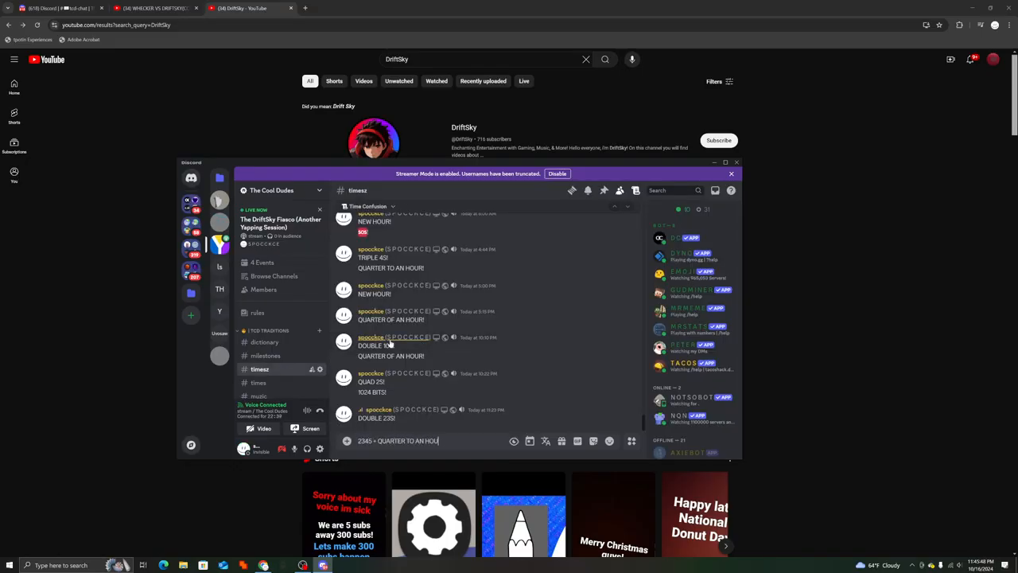
{"action": "key", "text": "Enter"}
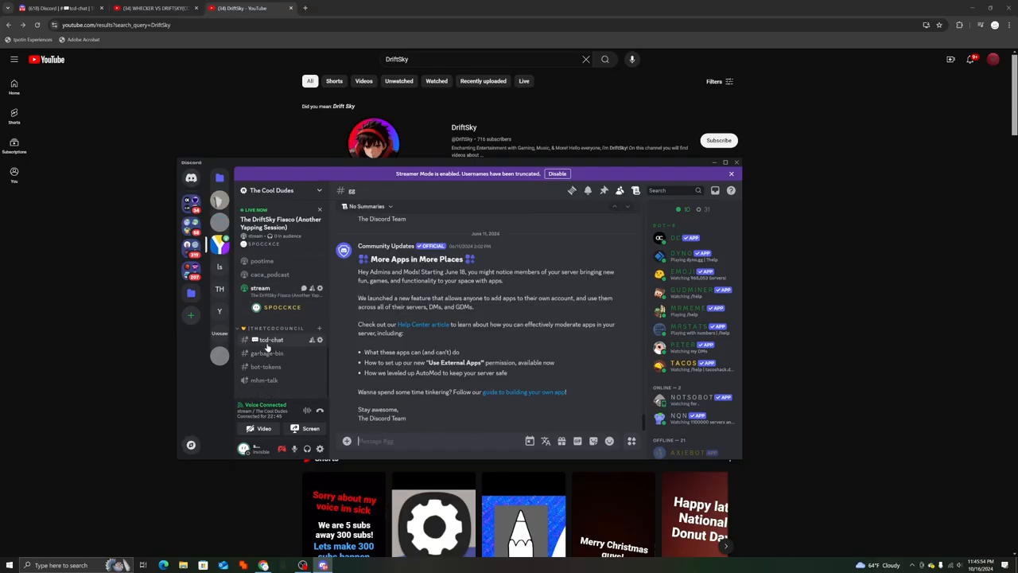
{"action": "left_click", "coordinate": [270, 339]}
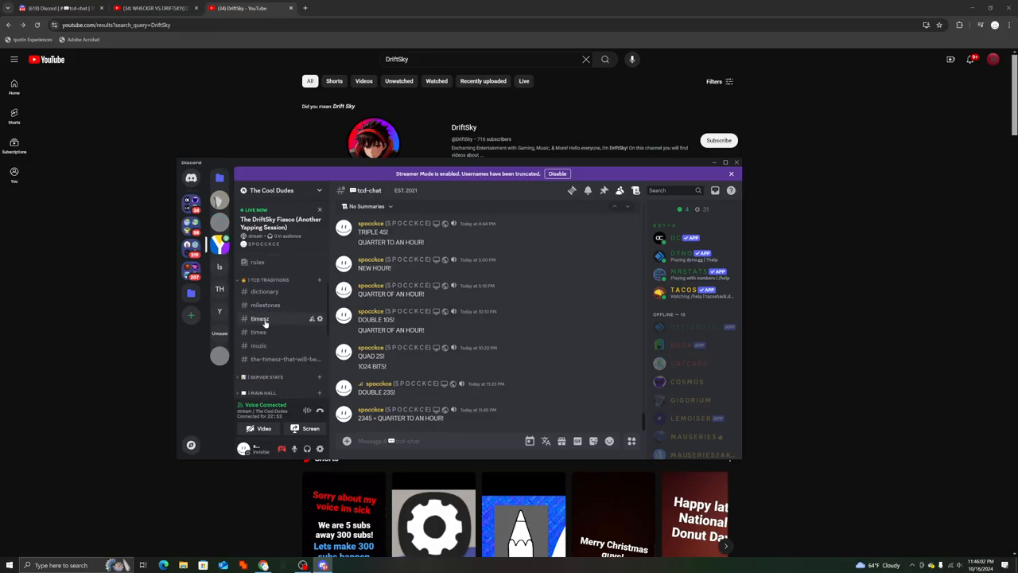
{"action": "left_click", "coordinate": [261, 318]}
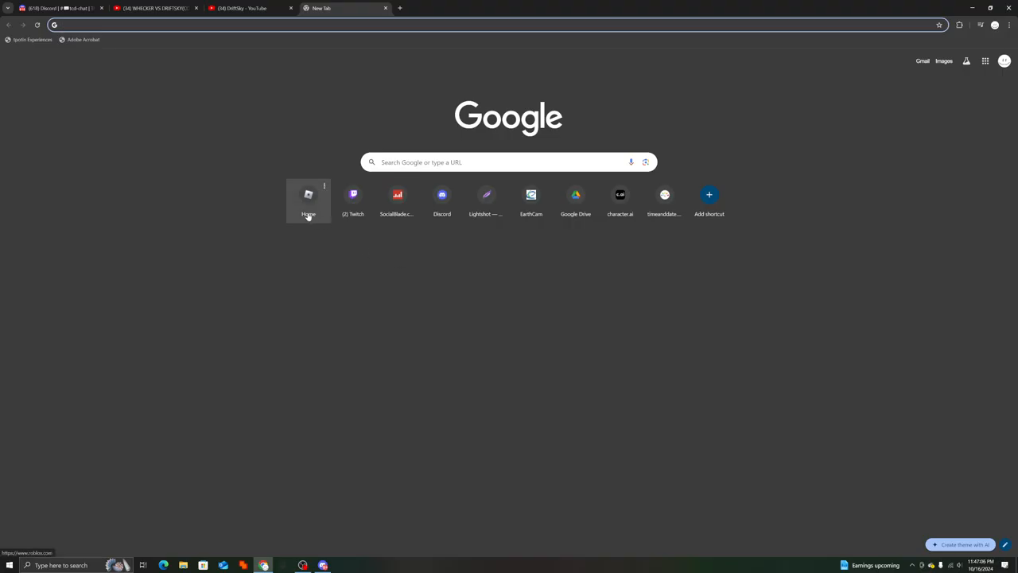
Go to the Roblox home page via the shortcut on Chrome's New Tab page
{"action": "left_click", "coordinate": [309, 197]}
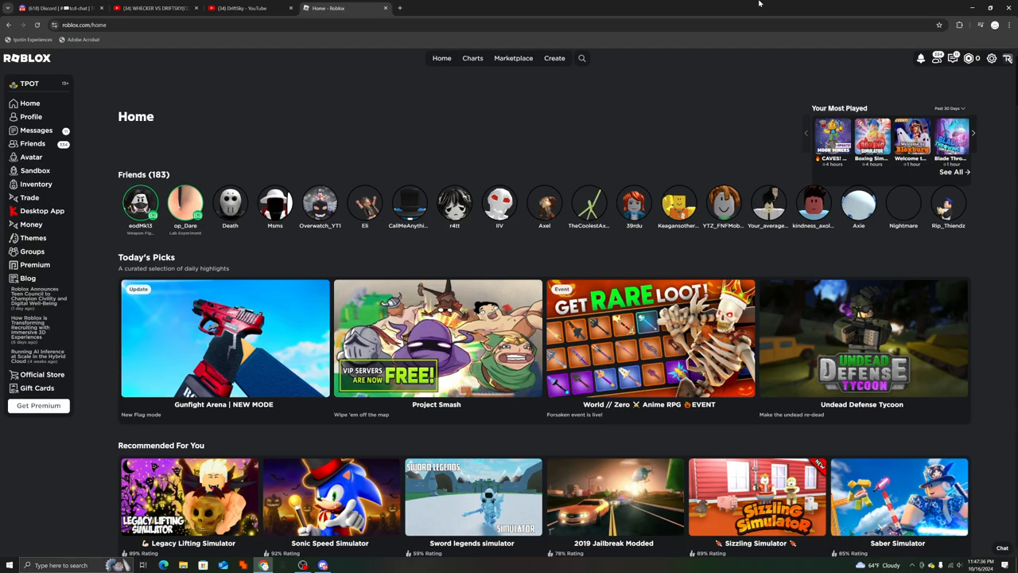
Browse the Continue list of recently played games and open the INFINITY RPG page
{"action": "scroll", "scroll_direction": "down", "scroll_amount": 3}
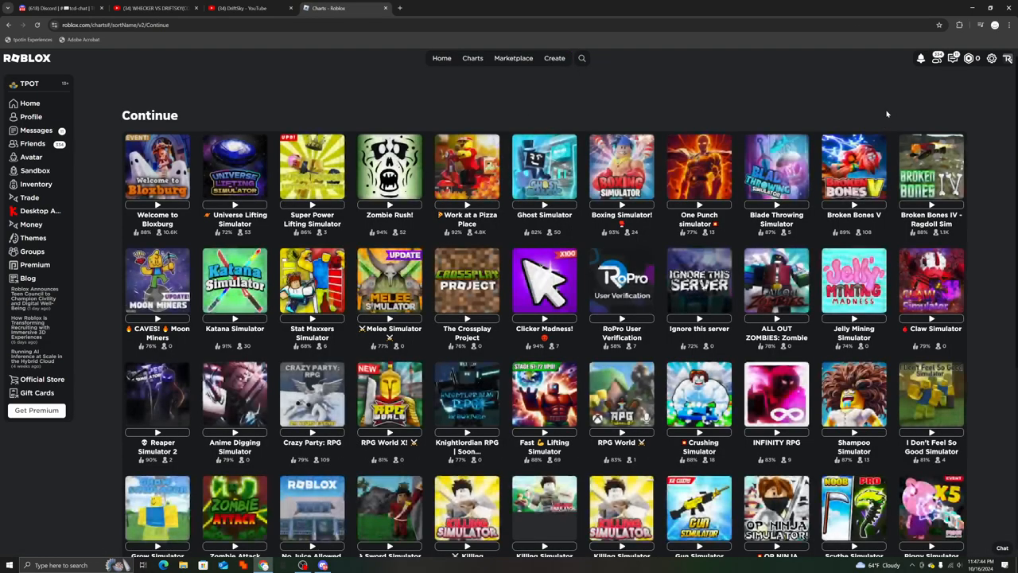
{"action": "mouse_move", "coordinate": [1009, 89]}
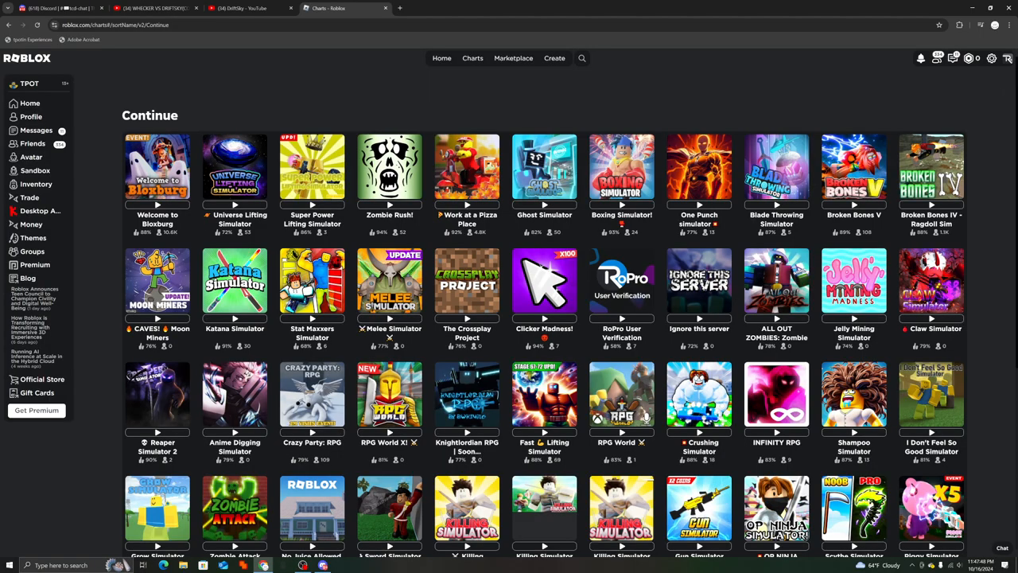
{"action": "scroll", "scroll_direction": "down", "scroll_amount": 3}
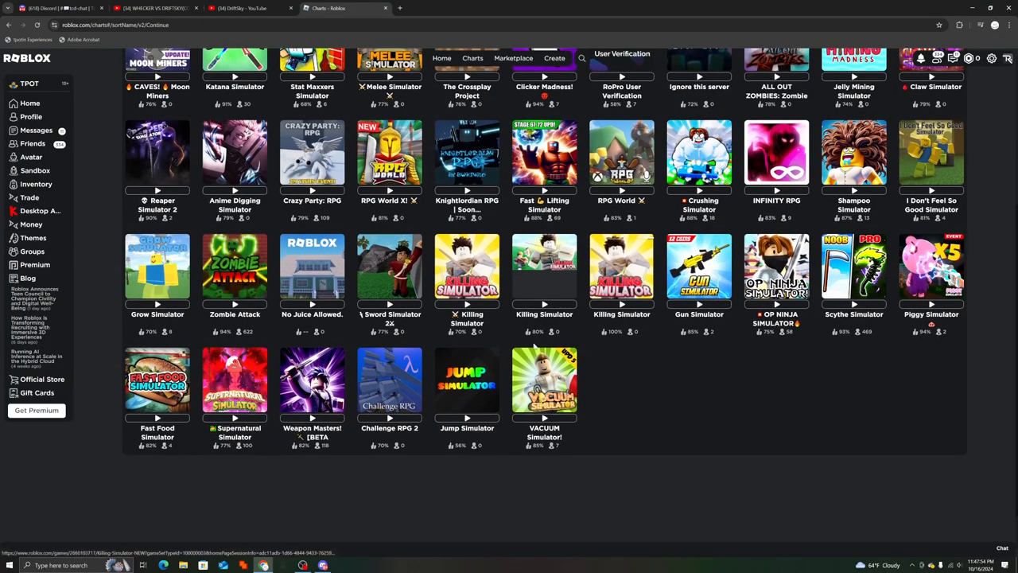
{"action": "left_click", "coordinate": [311, 382]}
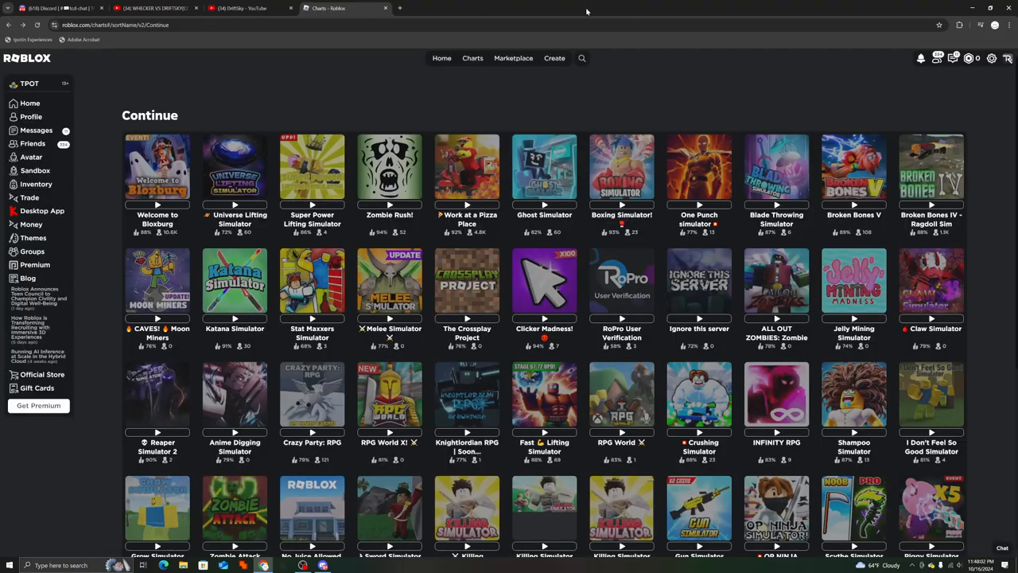
{"action": "scroll", "scroll_direction": "down", "scroll_amount": 3}
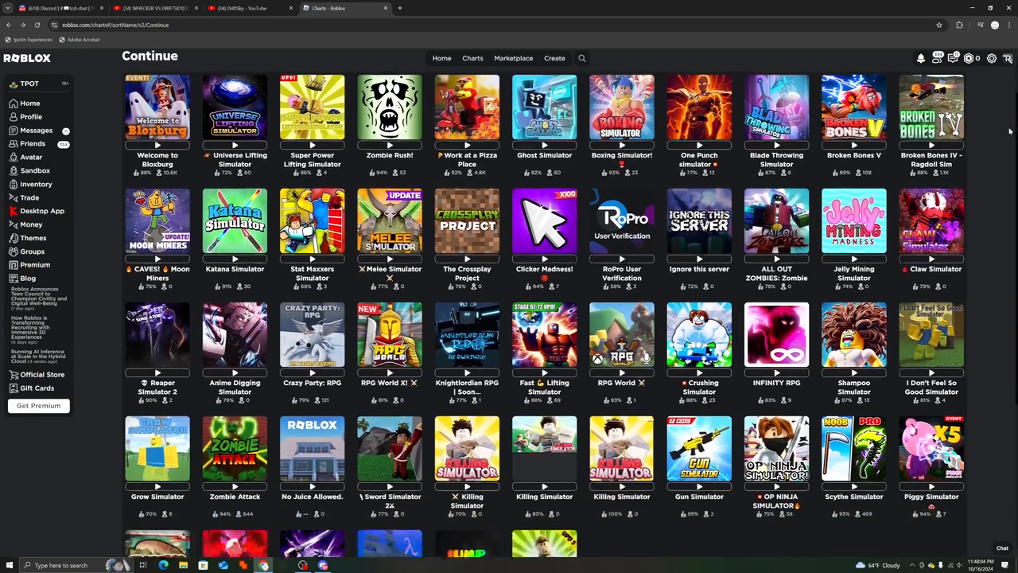
{"action": "left_click", "coordinate": [776, 334]}
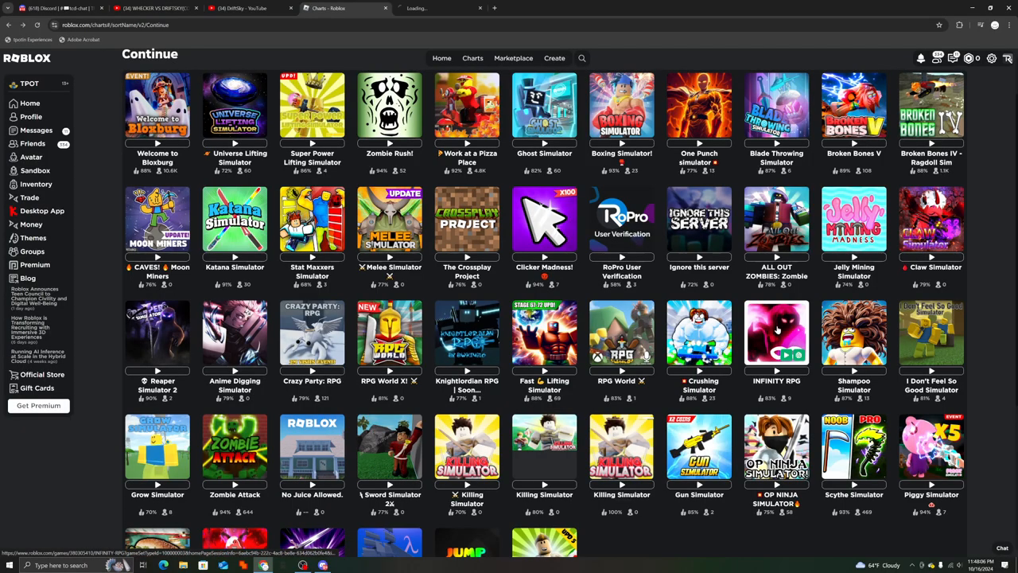
{"action": "left_click", "coordinate": [776, 334]}
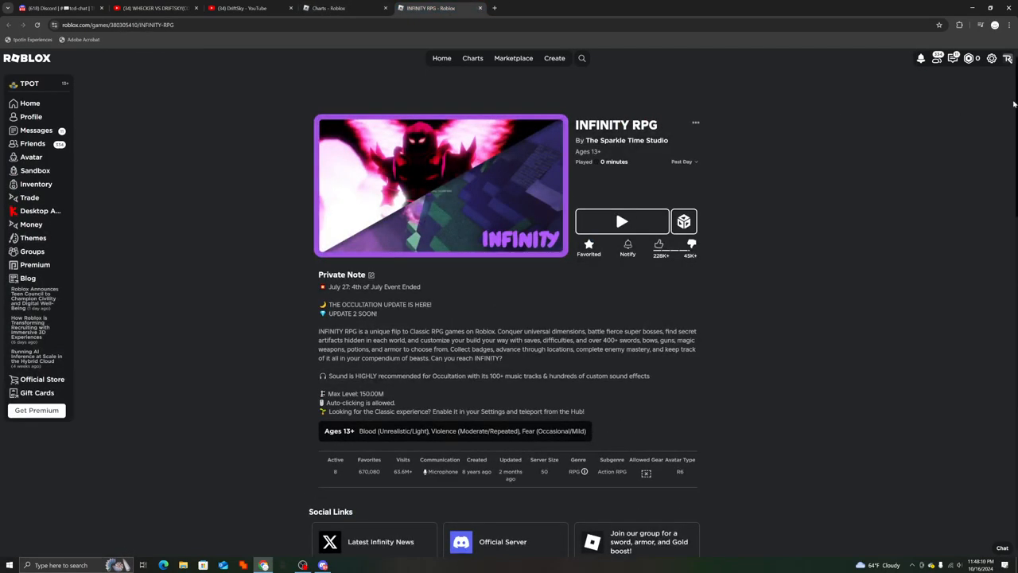
{"action": "scroll", "scroll_direction": "down", "scroll_amount": 3}
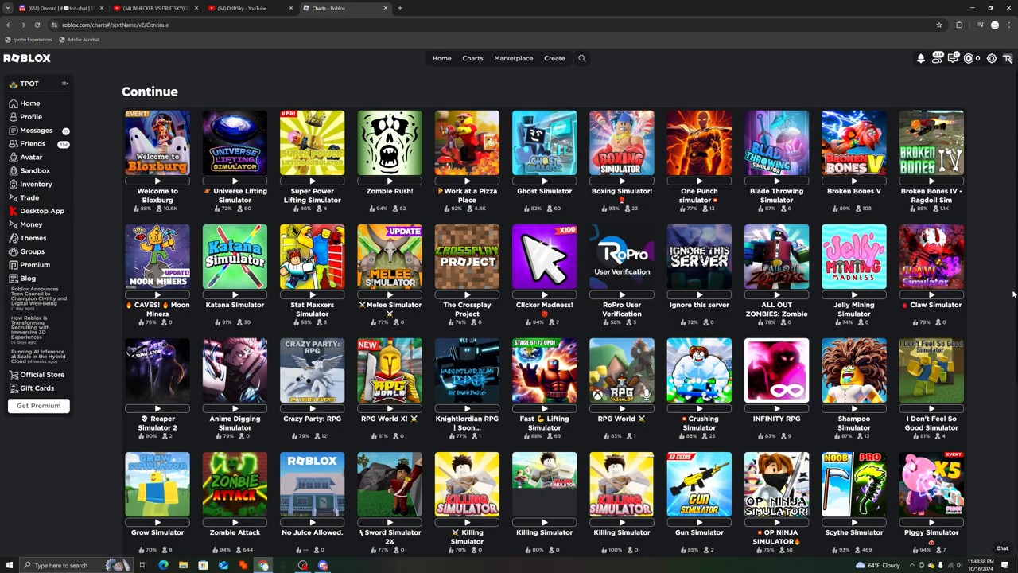
{"action": "mouse_move", "coordinate": [698, 286]}
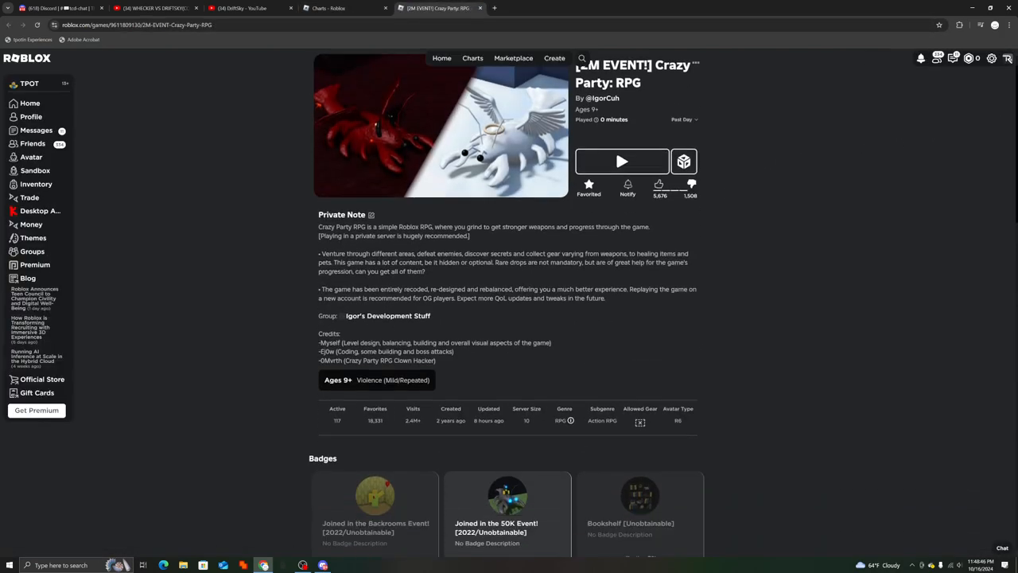
Look through the Crazy Party: RPG badges and servers, then show the Continue list of experiences
{"action": "scroll", "scroll_direction": "down", "scroll_amount": 3}
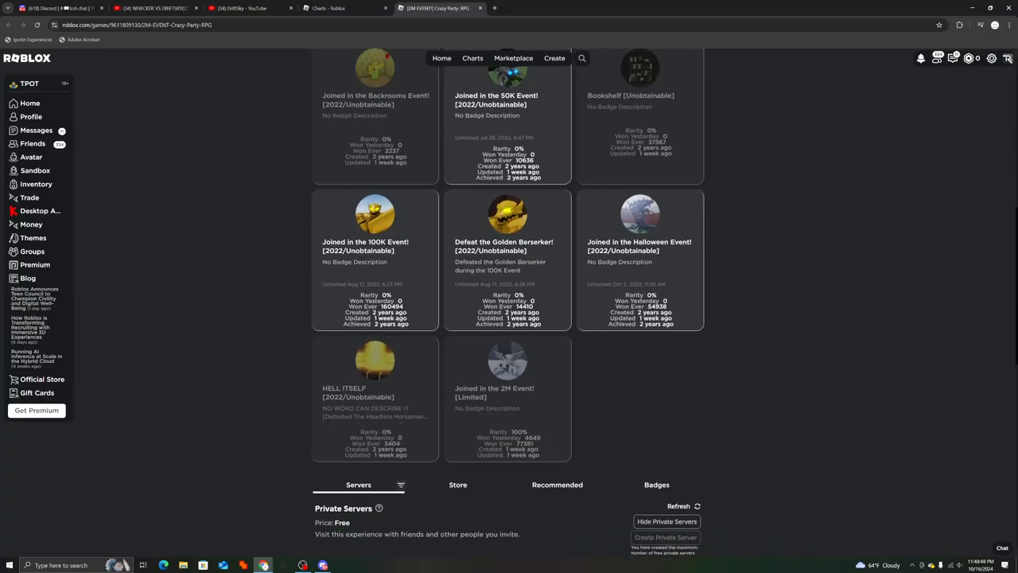
{"action": "scroll", "scroll_direction": "down", "scroll_amount": 3}
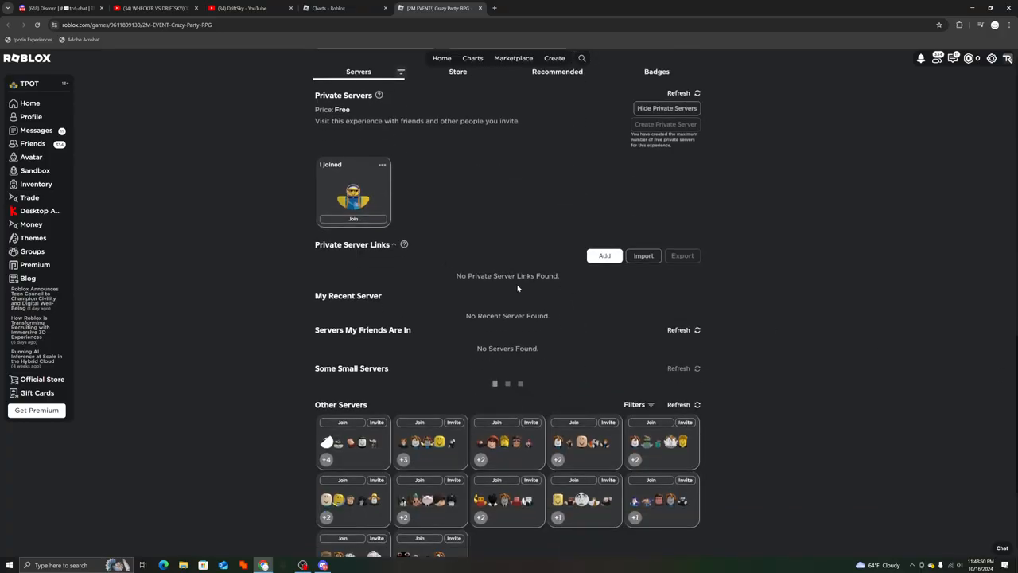
{"action": "left_click", "coordinate": [354, 220]}
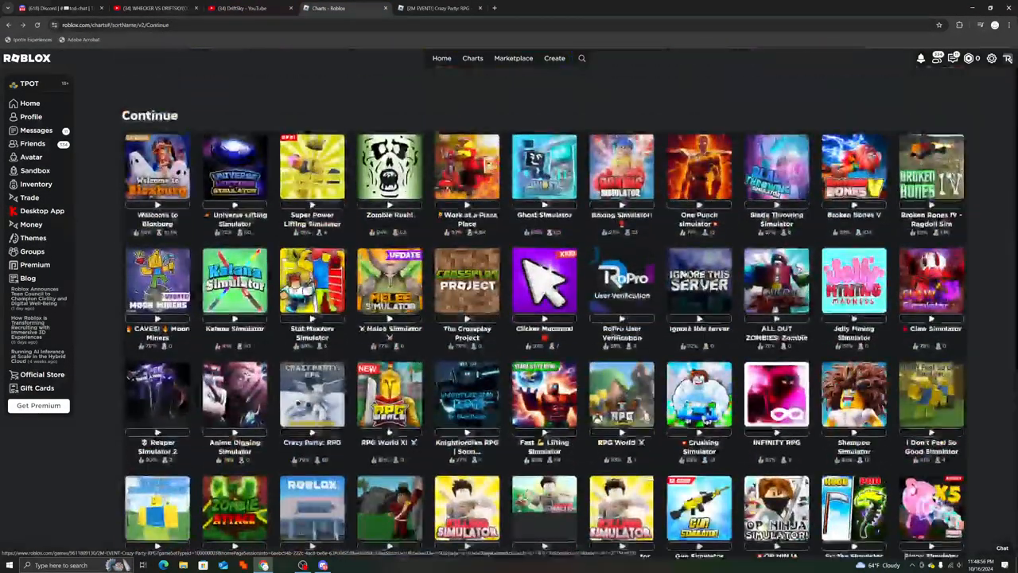
Glance at the Bloxstrap v2.8.0 release notes on GitHub and return to the Crazy Party: RPG page
{"action": "left_click", "coordinate": [539, 8]}
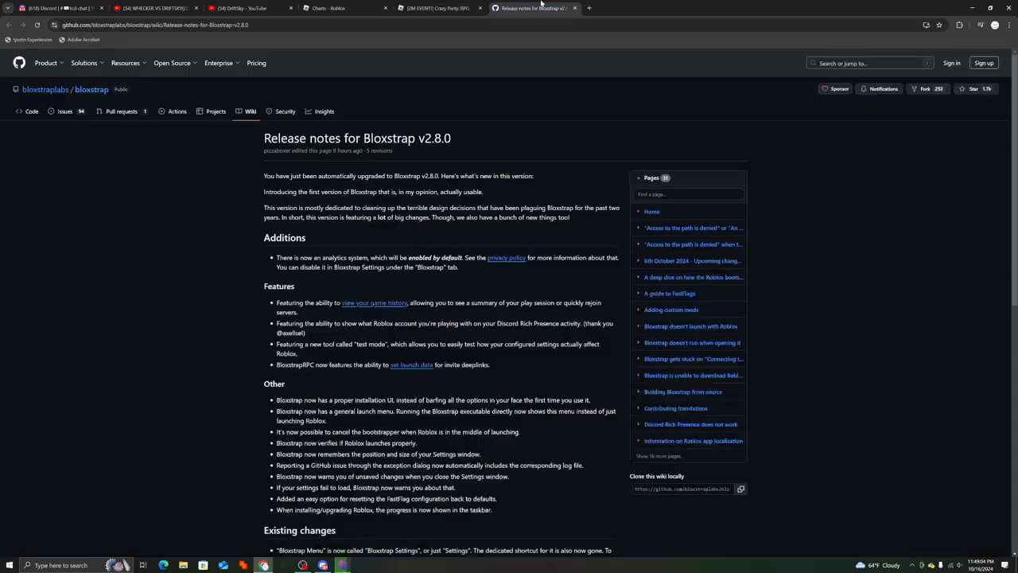
{"action": "left_click", "coordinate": [435, 9]}
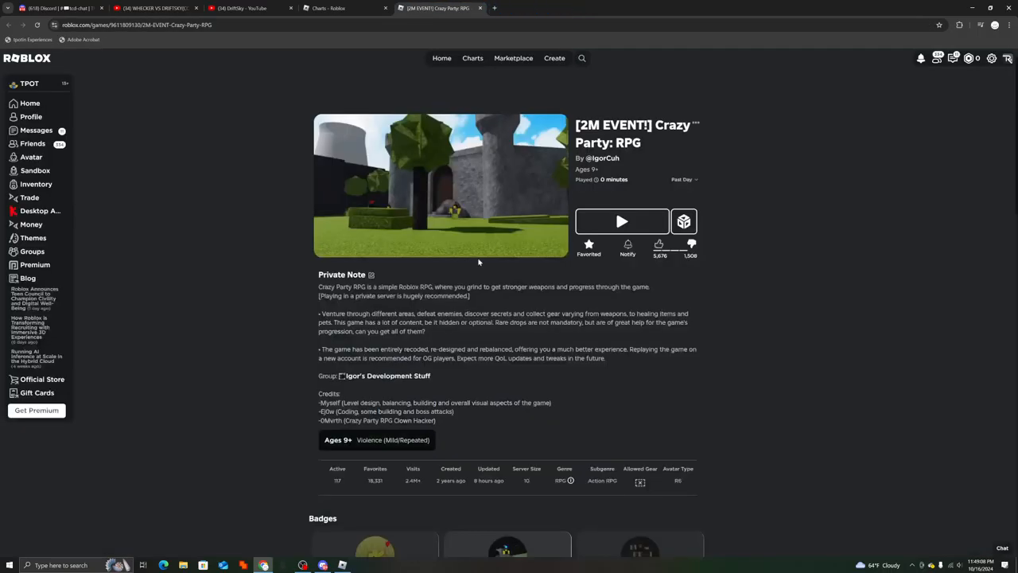
Start Crazy Party: RPG from its game page and load into the spawn area
{"action": "left_click", "coordinate": [622, 221]}
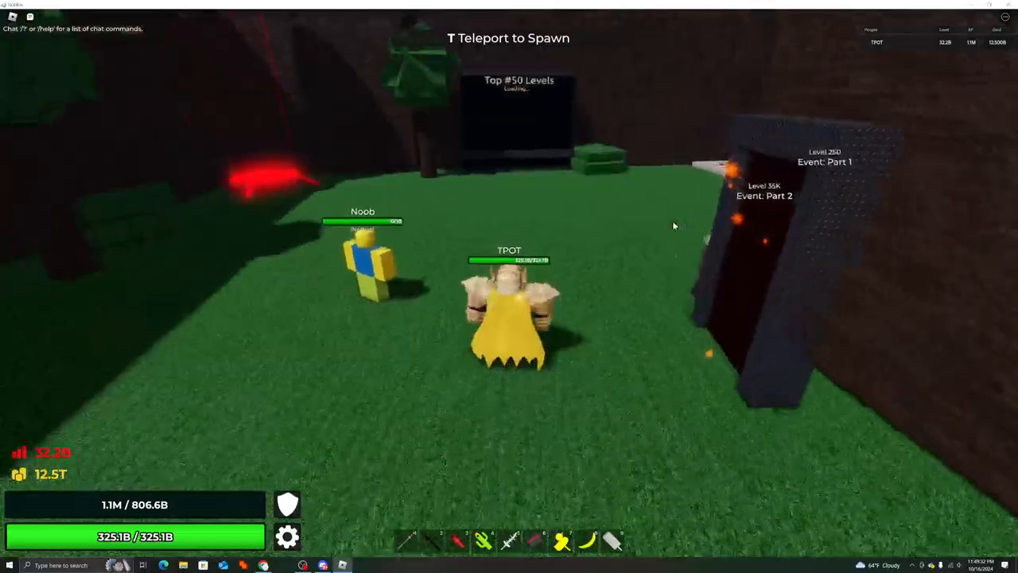
Check the in-game settings menu with Esc, then resume and head toward the Goo Monster's dark area
{"action": "key", "text": "Escape"}
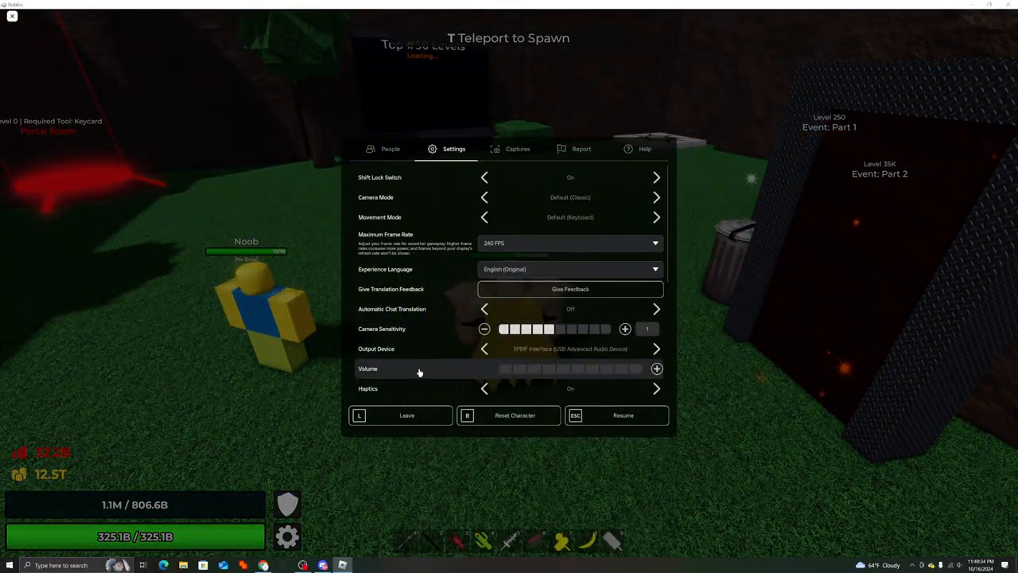
{"action": "left_click", "coordinate": [624, 416]}
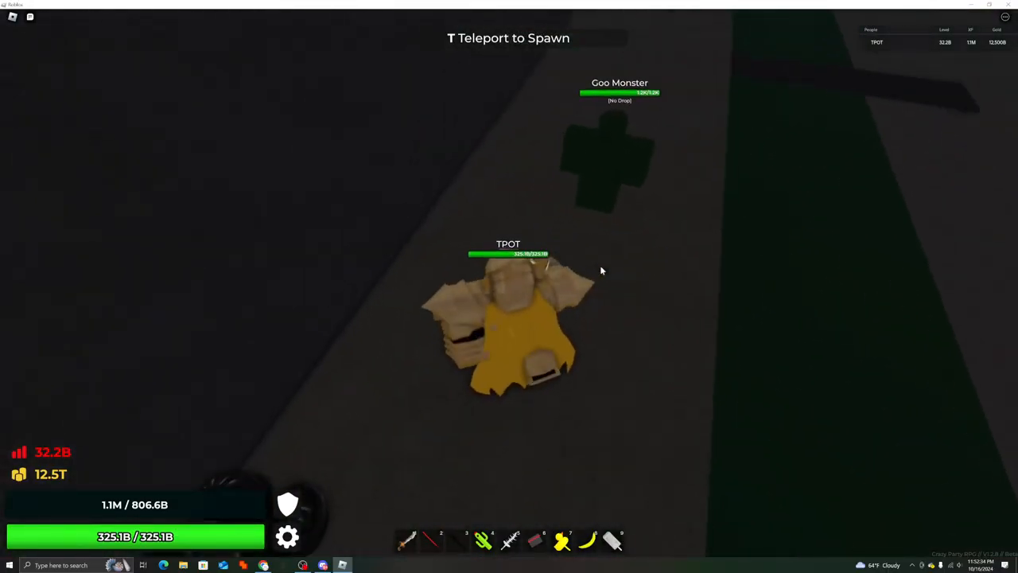
Attack the red enemy outside Pirate Ducky's House with the equipped large sword
{"action": "left_click", "coordinate": [411, 537]}
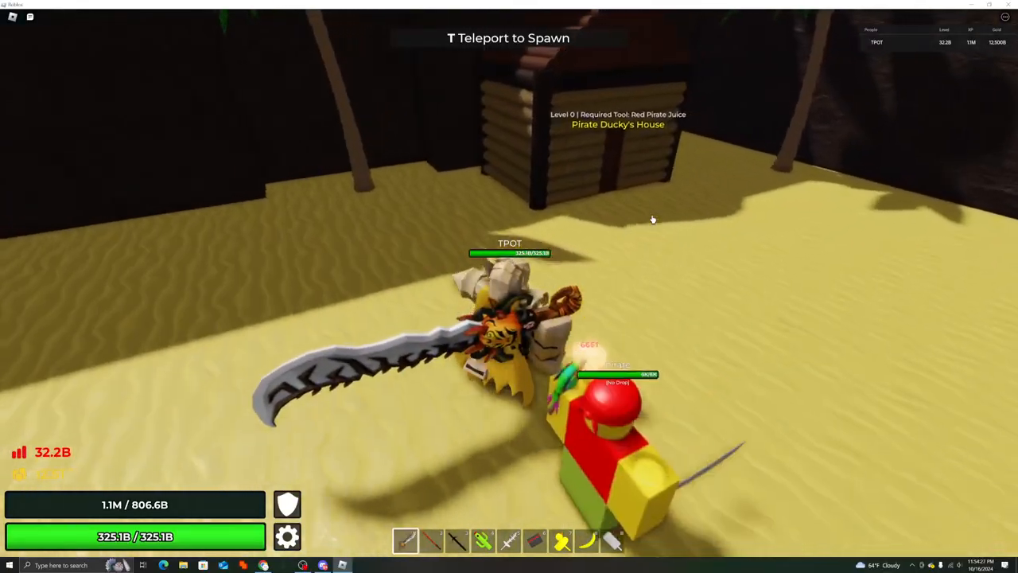
Leave the Crazy Party: RPG session and return to the Roblox site in the browser
{"action": "key", "text": "t"}
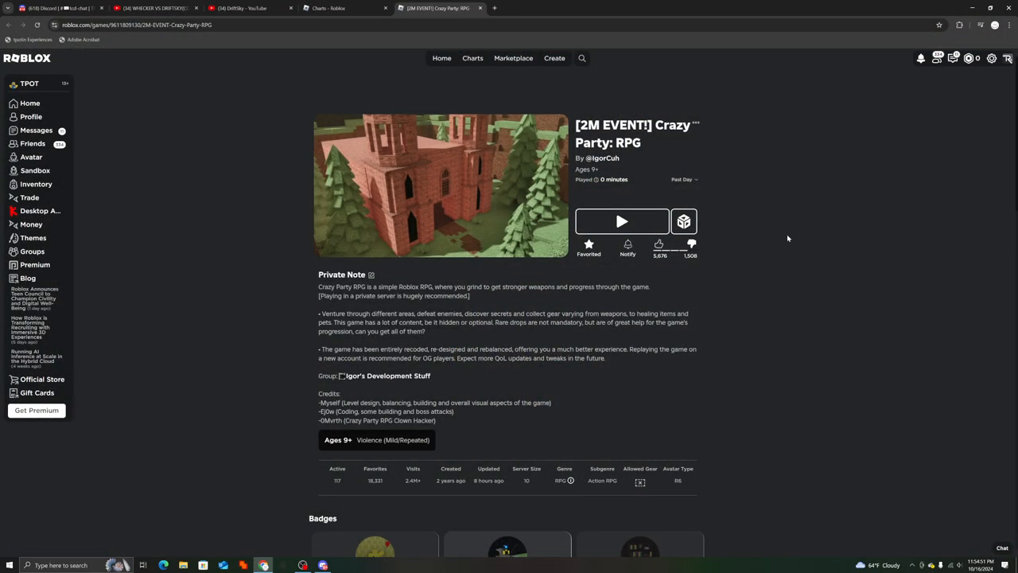
{"action": "mouse_move", "coordinate": [948, 184]}
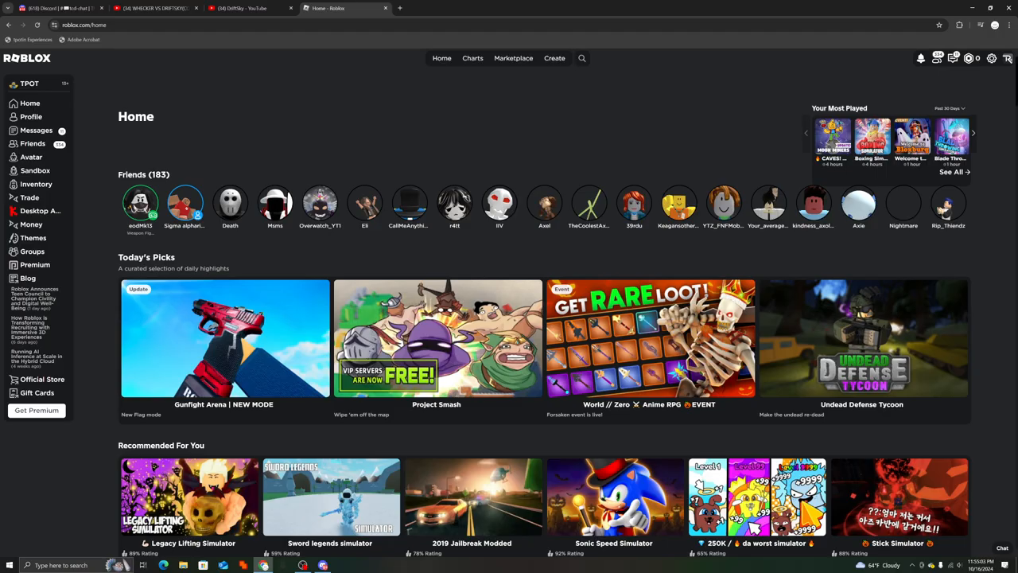
{"action": "scroll", "scroll_direction": "down", "scroll_amount": 3}
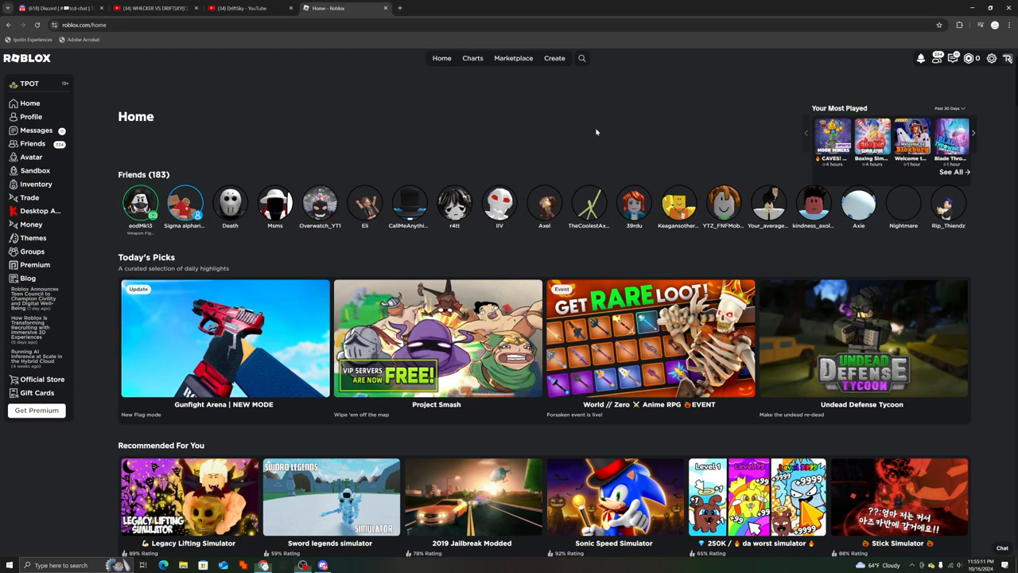
{"action": "scroll", "scroll_direction": "down", "scroll_amount": 3}
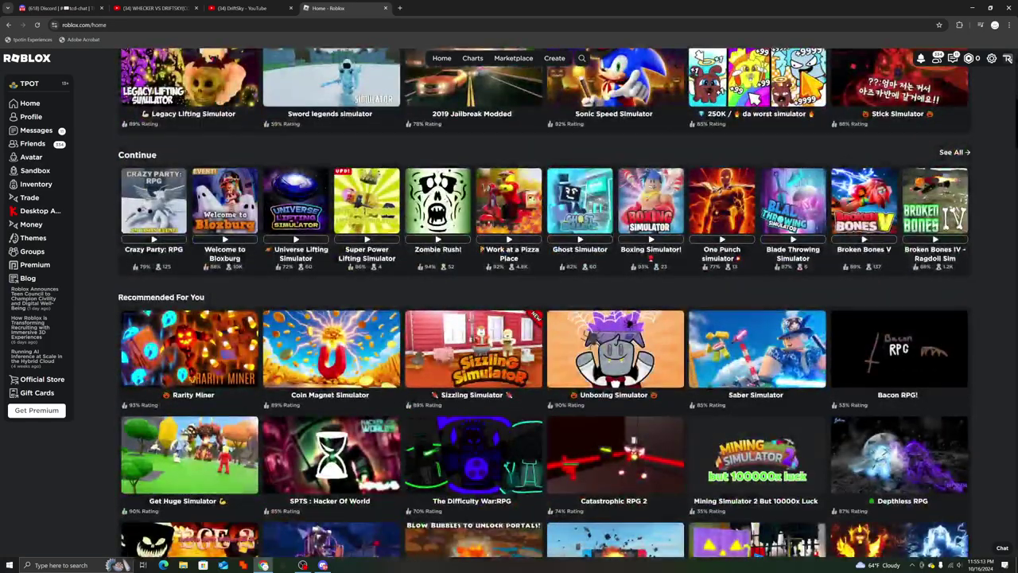
{"action": "scroll", "scroll_direction": "up", "scroll_amount": 3}
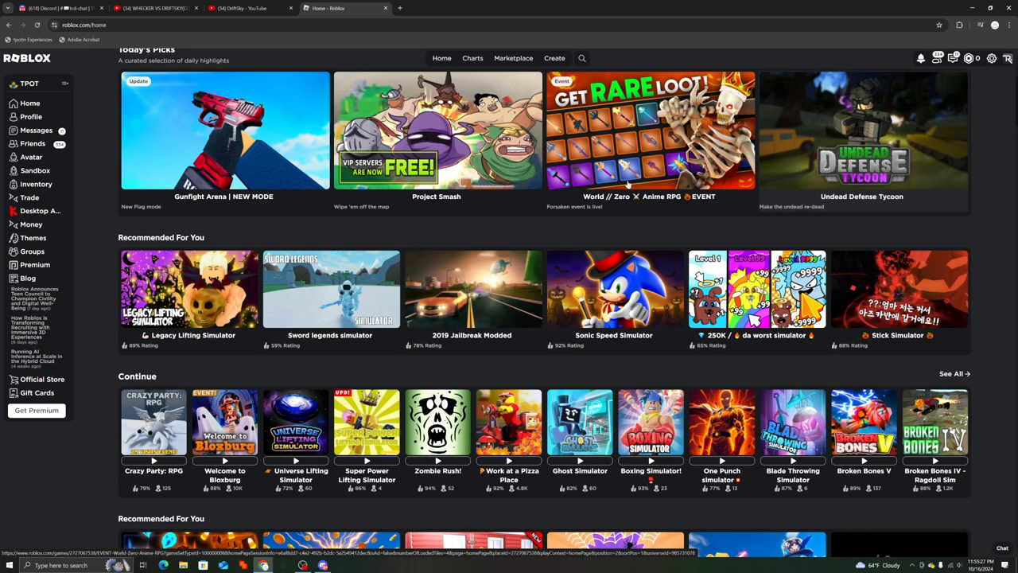
{"action": "mouse_move", "coordinate": [977, 283]}
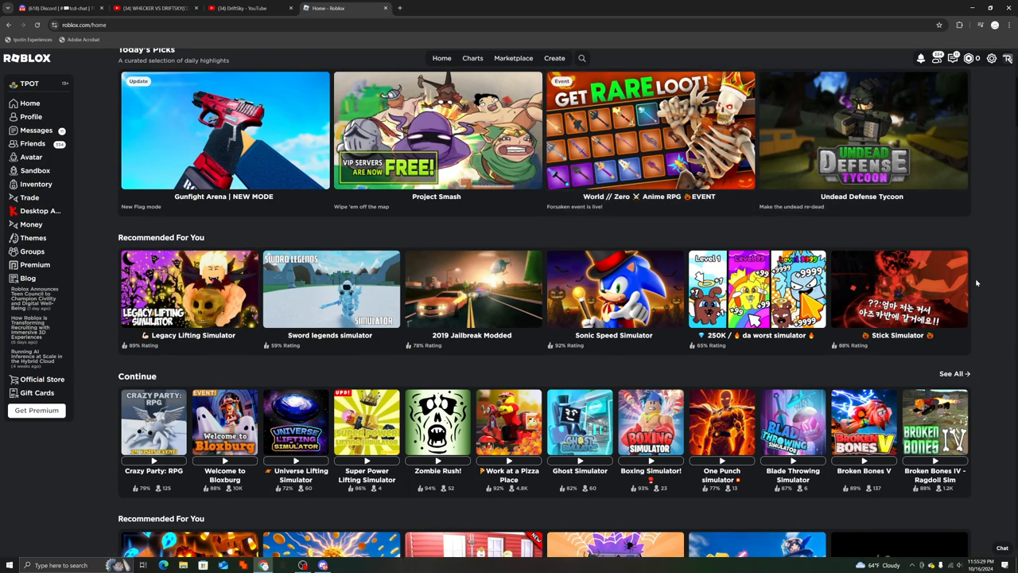
{"action": "mouse_move", "coordinate": [986, 250]}
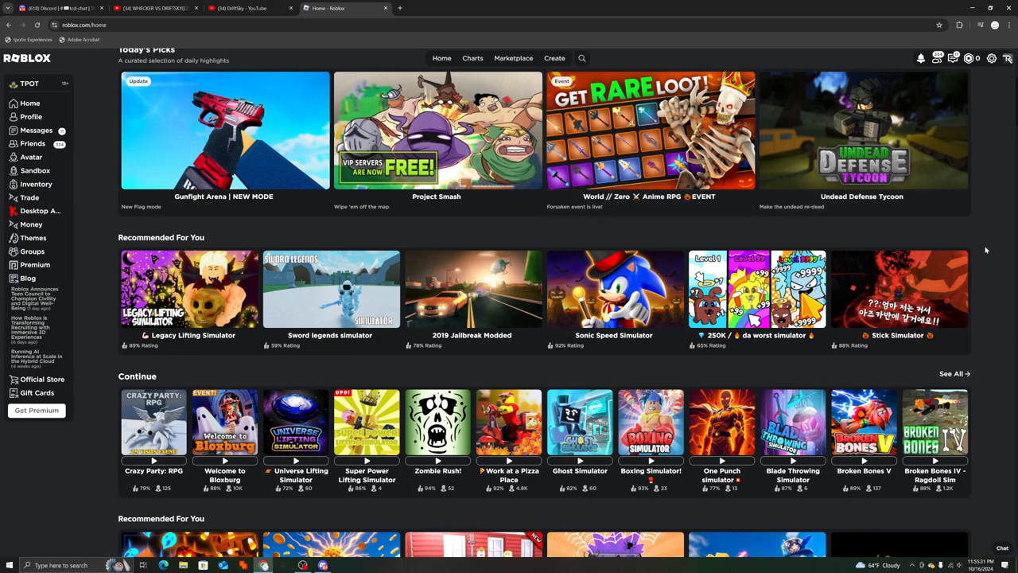